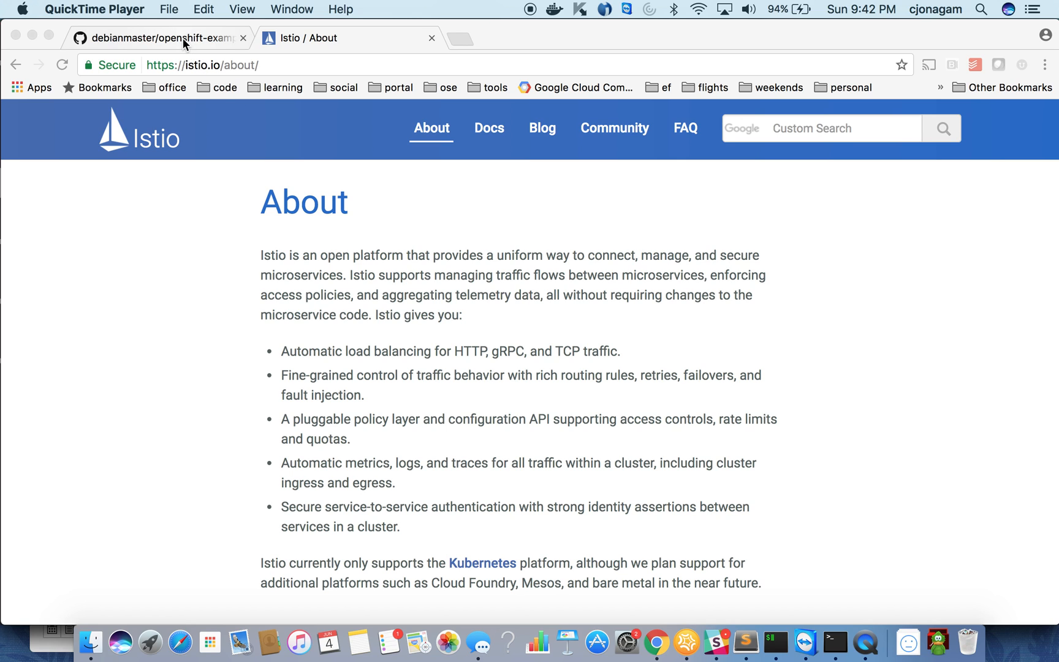
- Browse the openshift-examples repository into its istio folder and review the README install commands
click(162, 38)
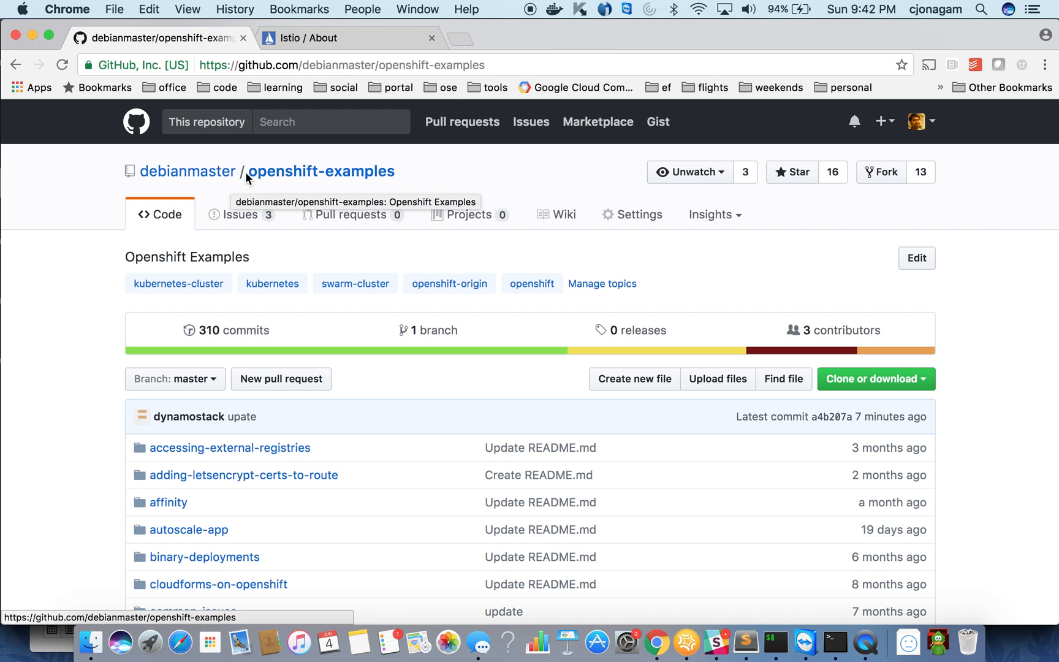
scroll(down, 3)
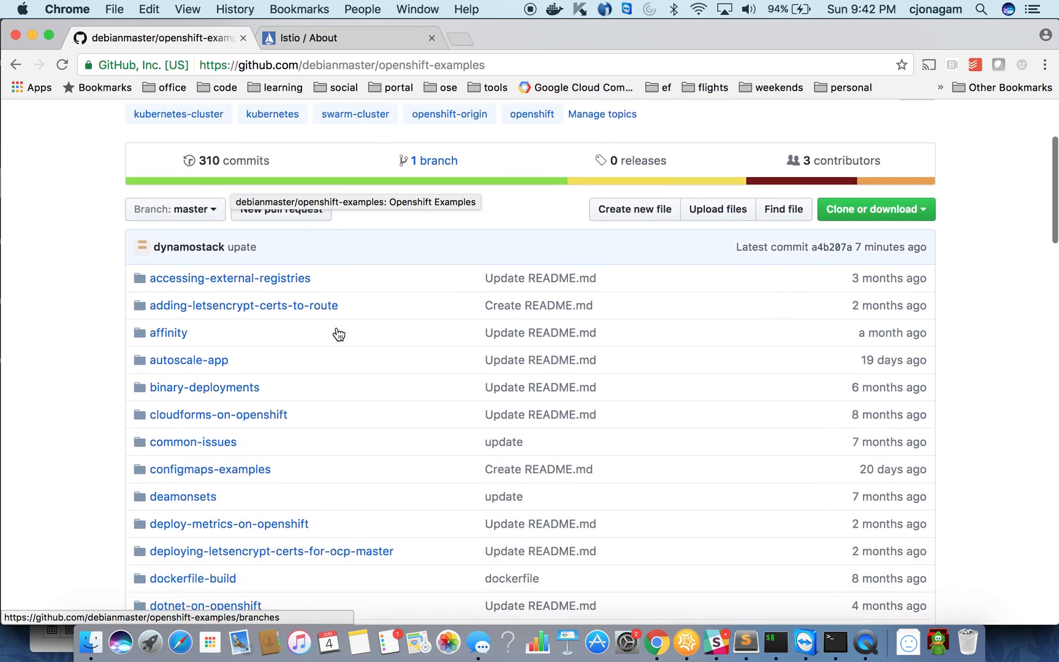
scroll(down, 3)
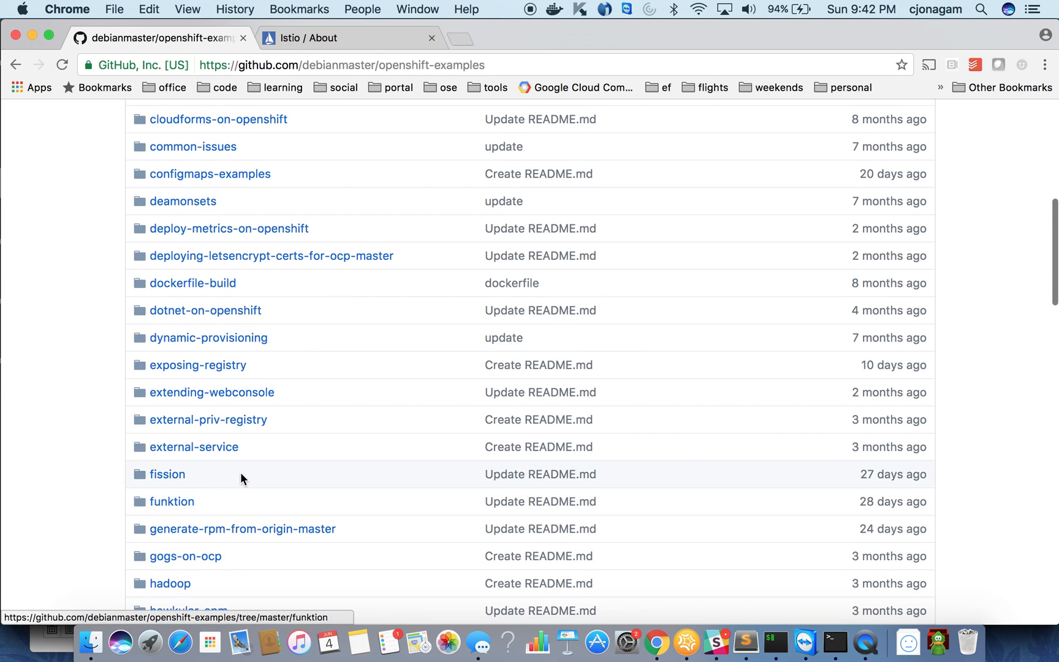
scroll(down, 3)
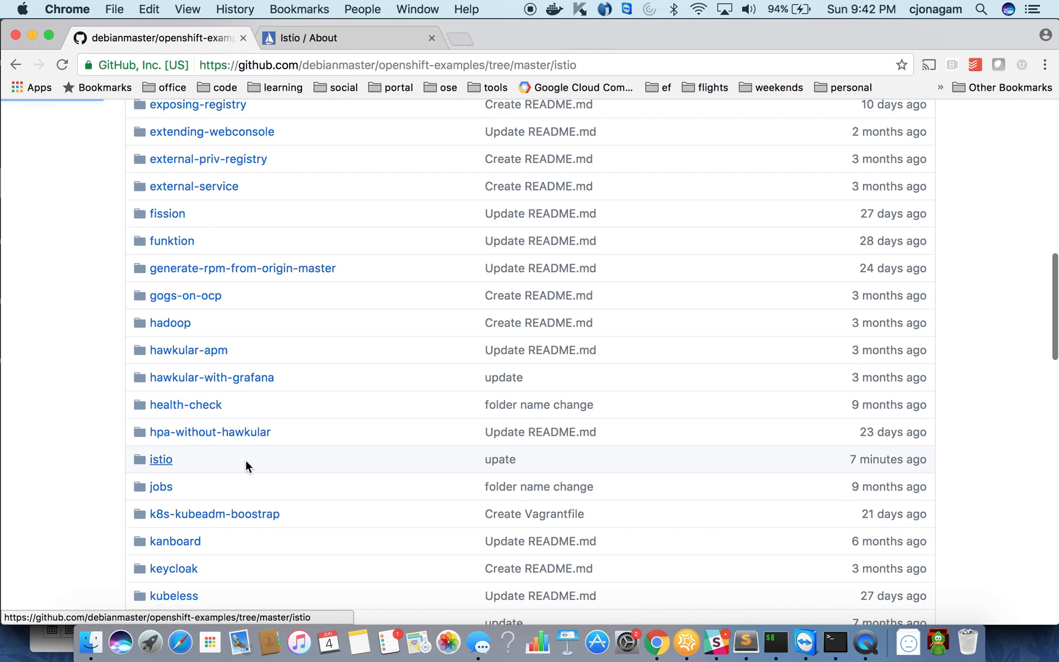
click(161, 459)
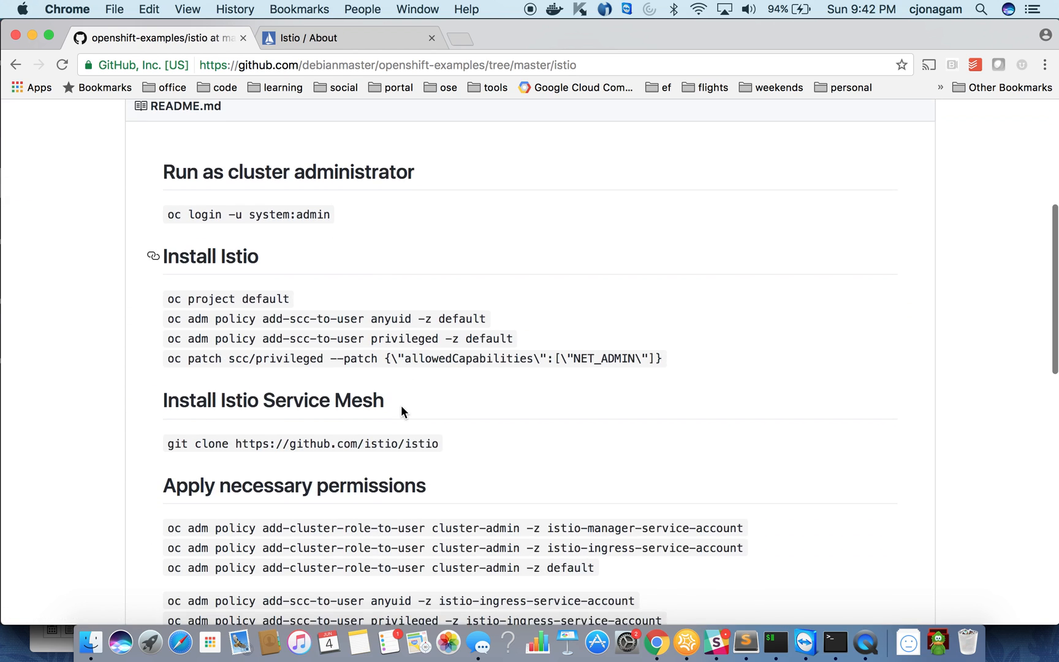
scroll(down, 3)
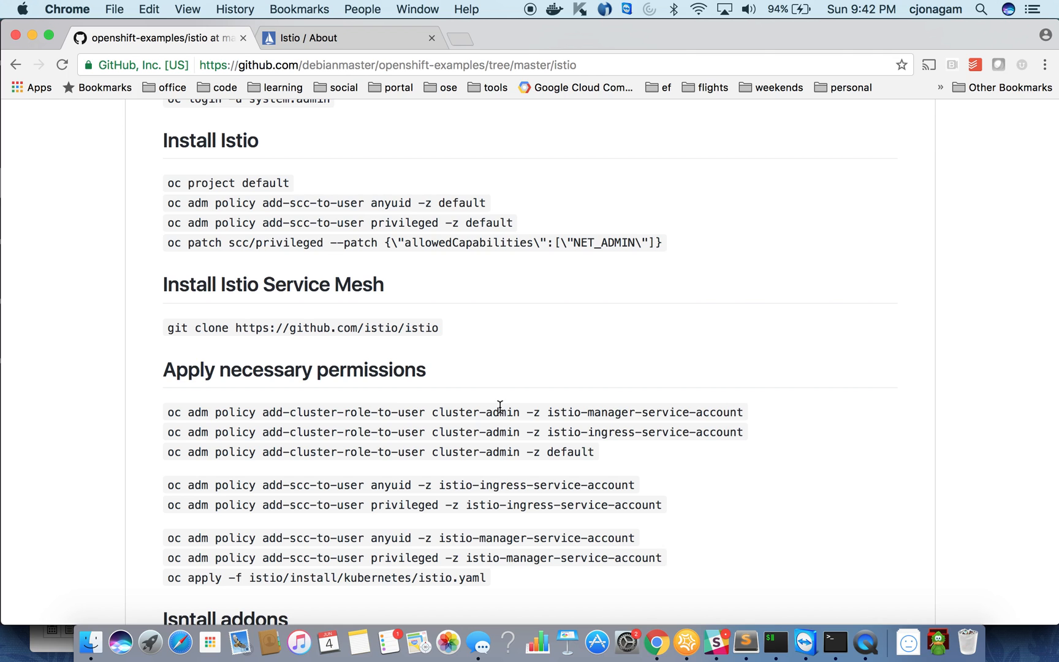
mouse_move(774, 642)
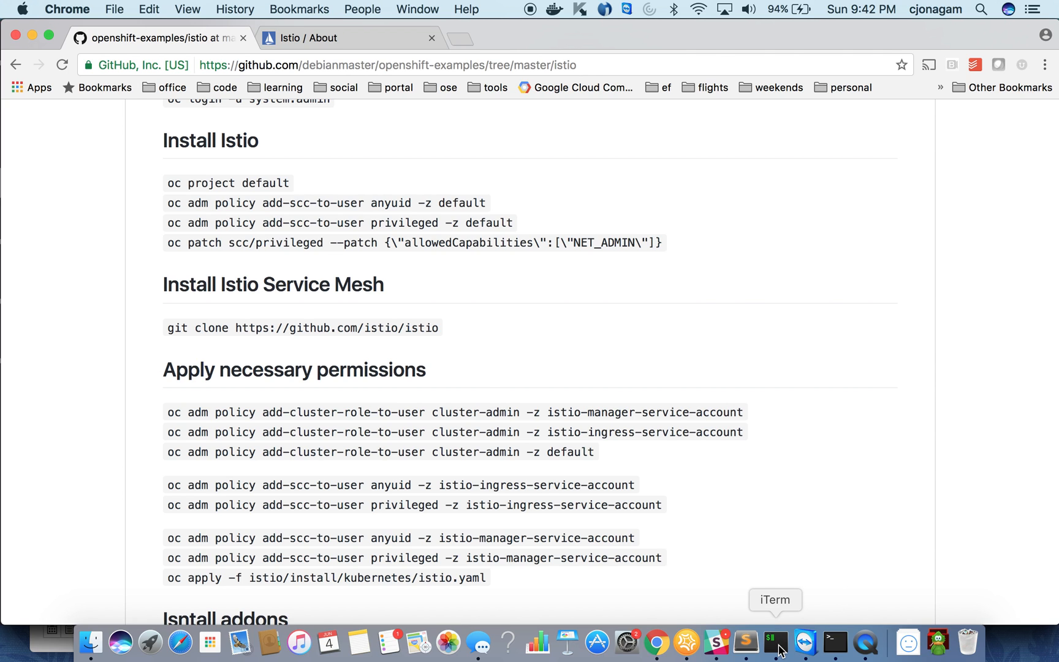
- Change directory to ~/openshift-examples/istio, list README.md and demo.sh, and enter ./demo.sh at the prompt
click(774, 641)
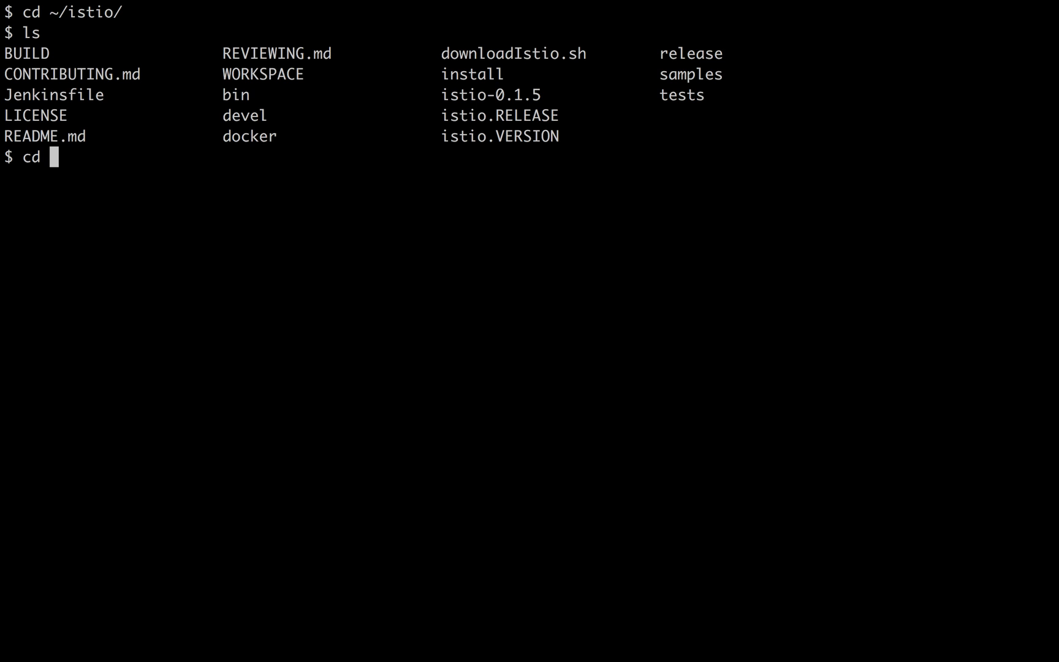
text(~/open)
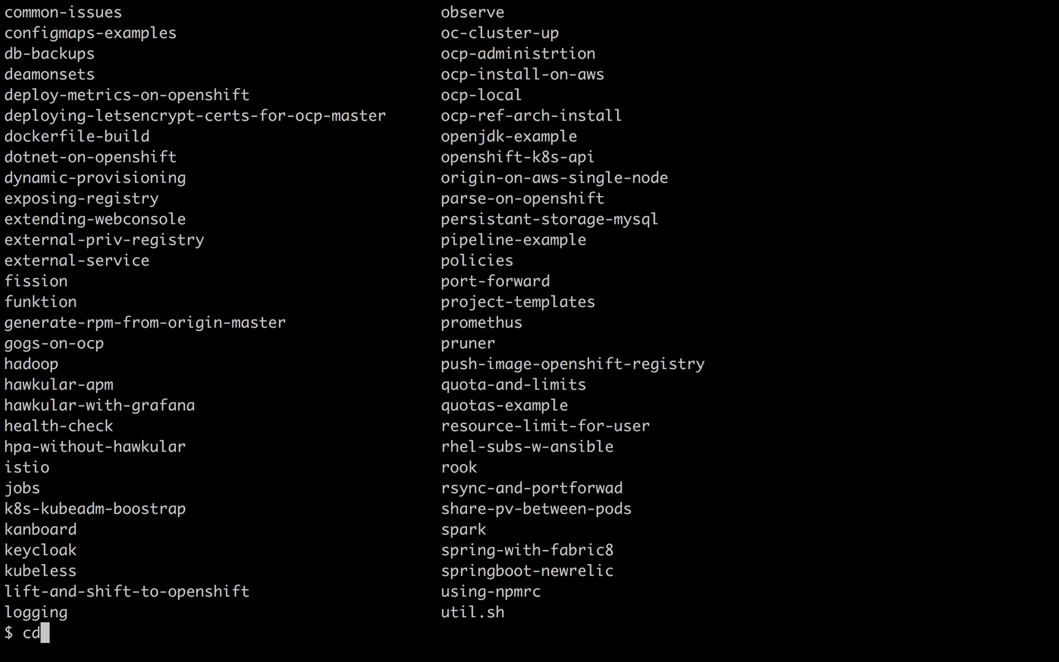
text(istio/)
text(ls)
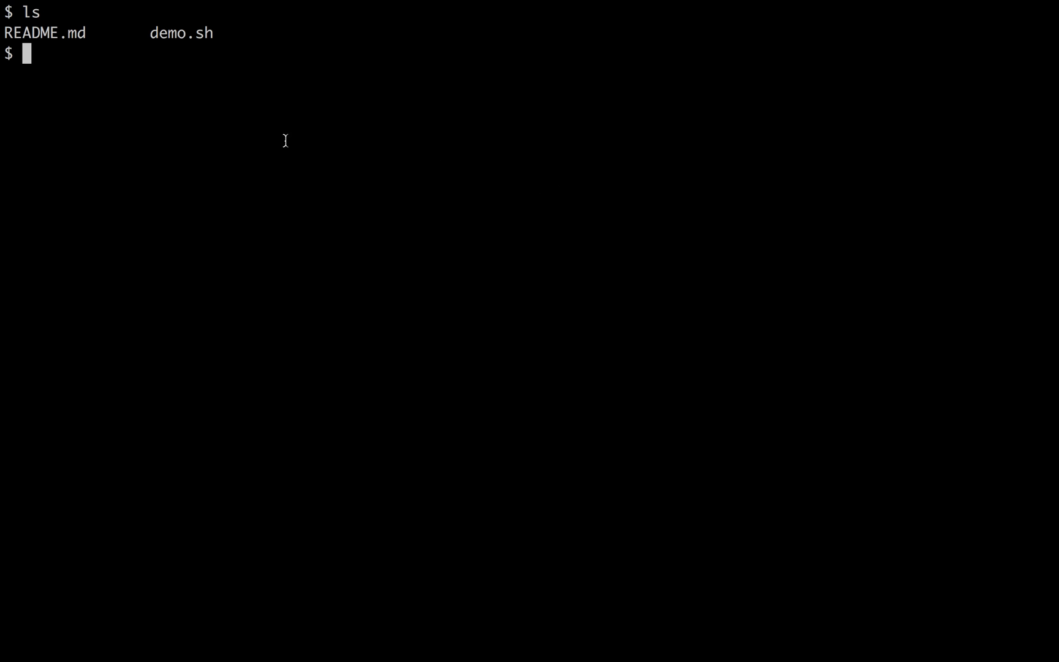
double_click(182, 32)
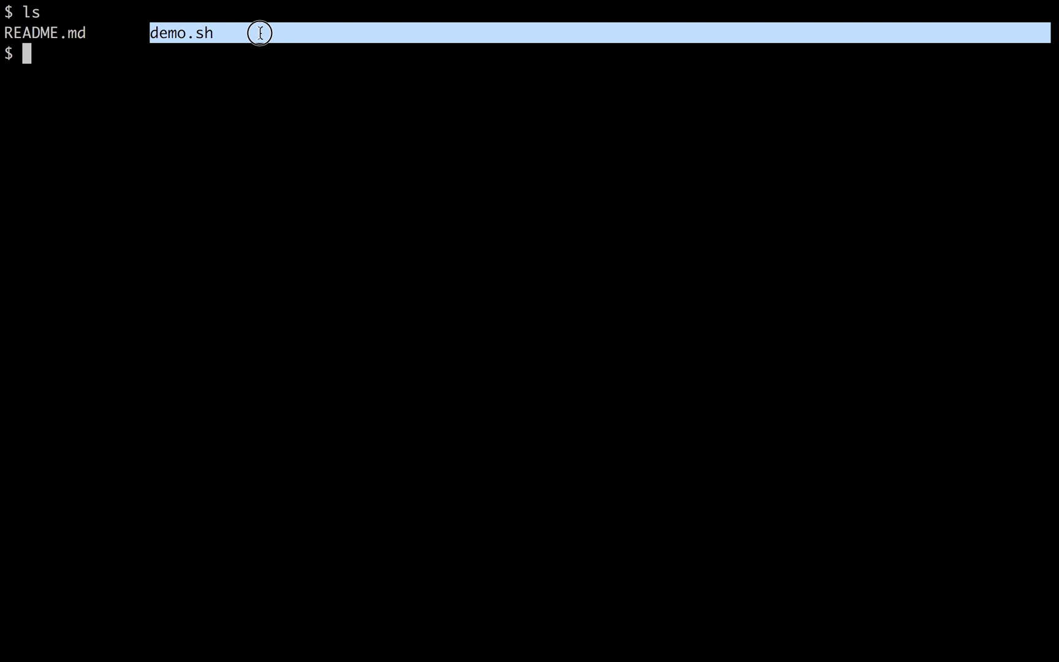
text(./demo.sh)
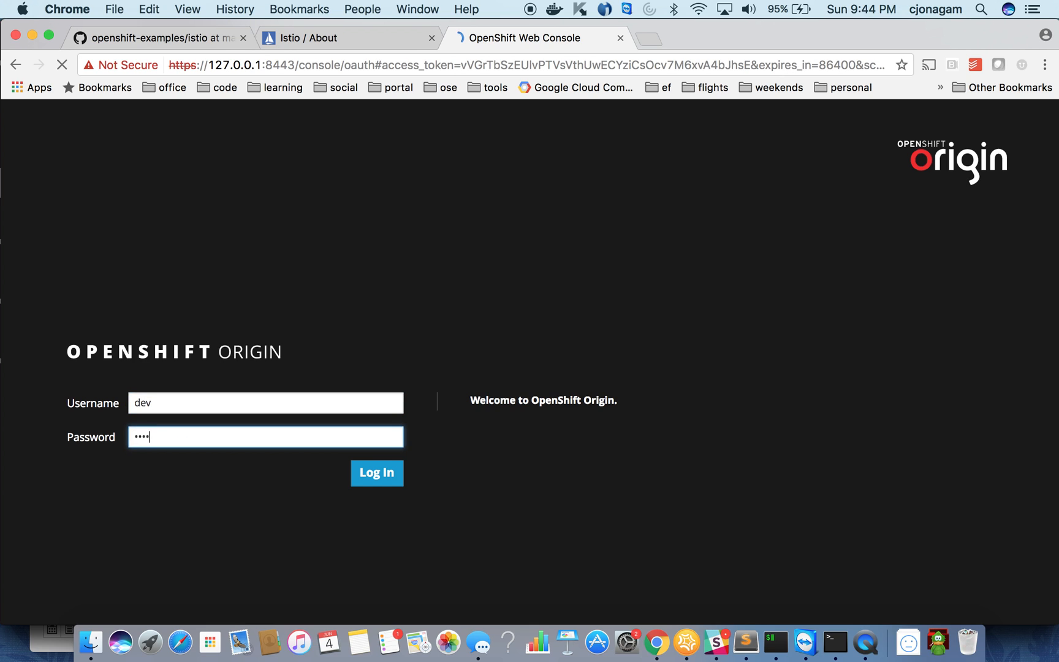
click(376, 472)
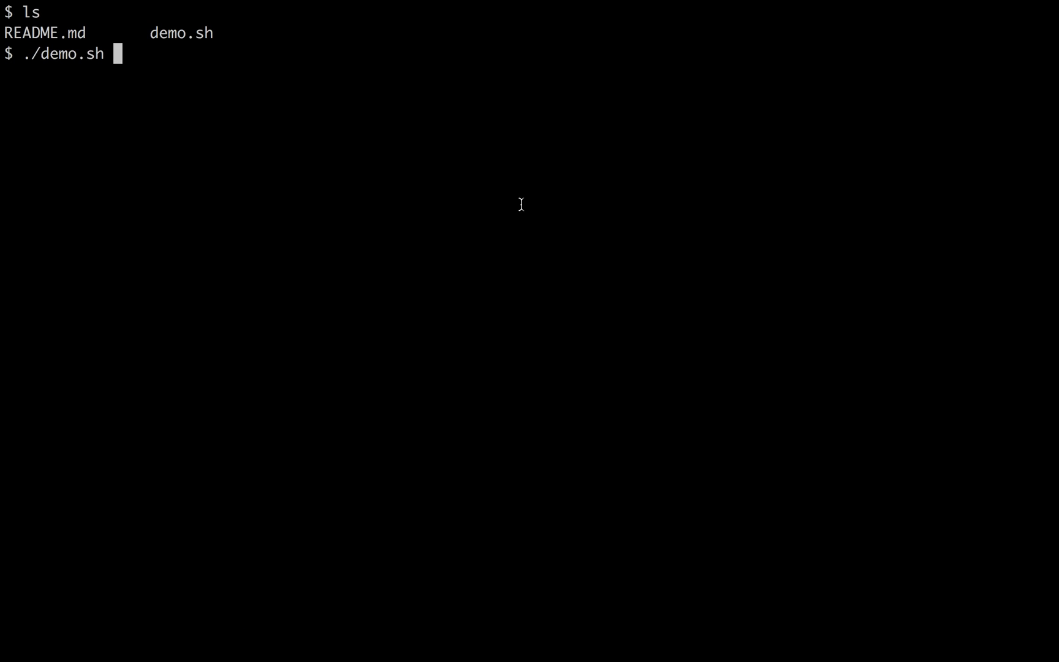
- Run demo.sh, switch to the default project with oc project default, and begin the add-scc-to-user command
key(Return)
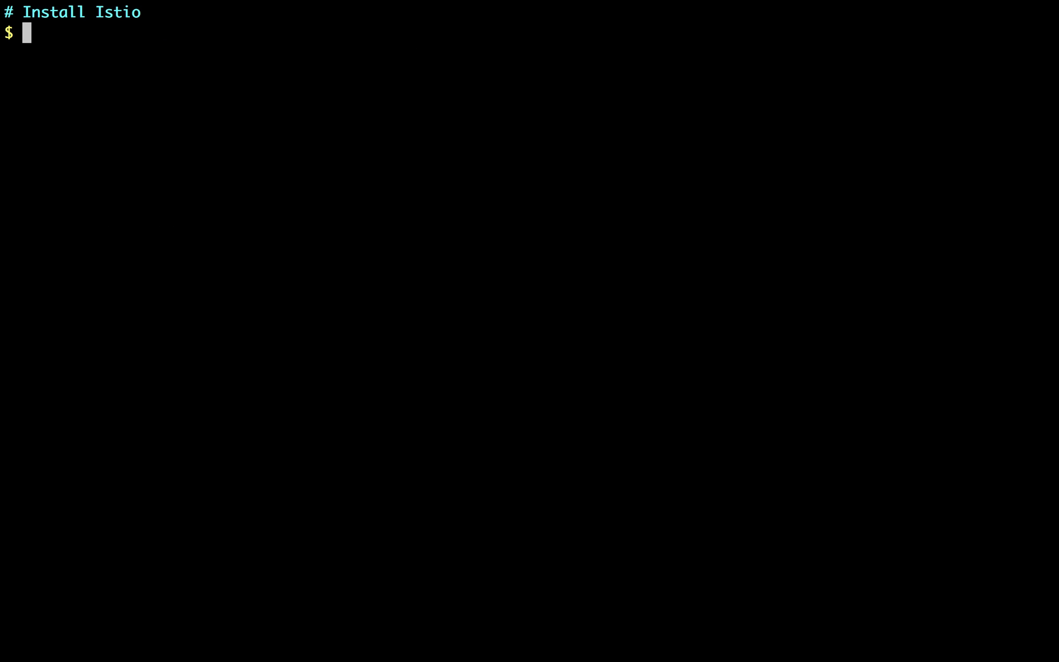
text(oc project default)
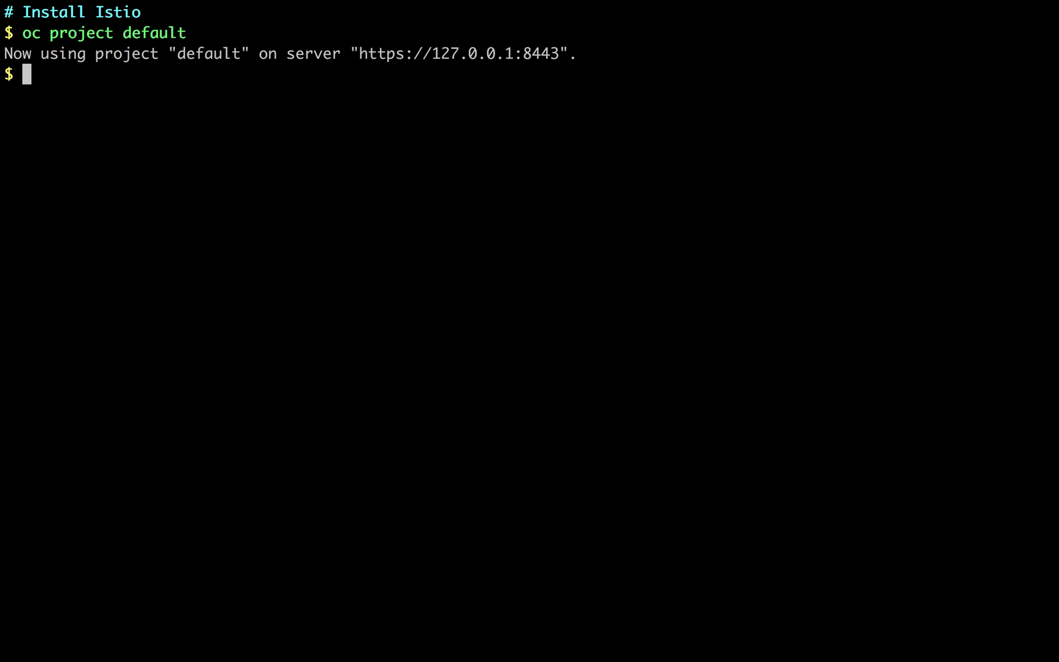
text(oc adm policy add-scc-to-u)
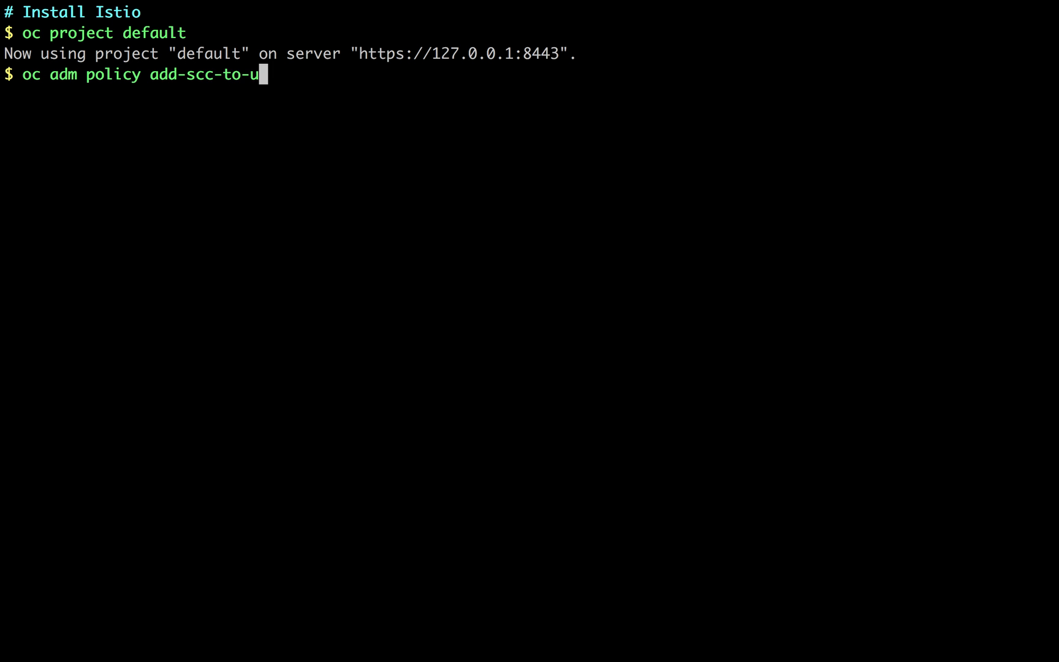
- Run oc adm policy add-scc-to-user anyuid -z default to grant anyuid to the default service account
text(ser anyuid  -z default)
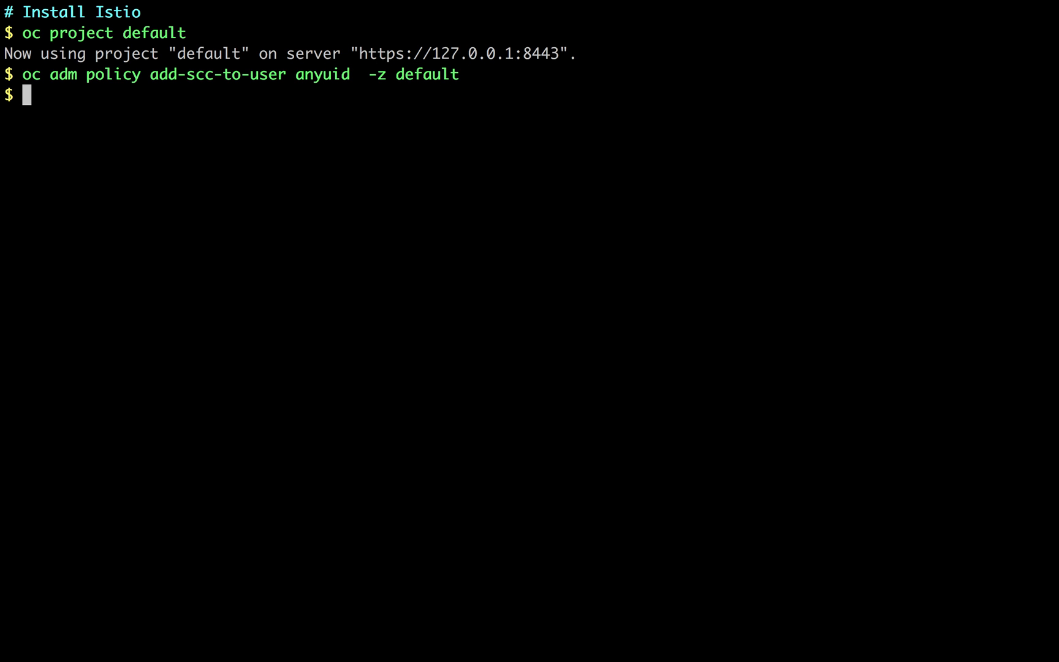
mouse_move(370, 89)
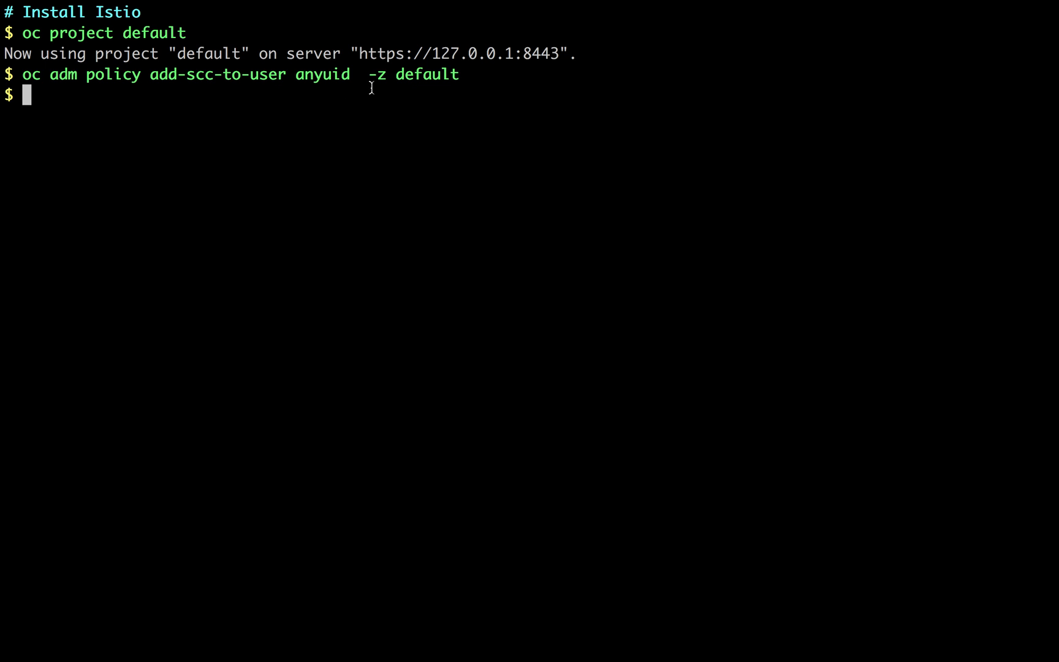
mouse_move(359, 97)
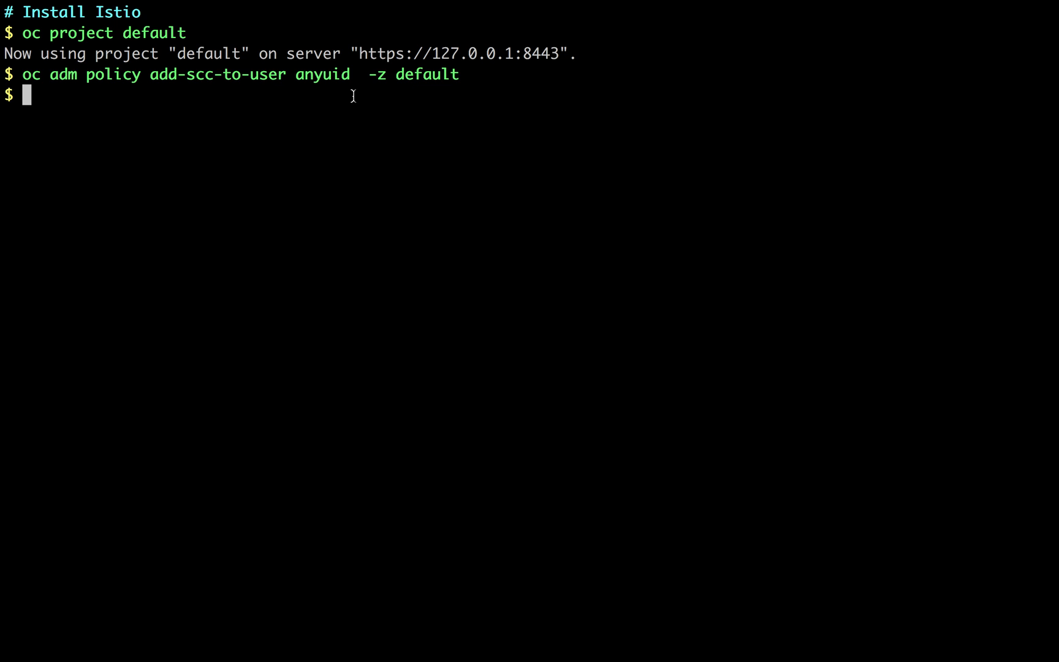
double_click(425, 74)
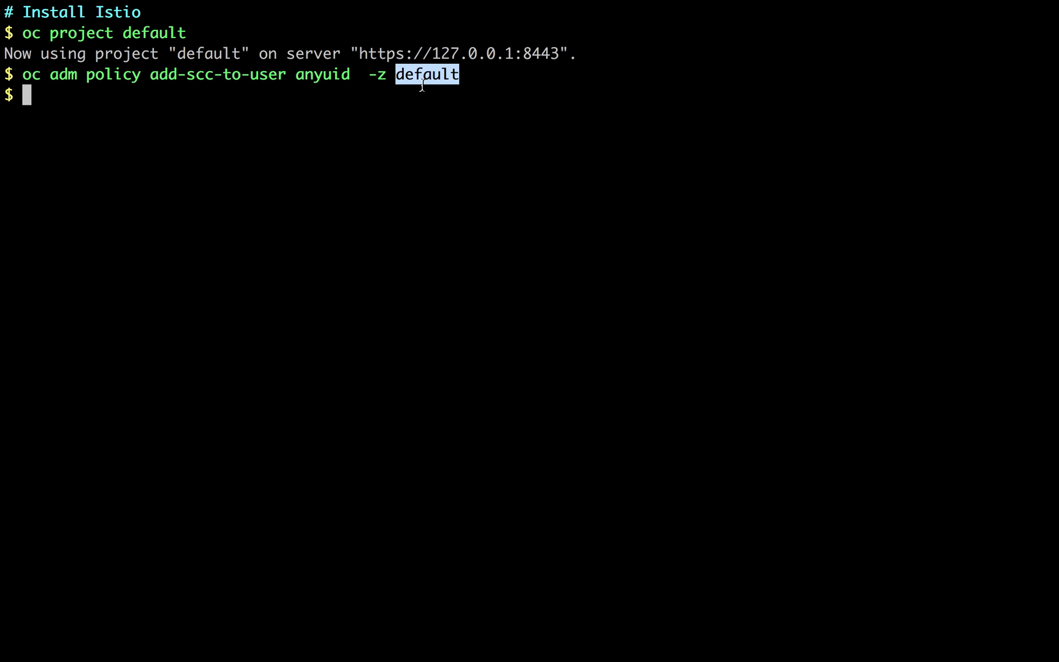
mouse_move(321, 87)
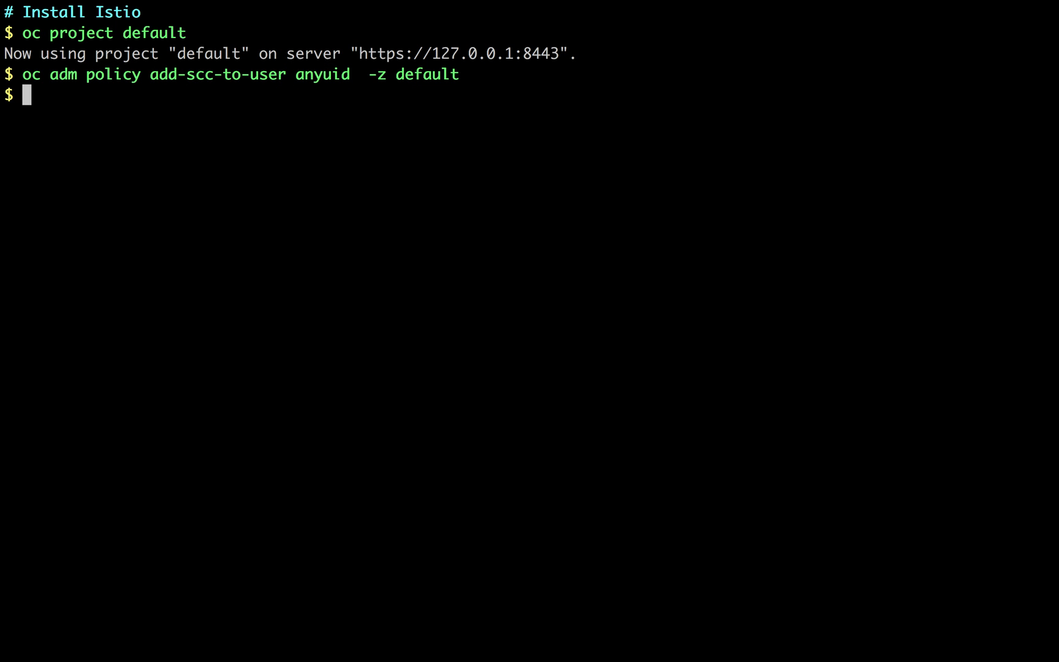
- Grant privileged to the default service account and patch scc/privileged with allowedCapabilities NET_ADMIN
text(oc adm policy add-scc-to-user privileged -z default)
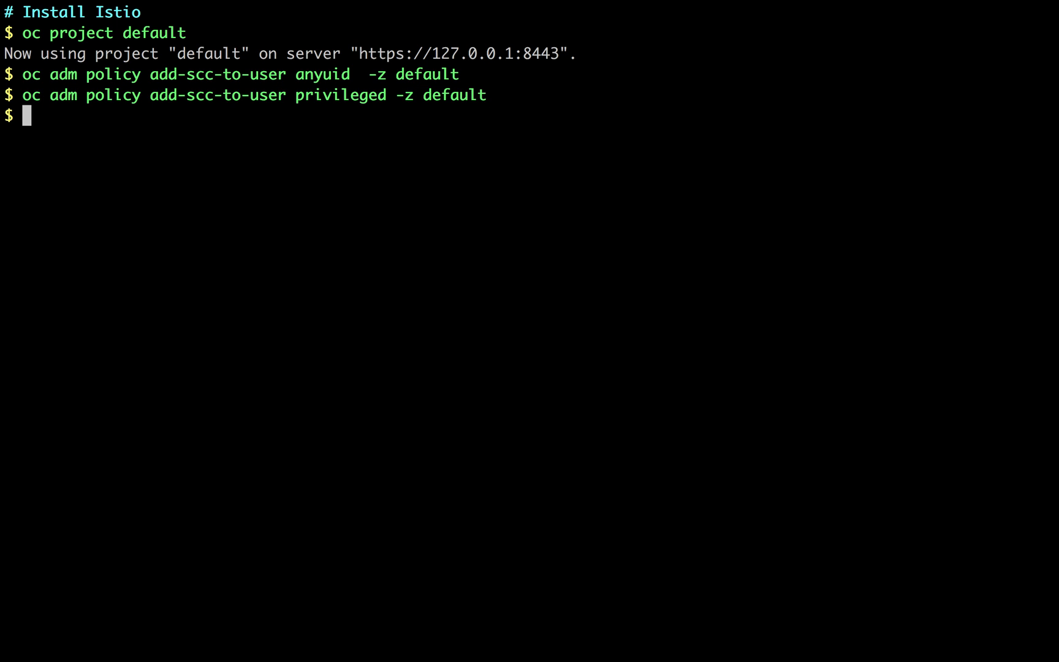
text(oc patch scc/)
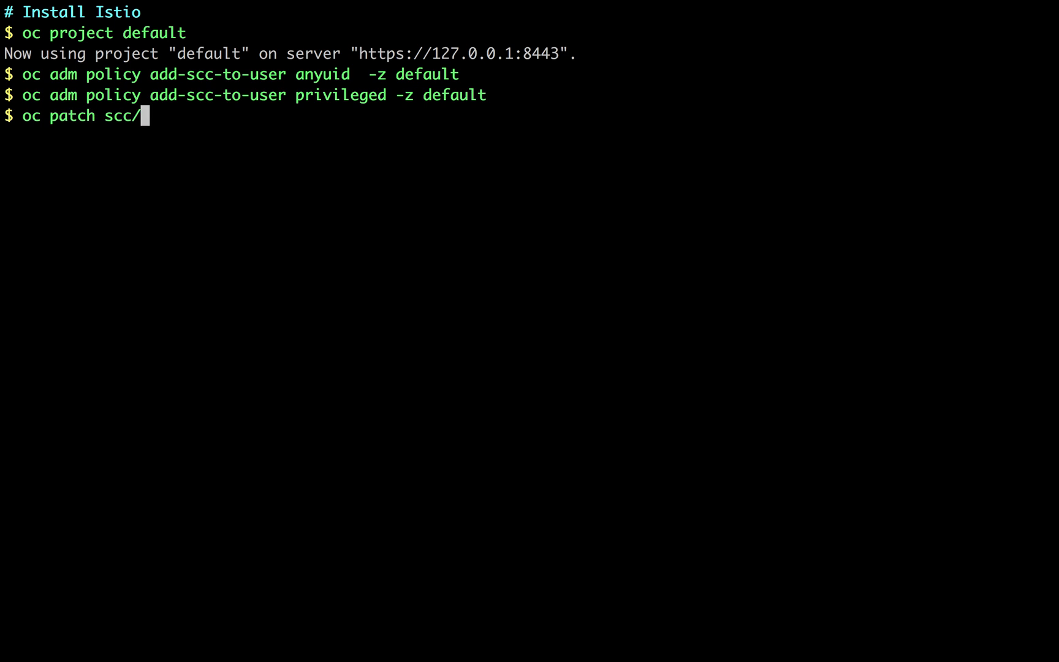
text(privileged --patch '{"allowedCapabilities":["NET_ADMIN)
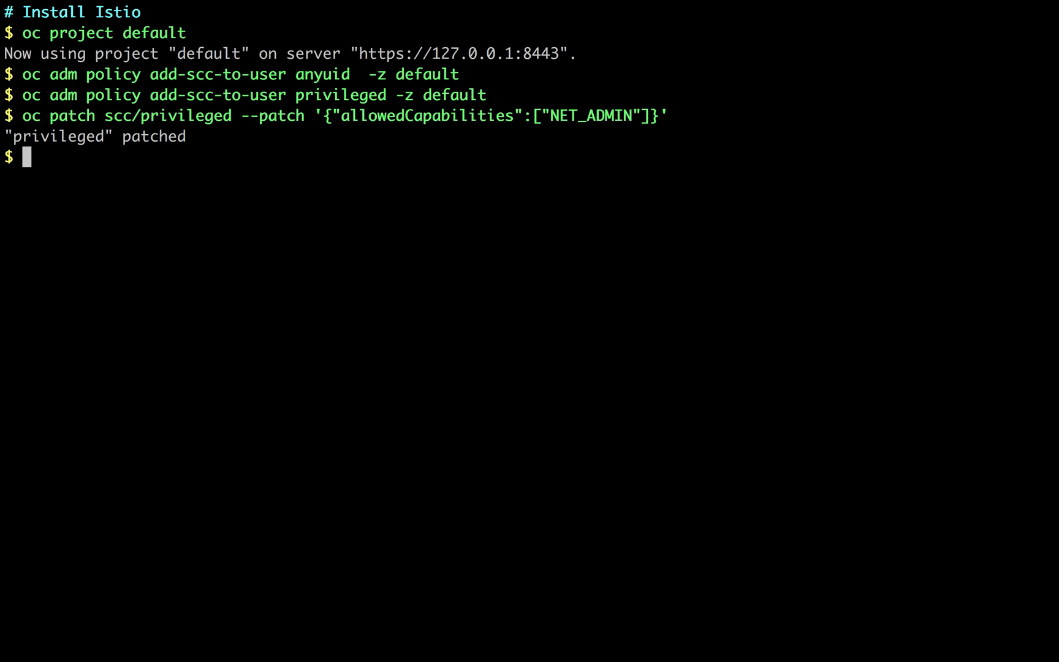
double_click(166, 116)
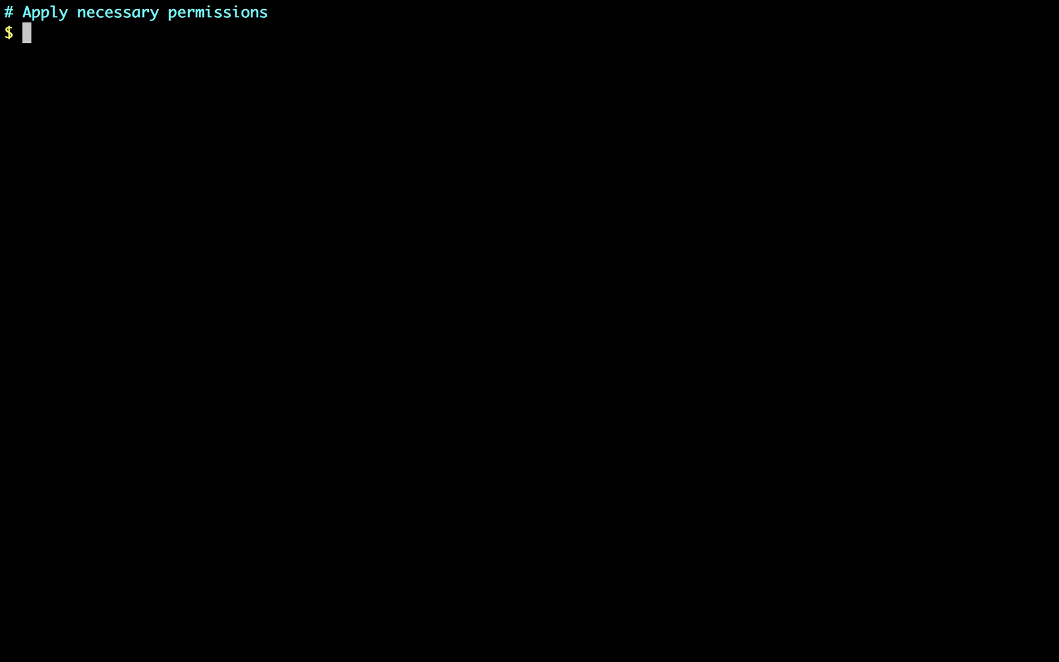
- Grant cluster-admin to istio-manager-service-account, istio-ingress-service-account and the default service account
text(oc adm policy add-cluster-role-to-user clus)
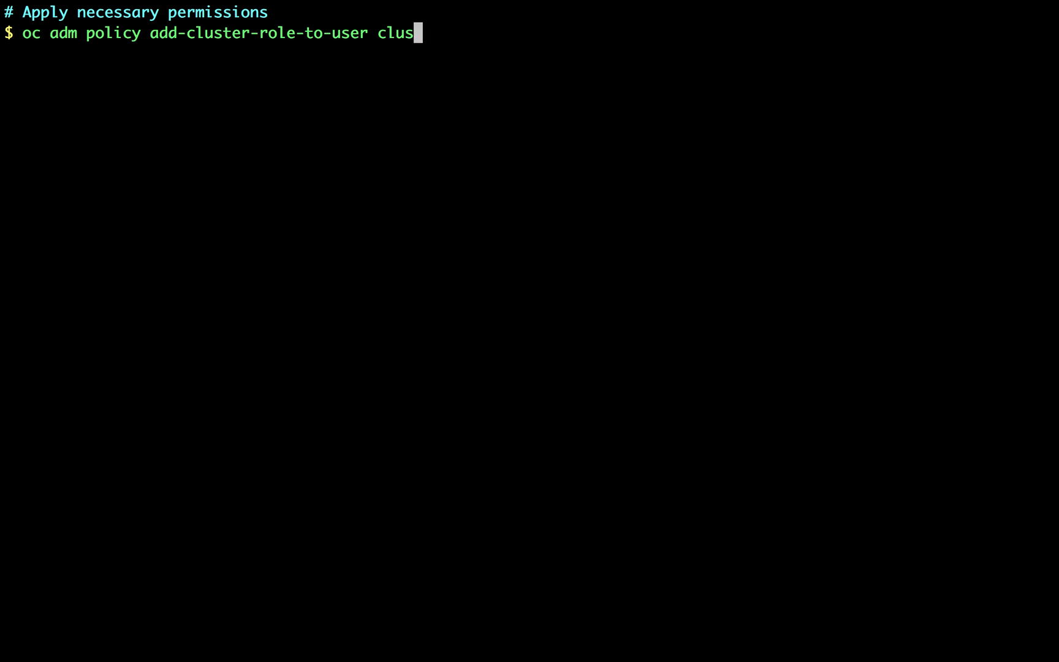
text(ter-admin -z istio-manager-service-account)
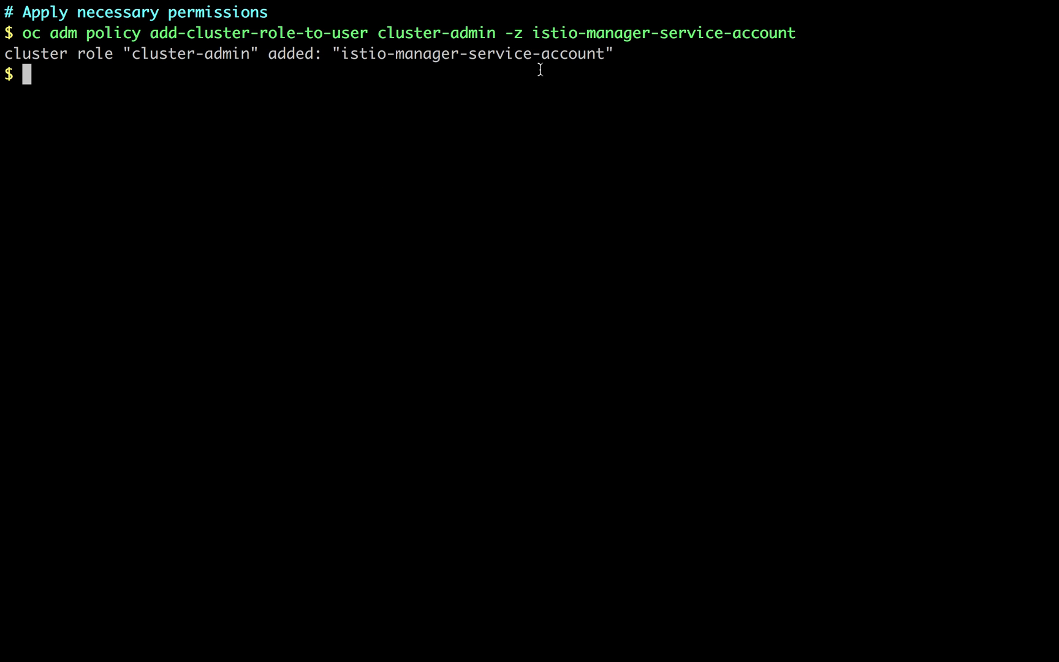
drag(533, 32, 787, 32)
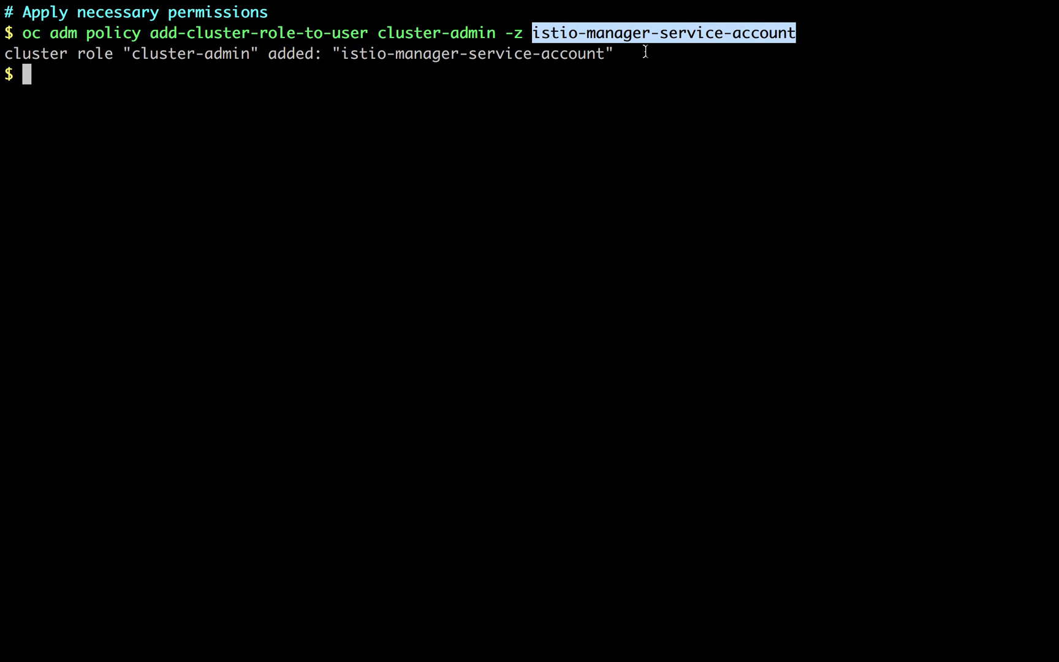
text(oc adm policy add-cluster-)
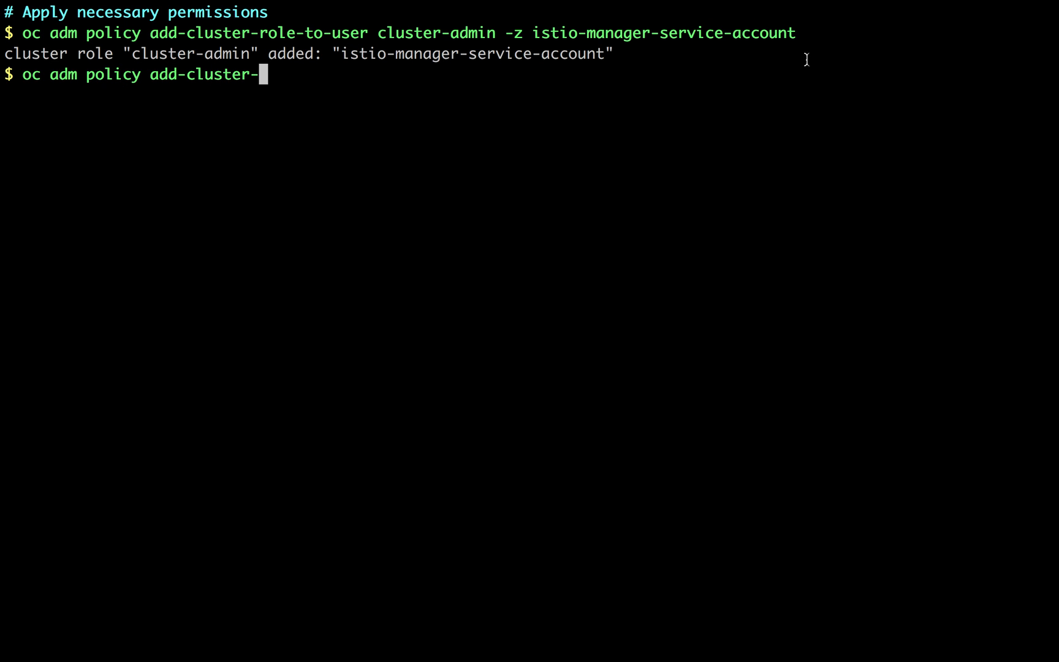
text(role-to-user cluster-admin -z istio-ingress-service-account)
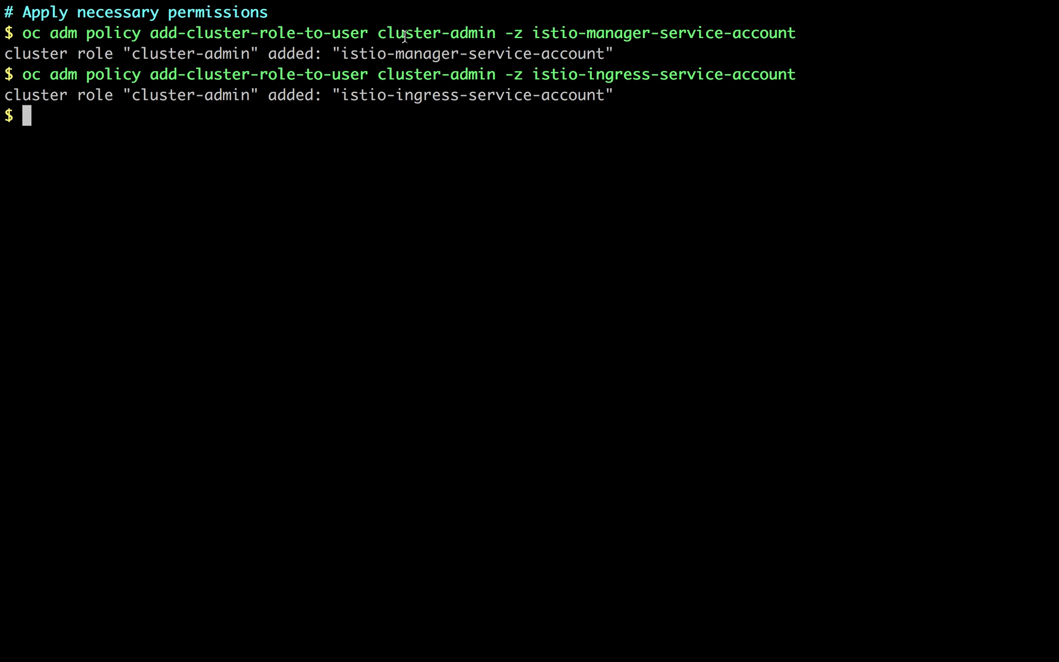
mouse_move(628, 32)
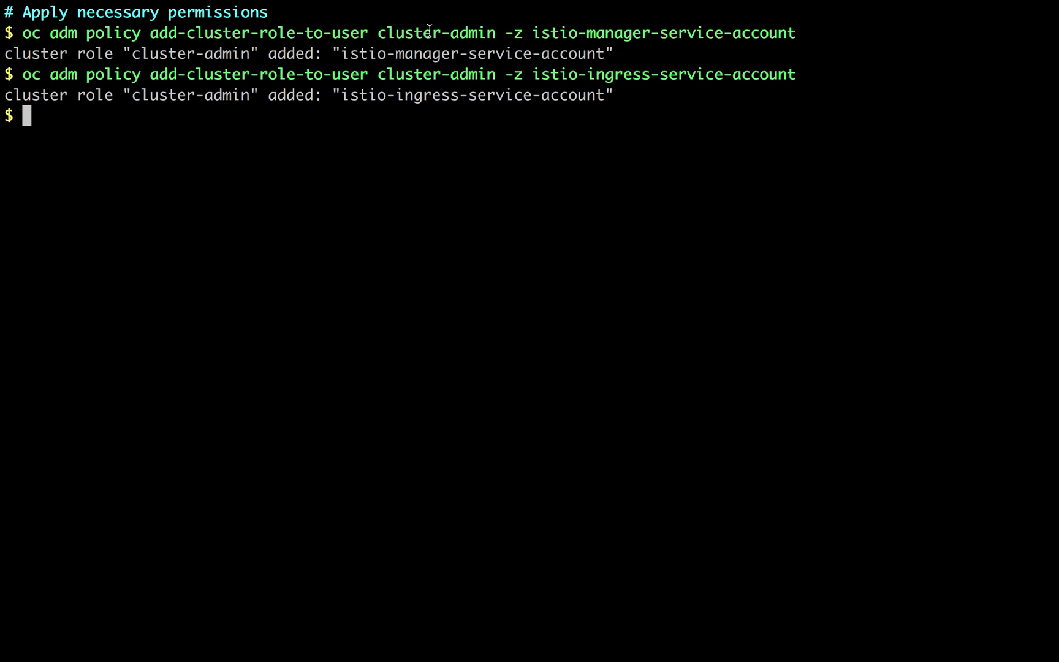
mouse_move(420, 104)
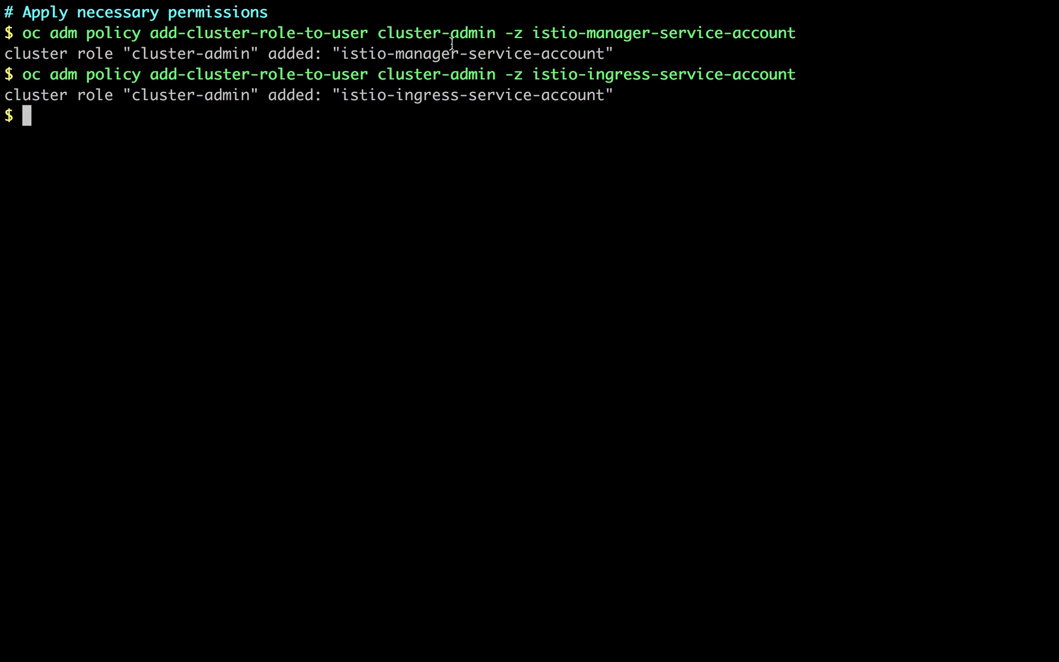
text(oc adm policy add-cluster-role-to-user cluster-admin  -z default)
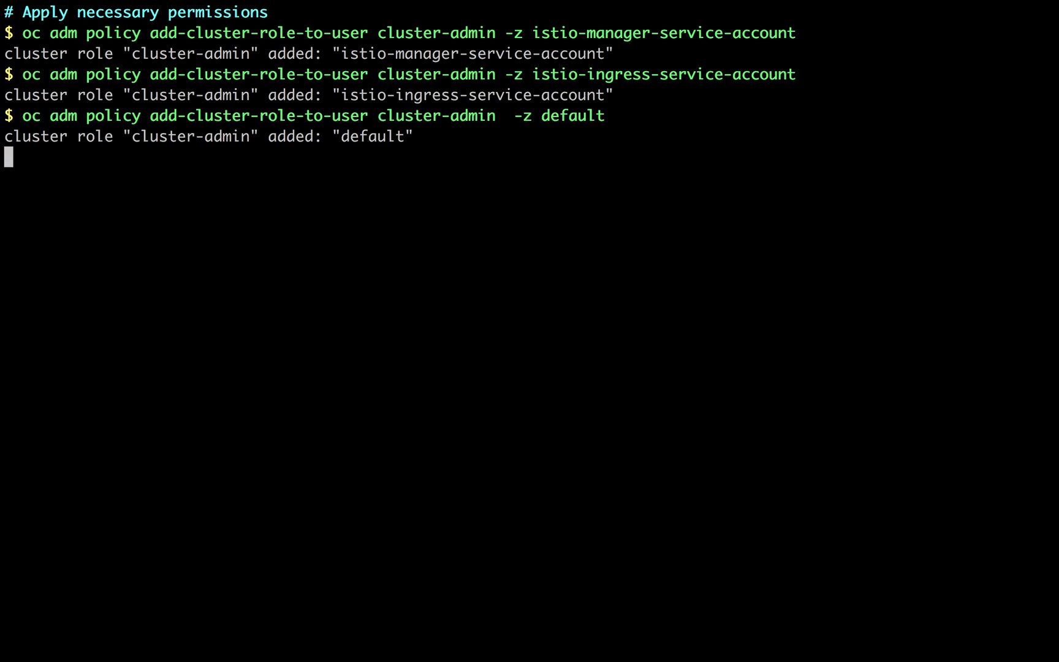
- Grant anyuid and privileged to both Istio service accounts, then enter oc apply -f istio/install/kubernetes/istio.yaml
text(oc adm)
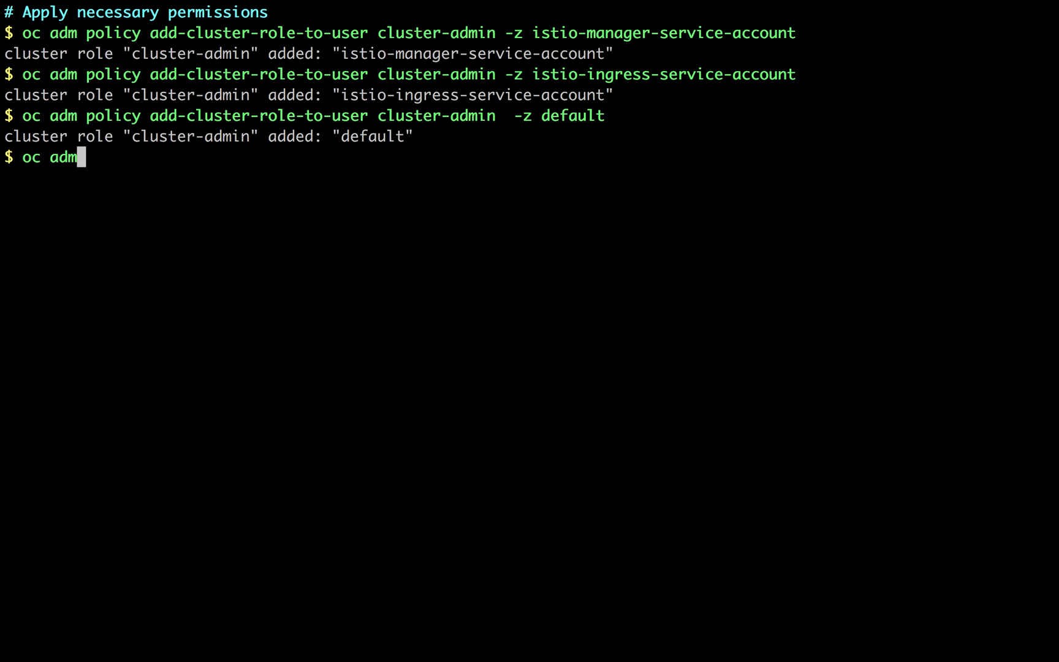
text(policy add-scc-to-user anyuid  -z istio-ingress-service-account)
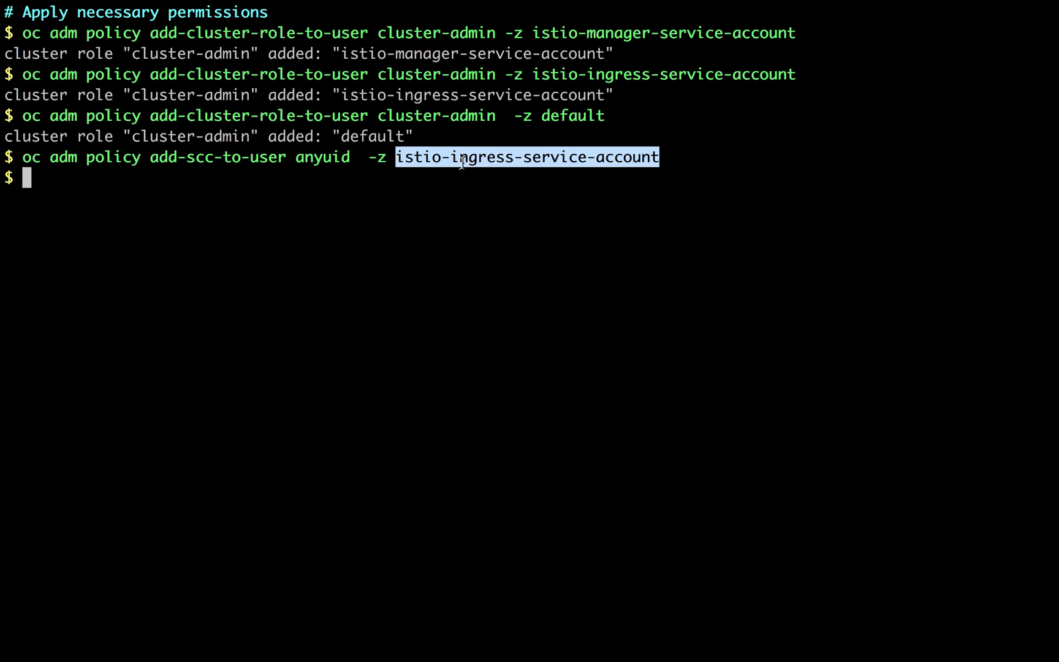
mouse_move(553, 157)
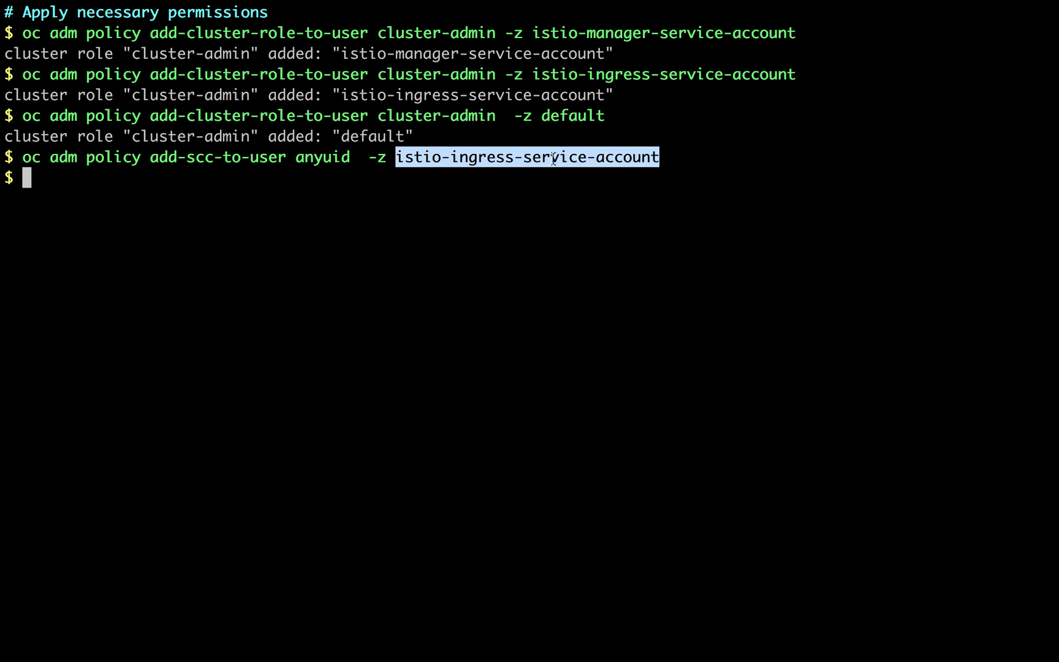
text(oc adm policy add-scc-to-user privileged -z istio-ingress-service-account)
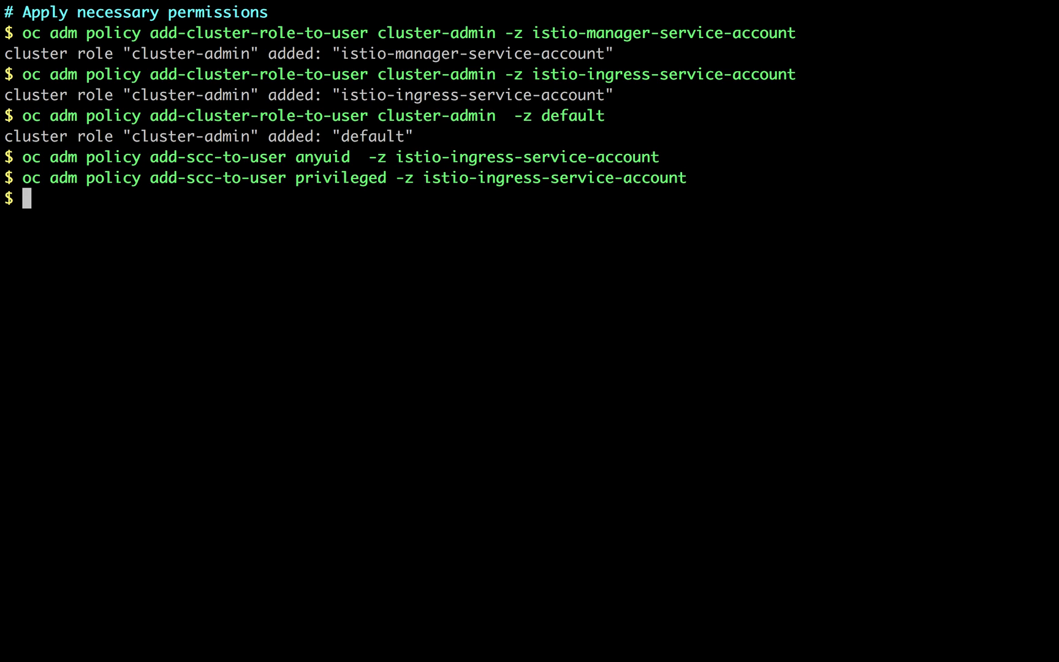
text(oc adm policy add-scc-to-user anyuid  -z istio-manager-service-account)
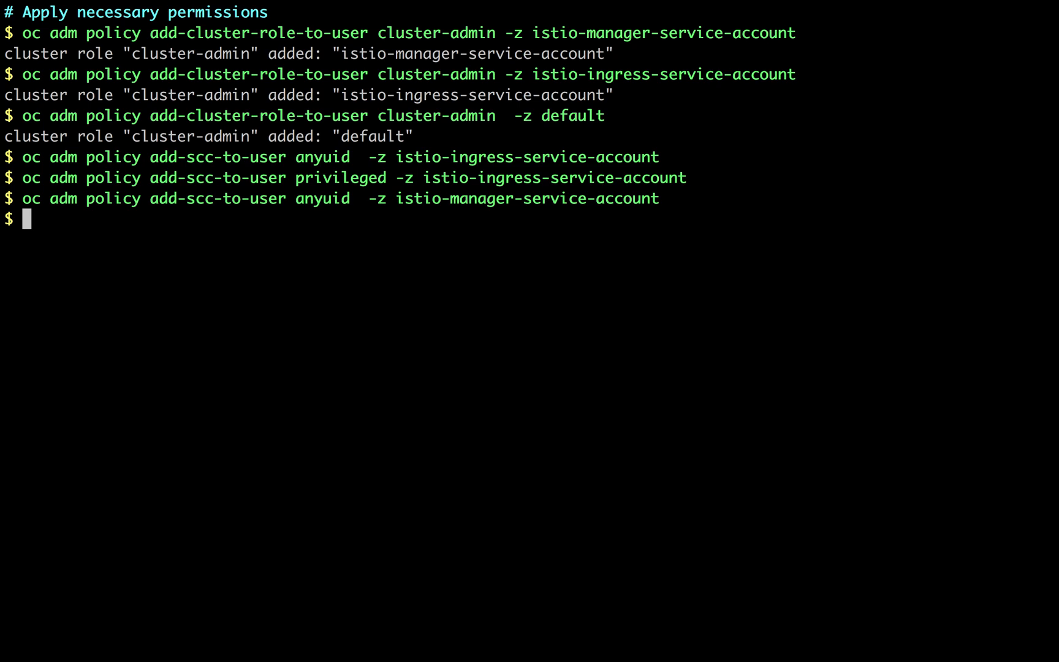
text(oc adm policy add-scc-to-user privileged -z istio-manager-service-account)
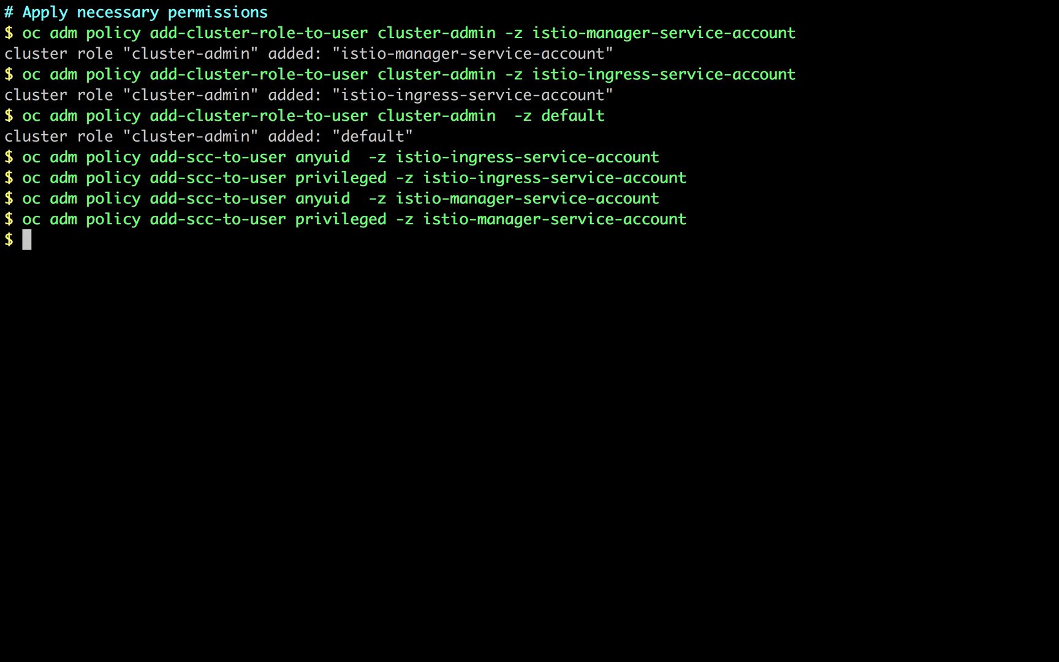
text(oc apply -f istio/install/kubernetes/istio.yaml)
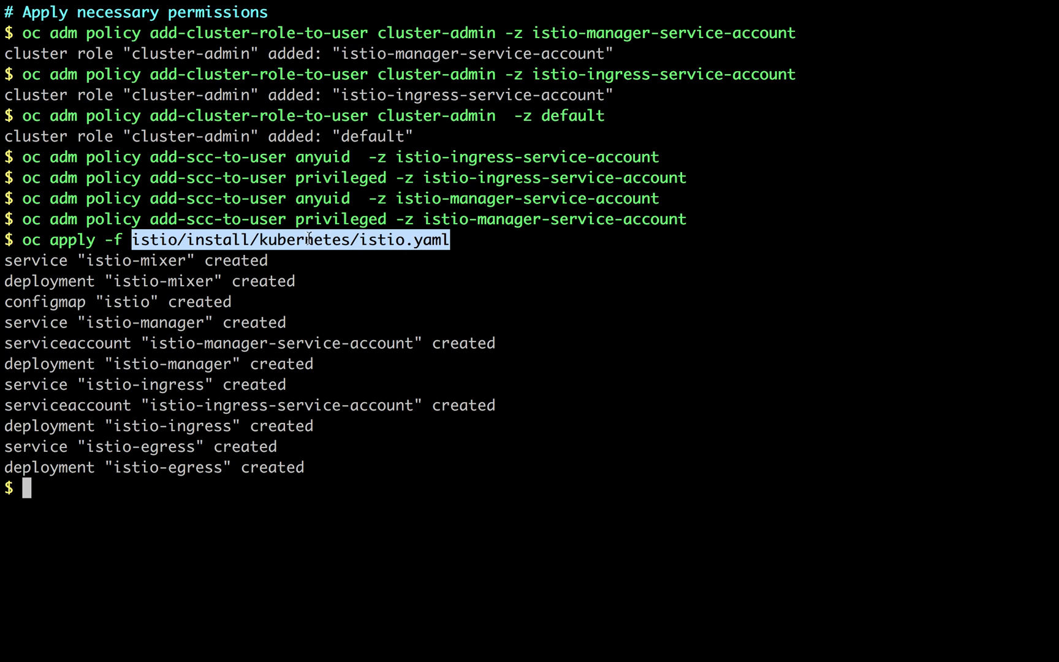
mouse_move(322, 312)
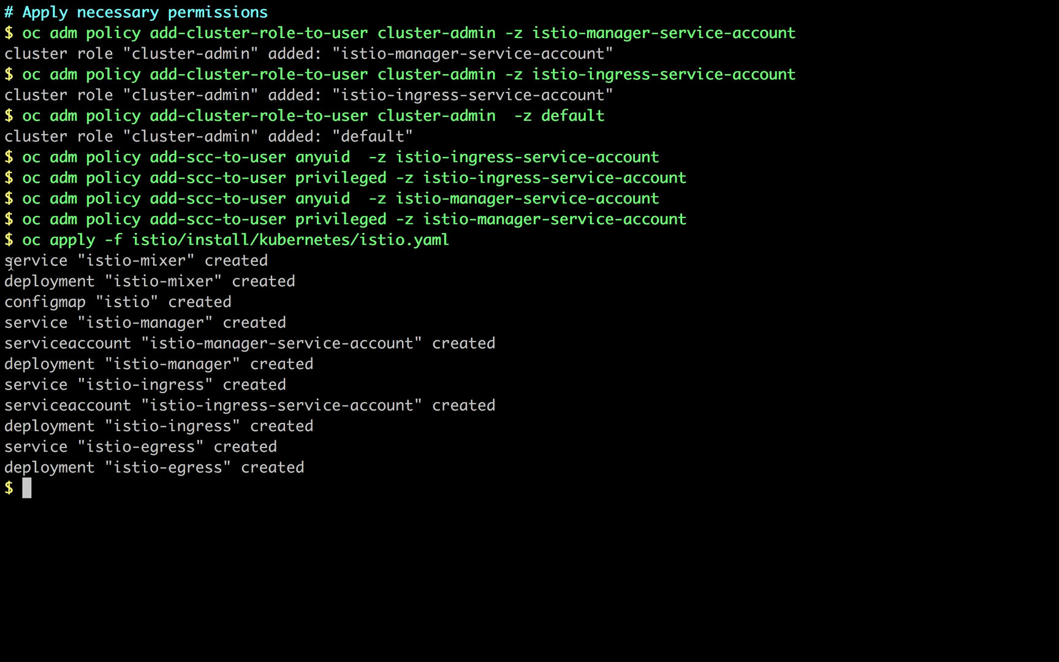
mouse_move(151, 269)
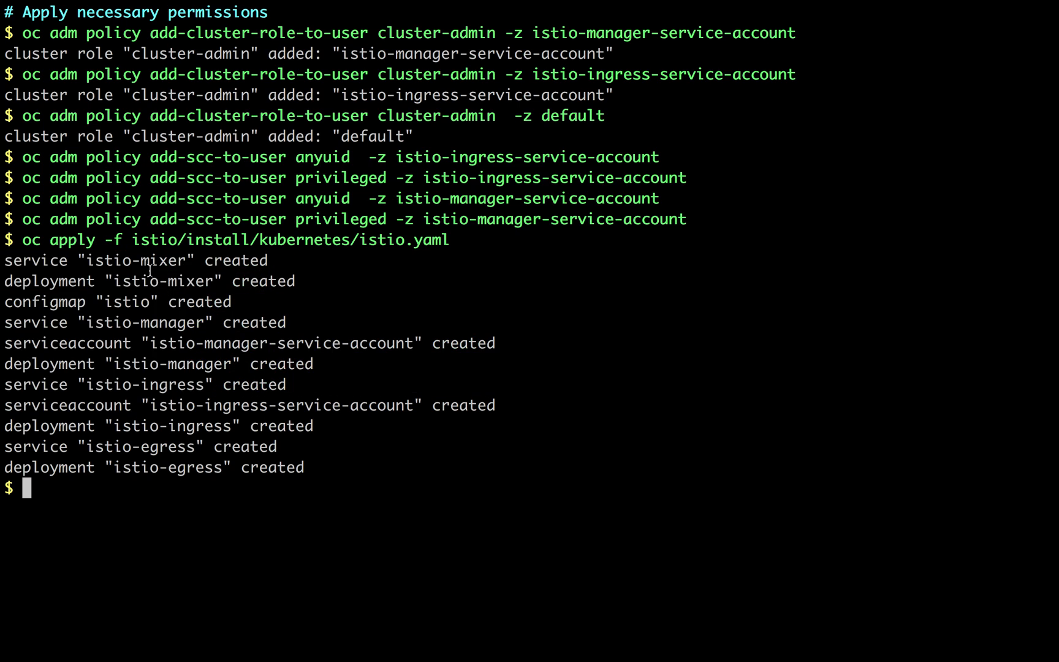
- Highlight the istio-manager service in the istio.yaml apply output
double_click(148, 322)
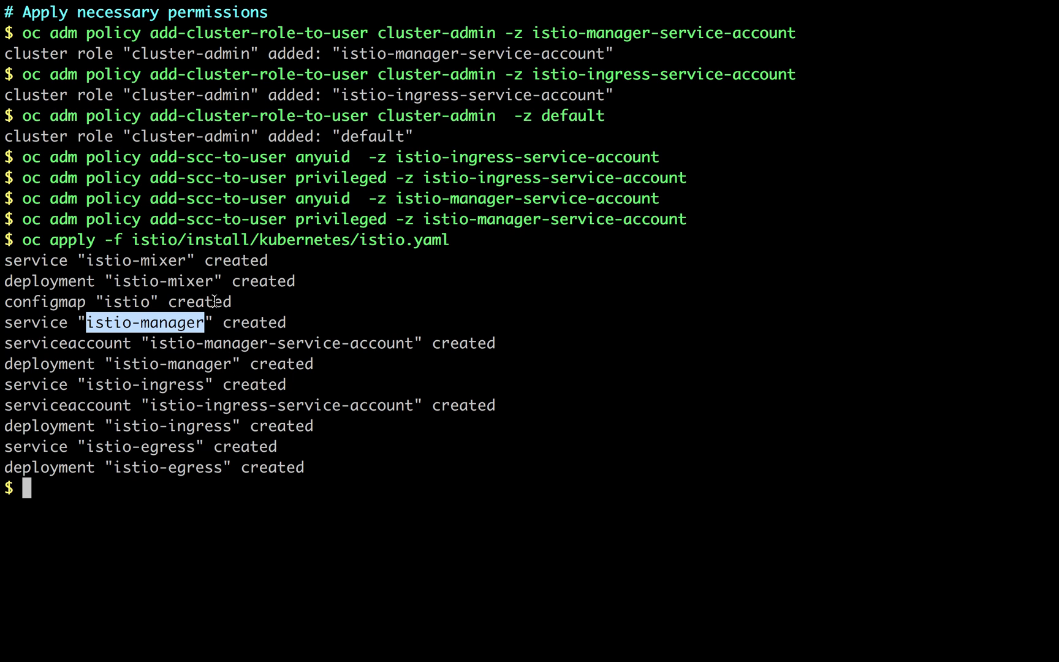
mouse_move(215, 304)
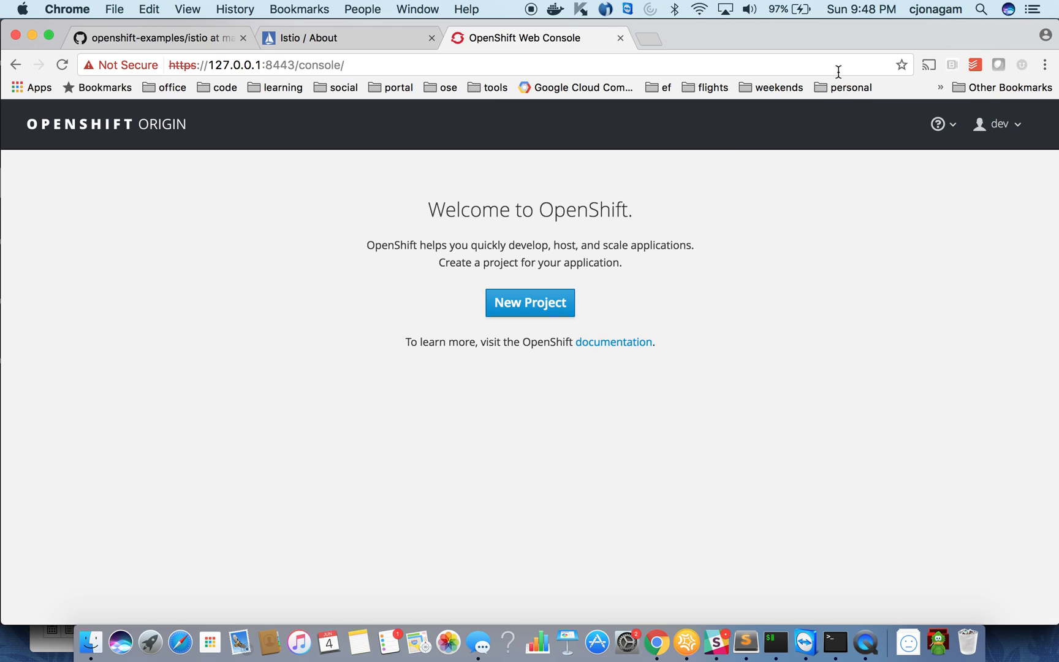
mouse_move(576, 242)
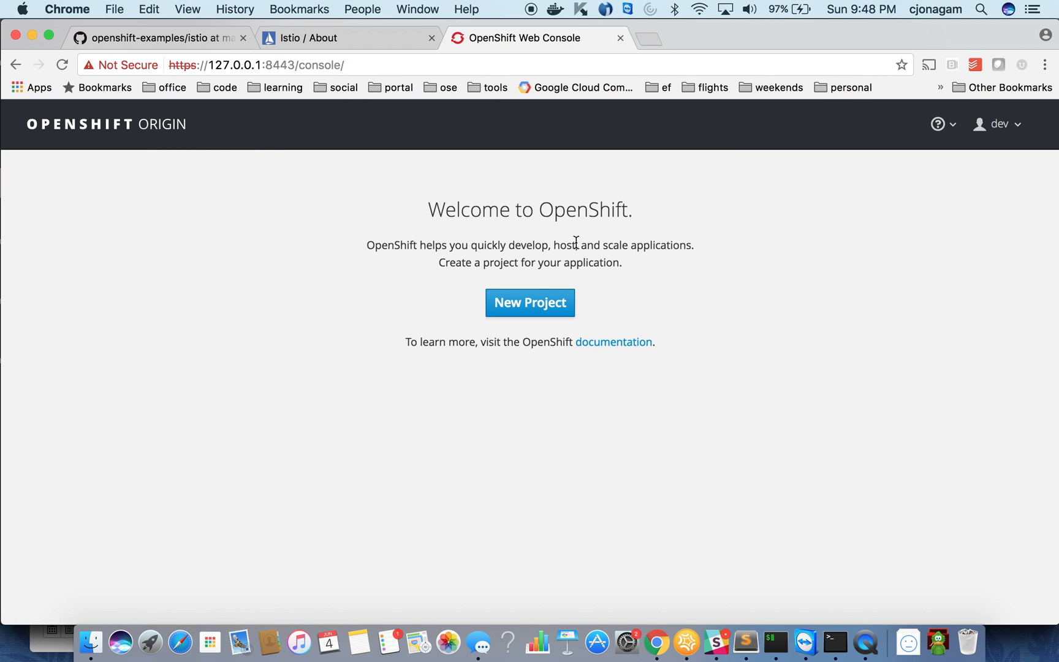
mouse_move(368, 157)
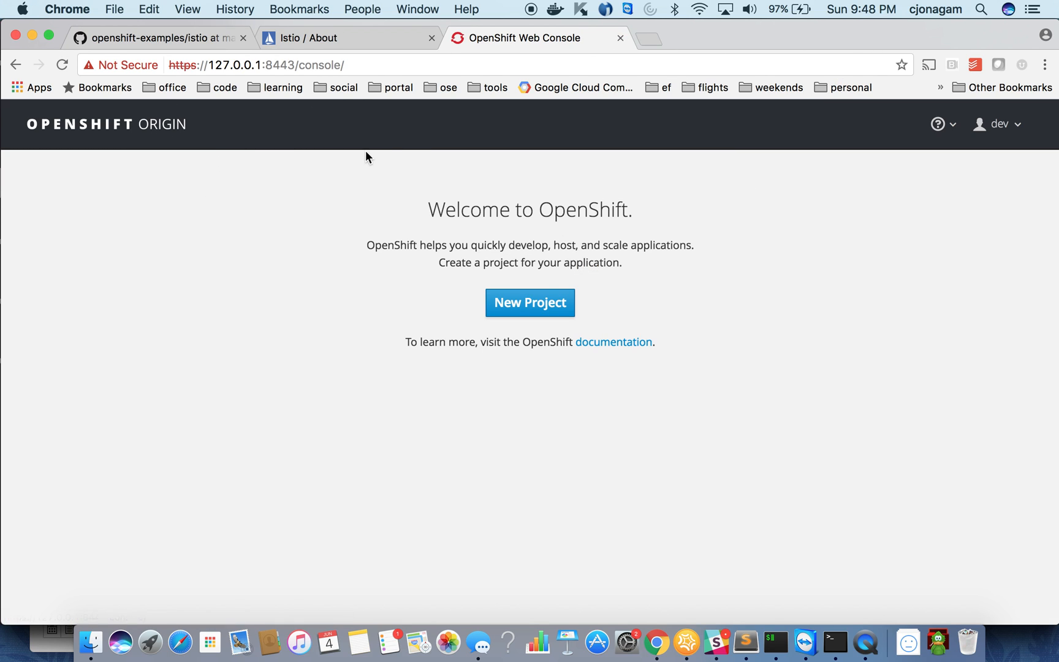
mouse_move(330, 171)
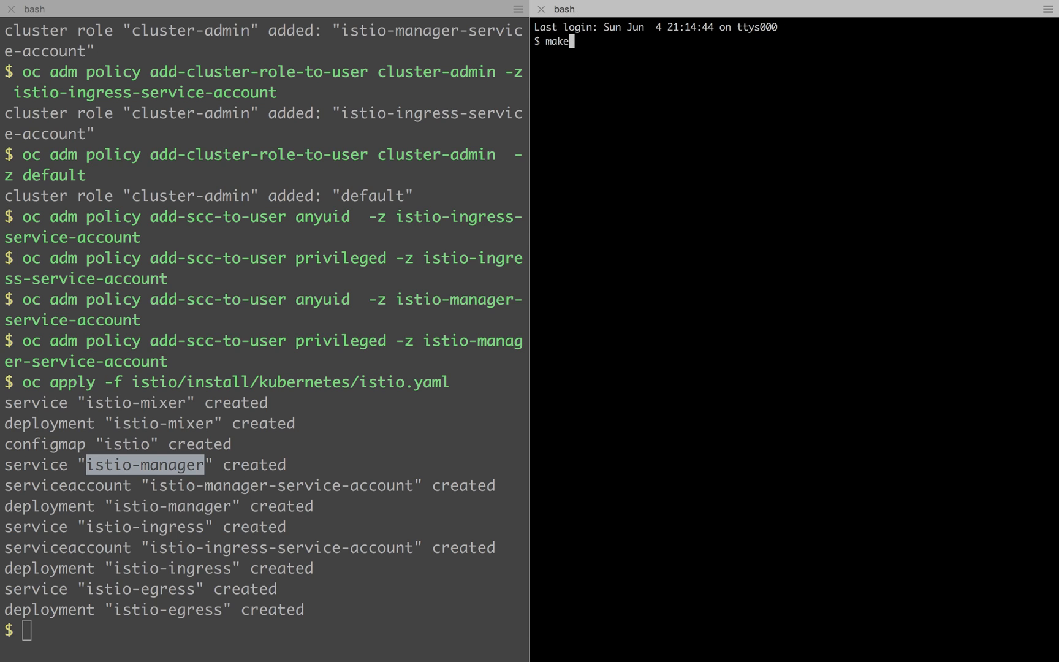
- Reload the OpenShift Web Console to show the Projects list with default, kube-system and openshift projects
text(adm)
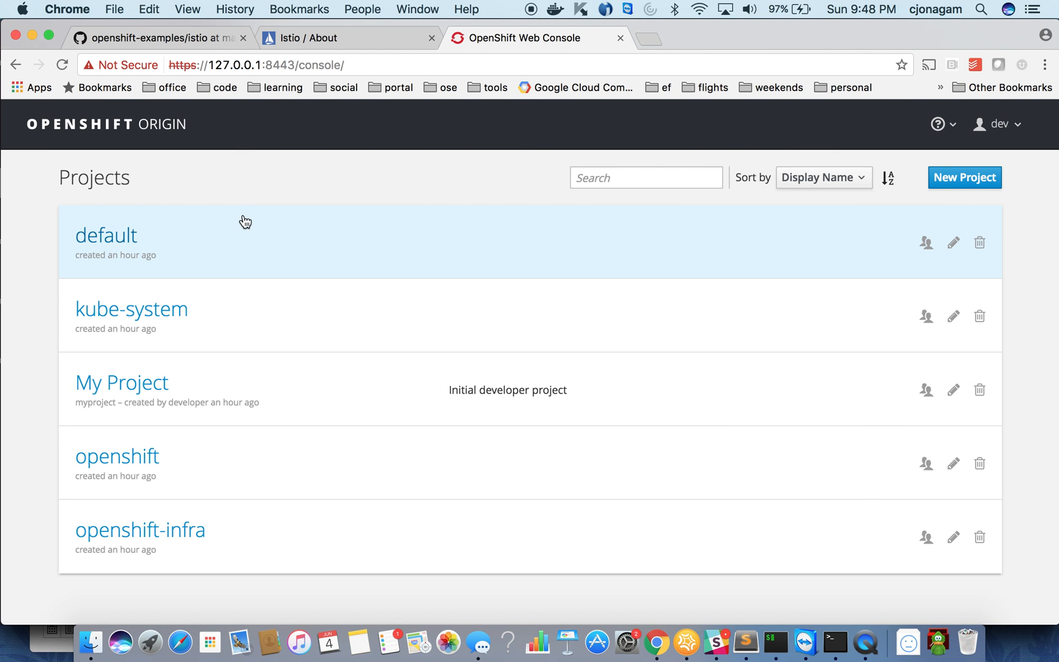
mouse_move(257, 253)
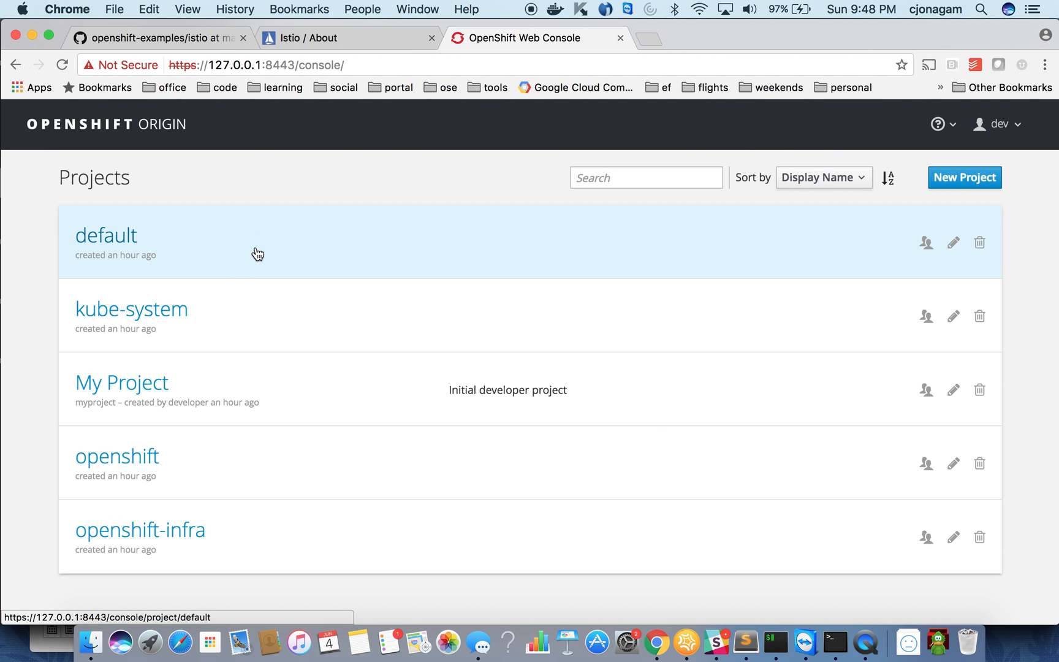
- Open the default project's Overview and dismiss the istio-egress health check warning
click(105, 235)
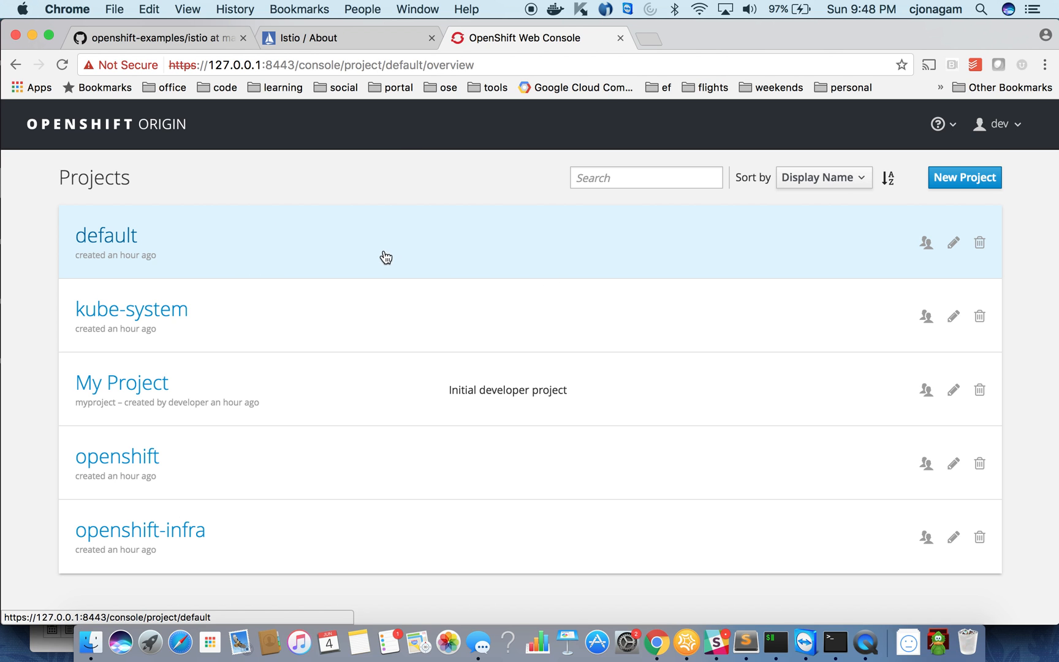
click(105, 235)
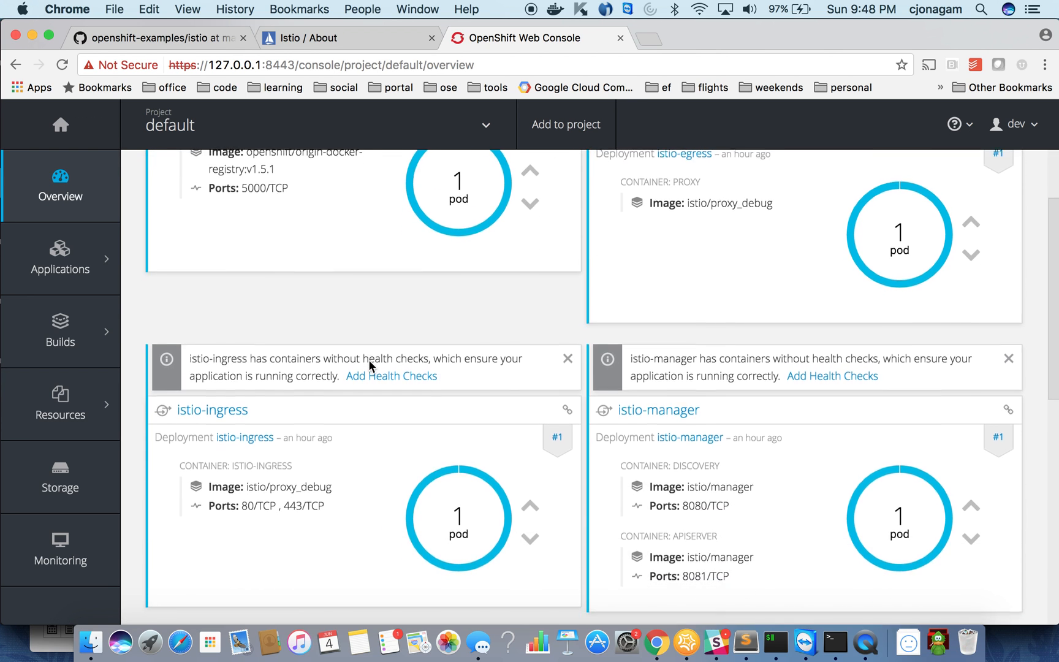
scroll(down, 3)
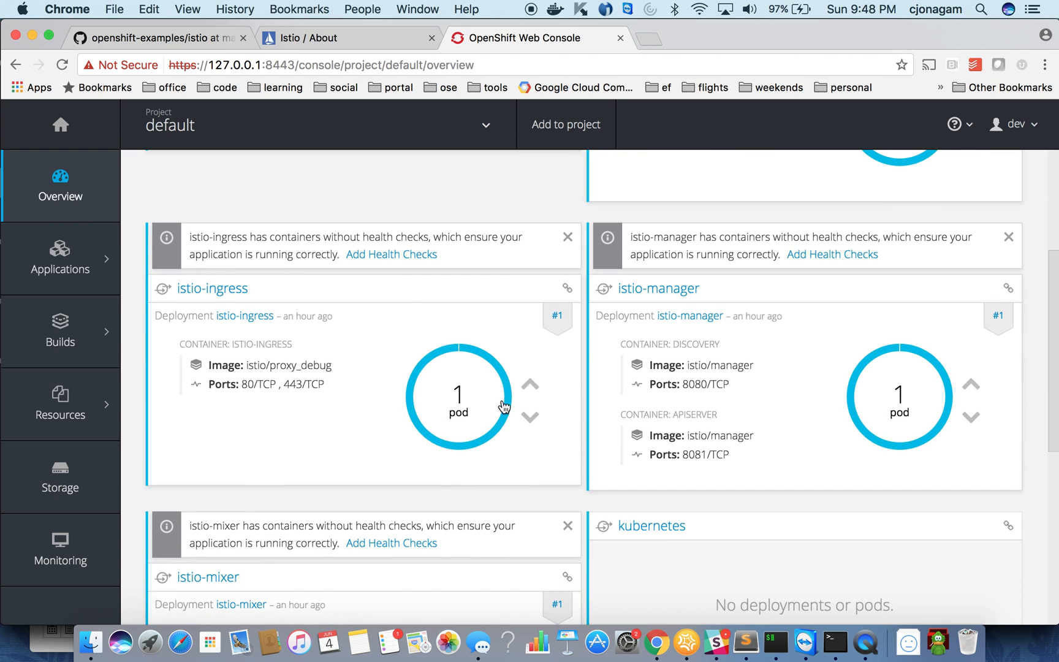
mouse_move(736, 371)
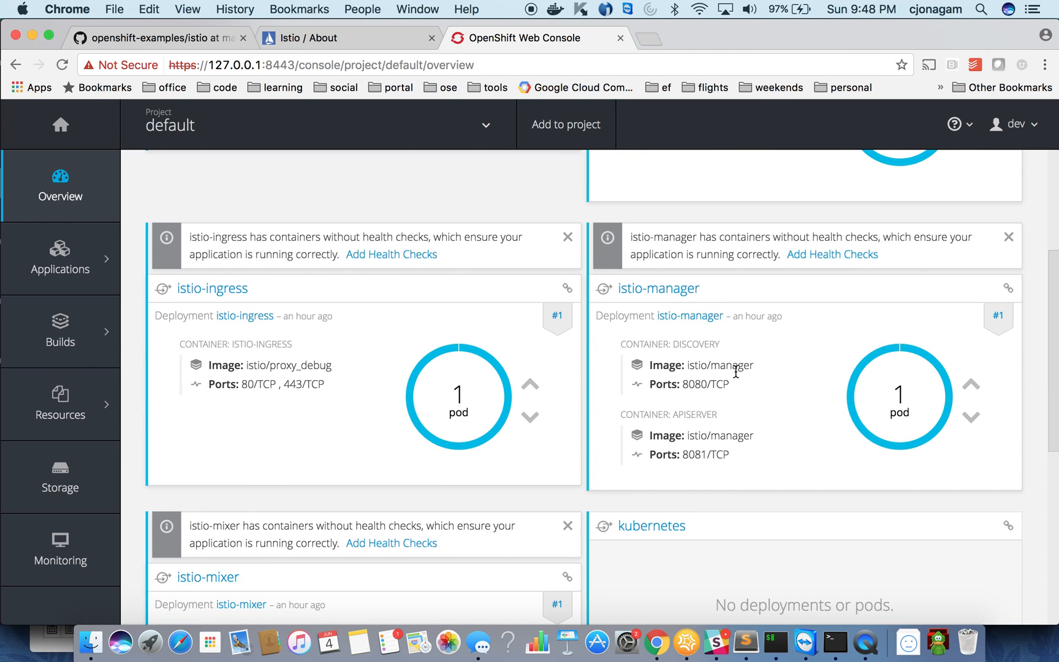
scroll(down, 3)
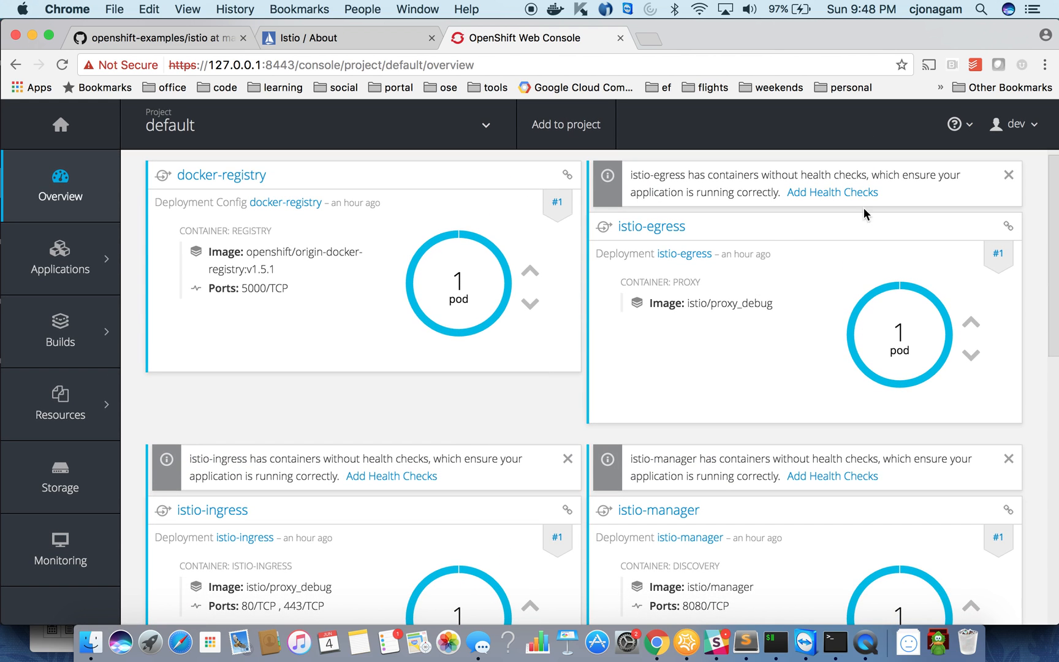
click(1008, 175)
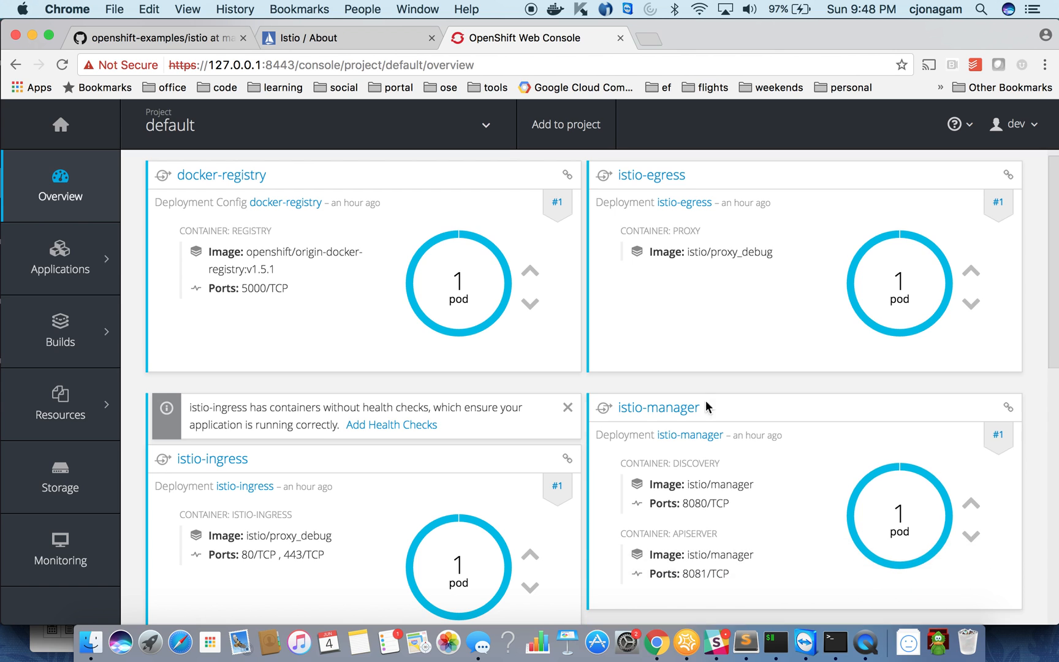
- Open the running istio-mixer pod and view its Logs tab
scroll(down, 3)
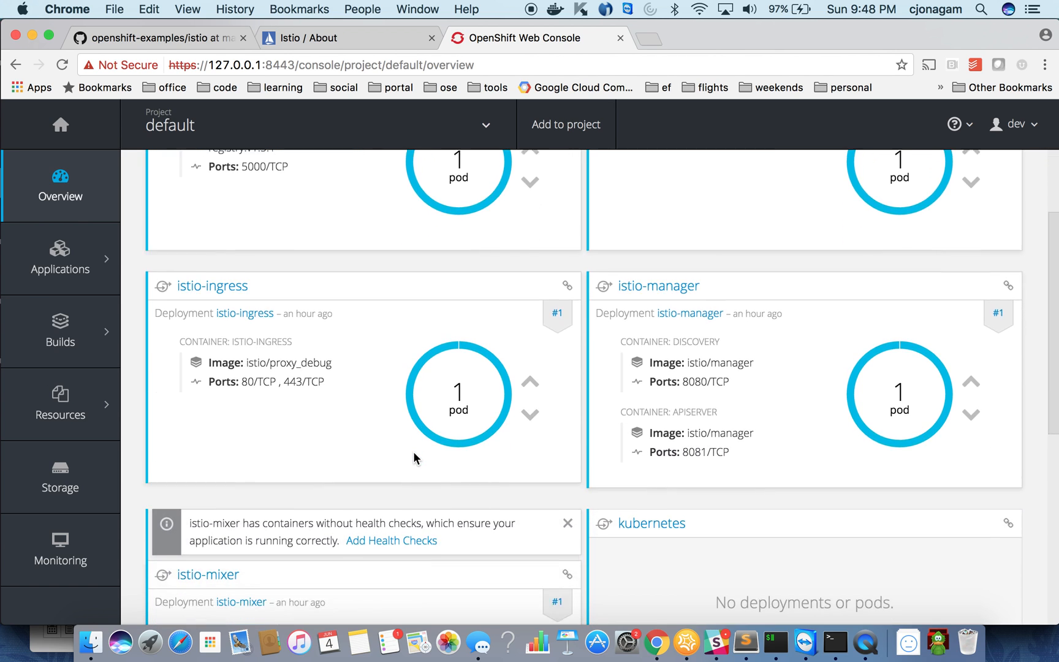
scroll(down, 3)
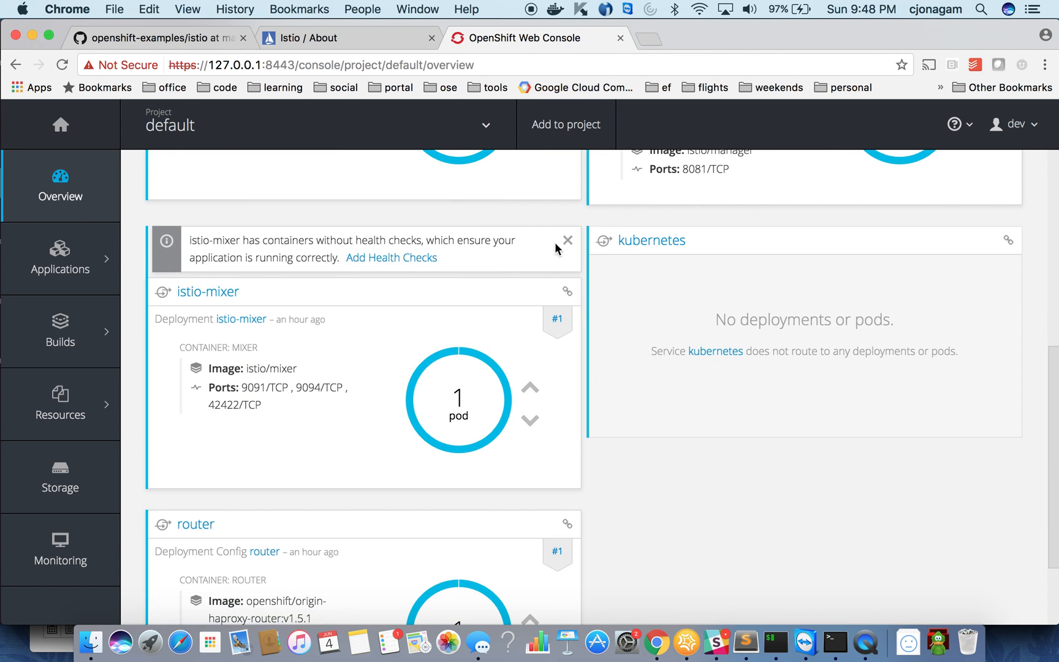
click(568, 240)
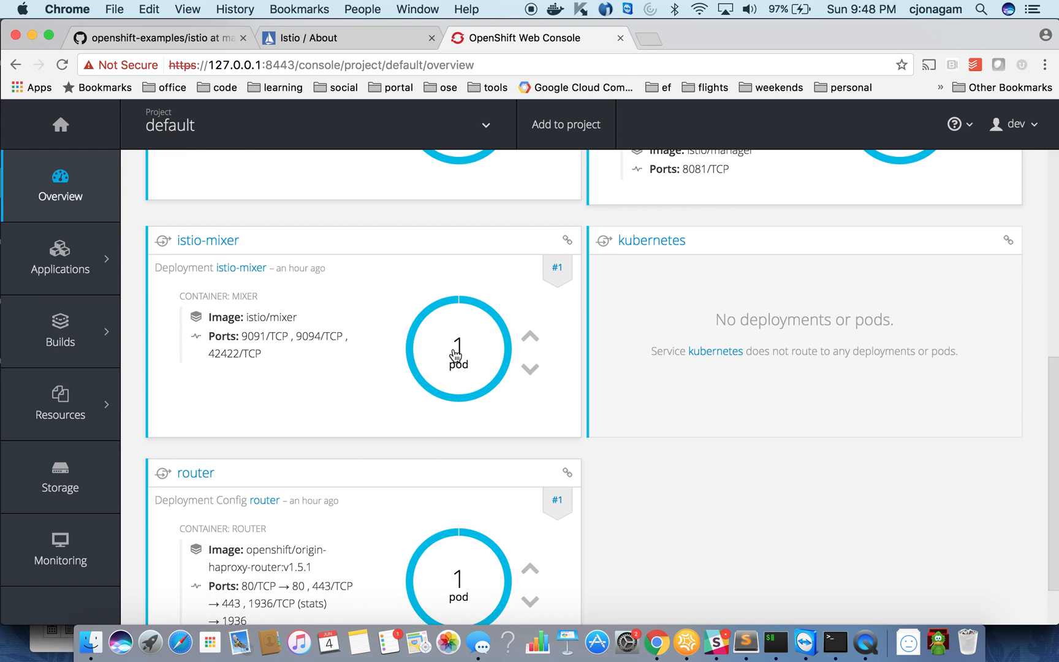
mouse_move(471, 353)
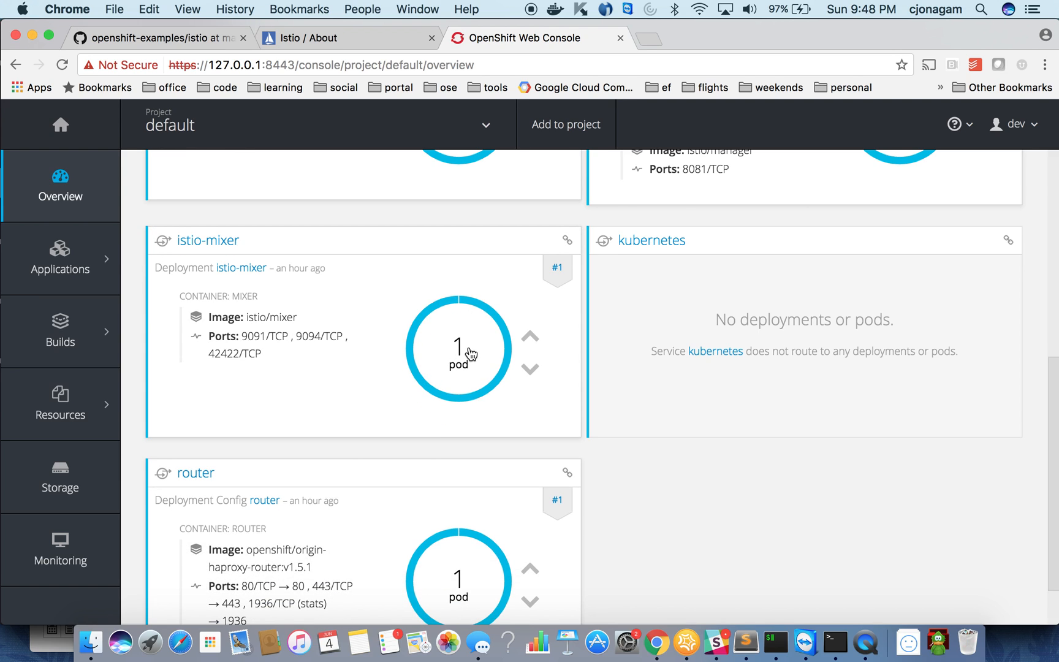
click(458, 350)
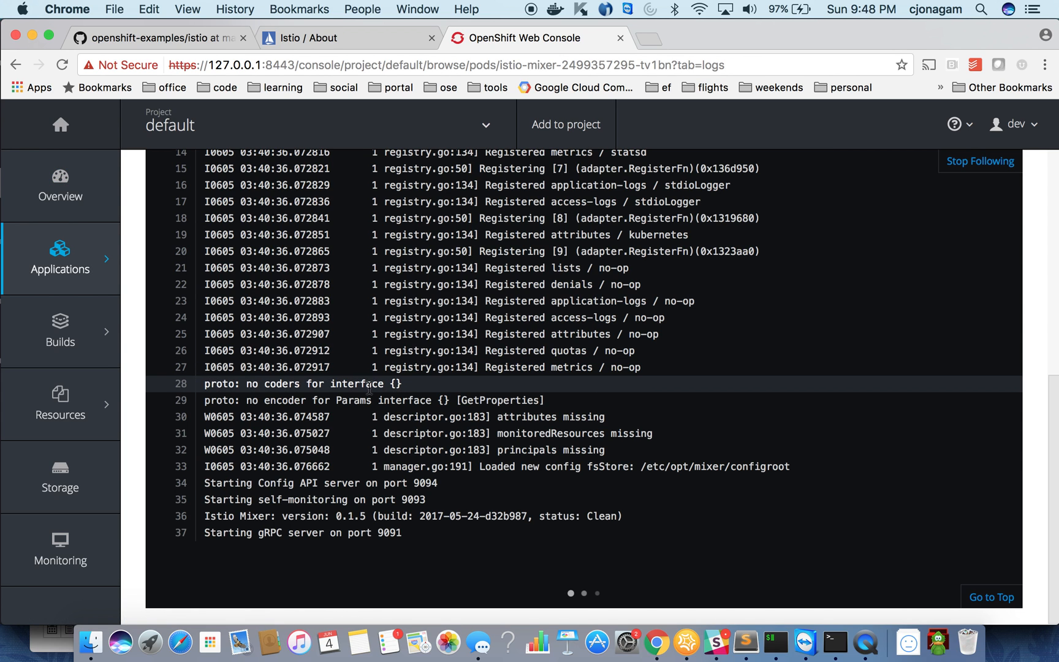
mouse_move(58, 186)
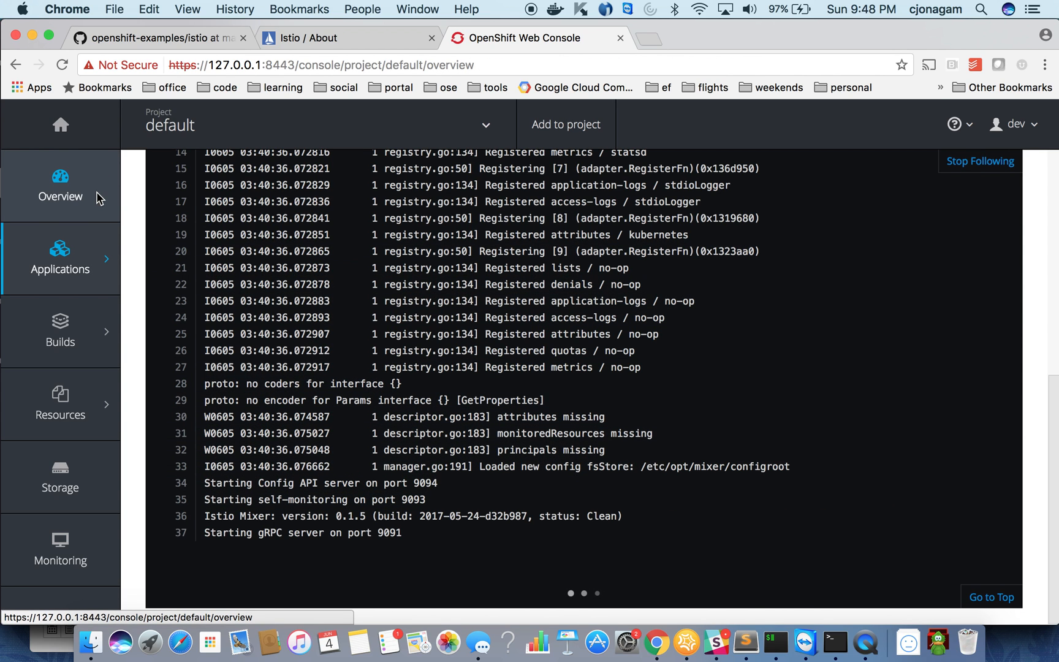
- Return from the istio-mixer logs to the default project Overview
click(59, 188)
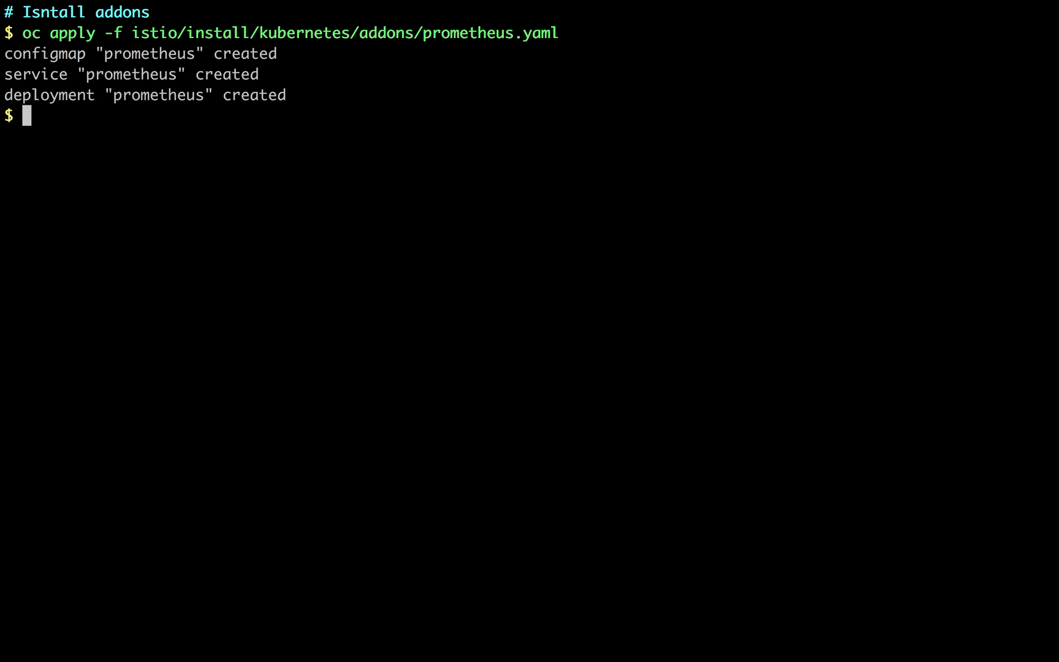
- Apply addons/grafana.yaml and addons/servicegraph.yaml with oc apply -f to create their services and deployments
text(o)
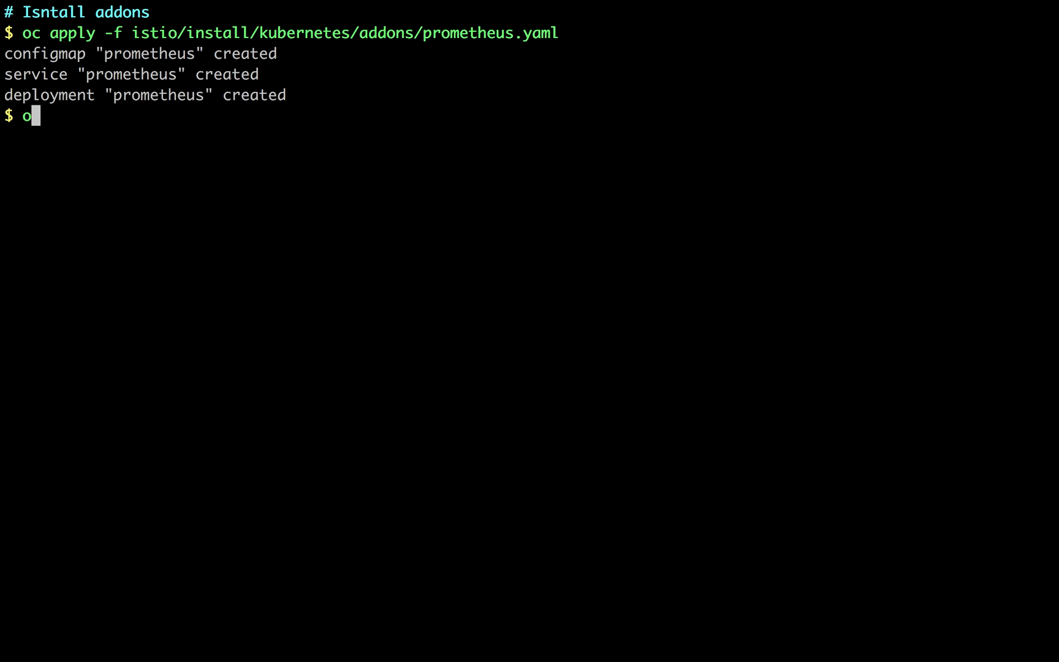
text(c apply -f istio/install/kubernetes/addons/grafana.yaml)
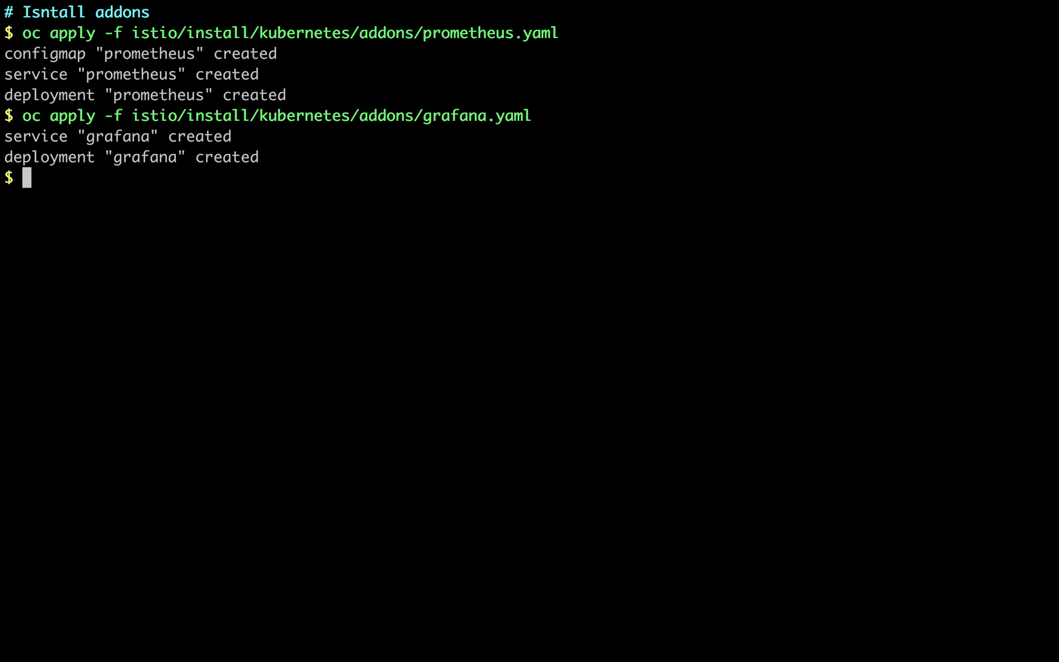
text(oc apply -f)
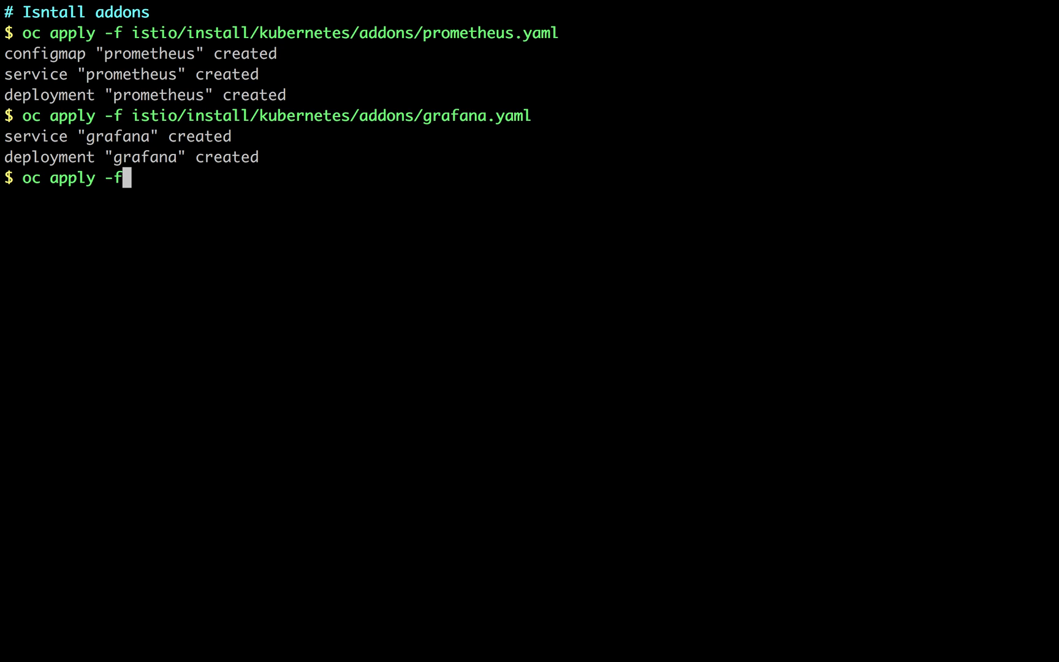
text(istio/install/kubernetes/addons/servicegraph.yaml)
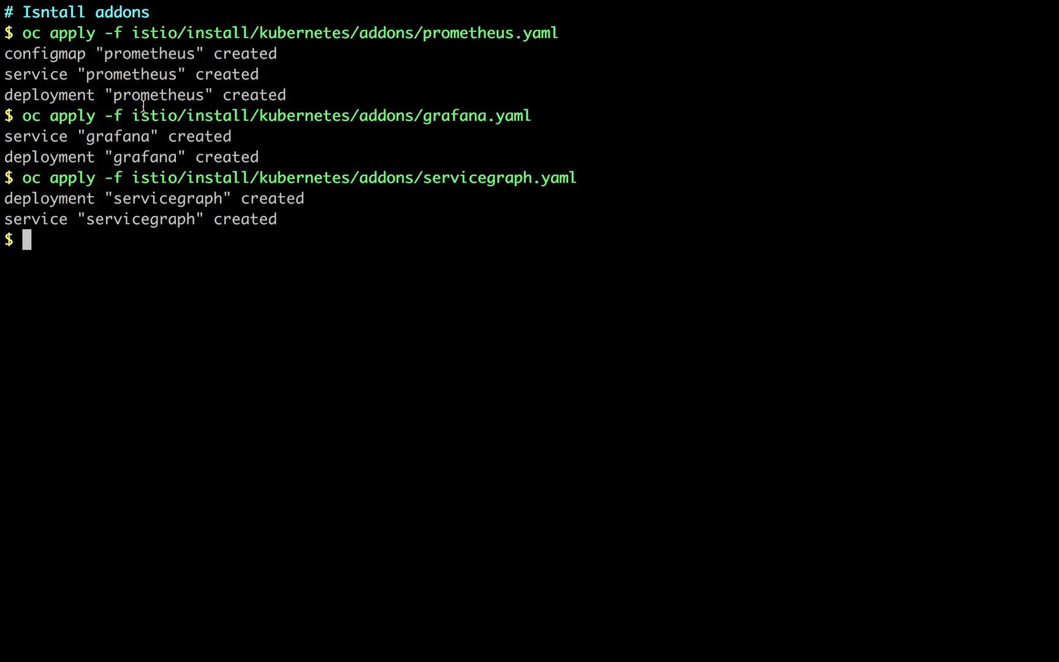
mouse_move(275, 190)
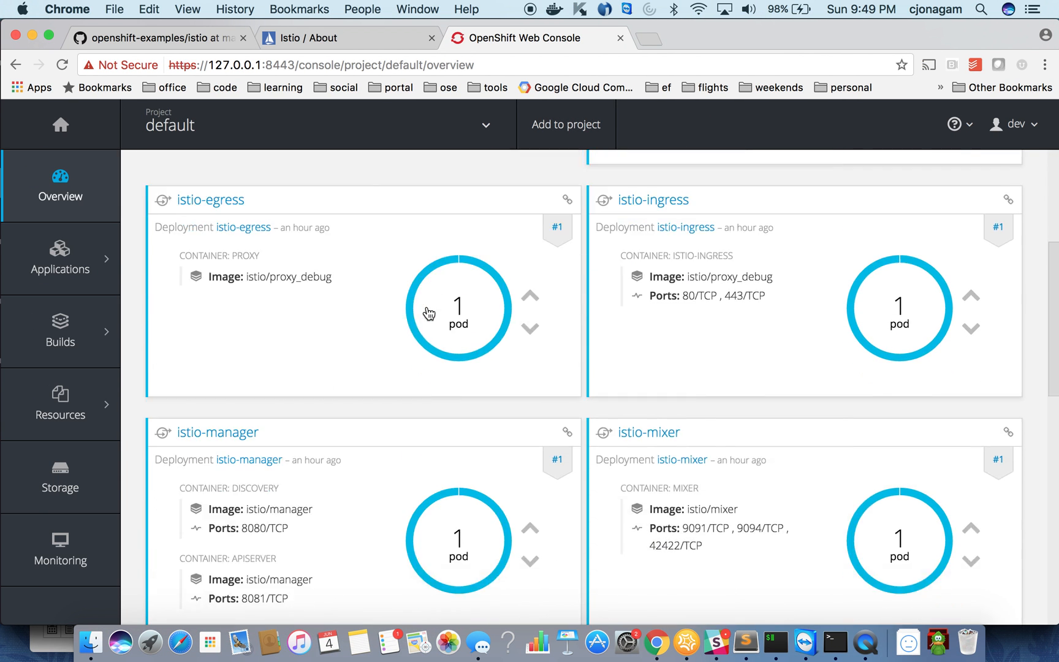
- Dismiss the warning banners on the prometheus and servicegraph deployments in the Overview
scroll(down, 3)
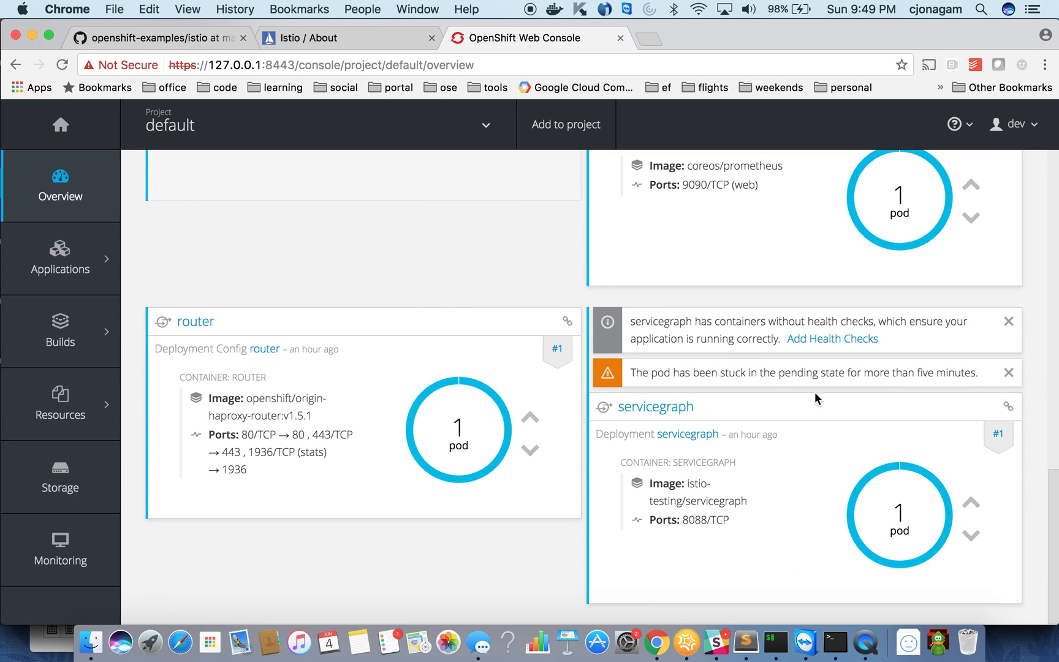
mouse_move(1007, 323)
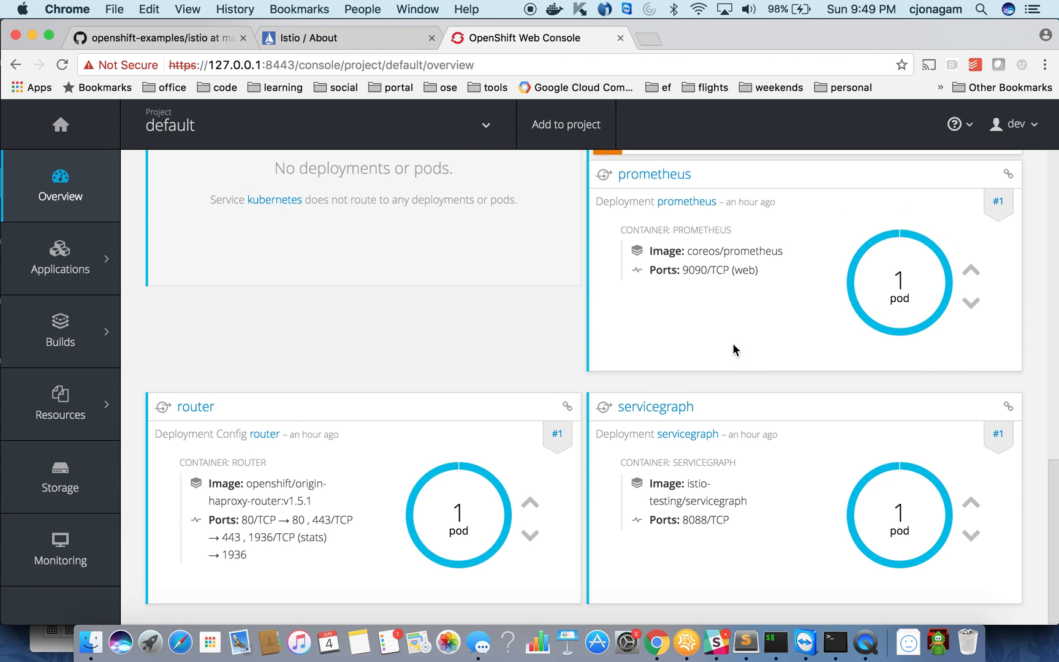
scroll(down, 3)
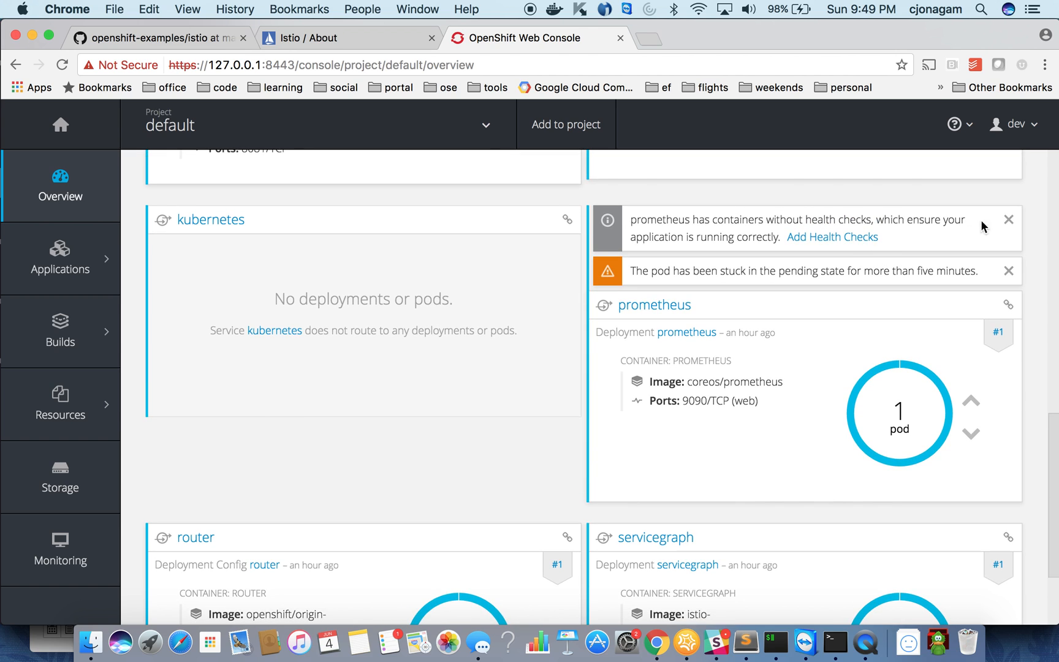
click(1009, 220)
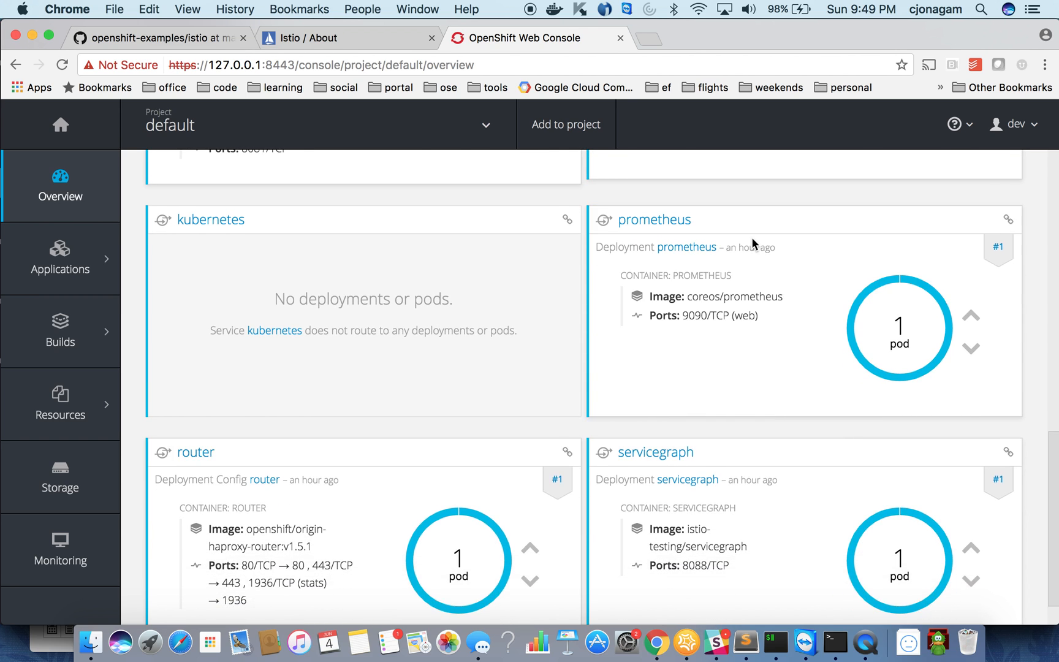
scroll(down, 3)
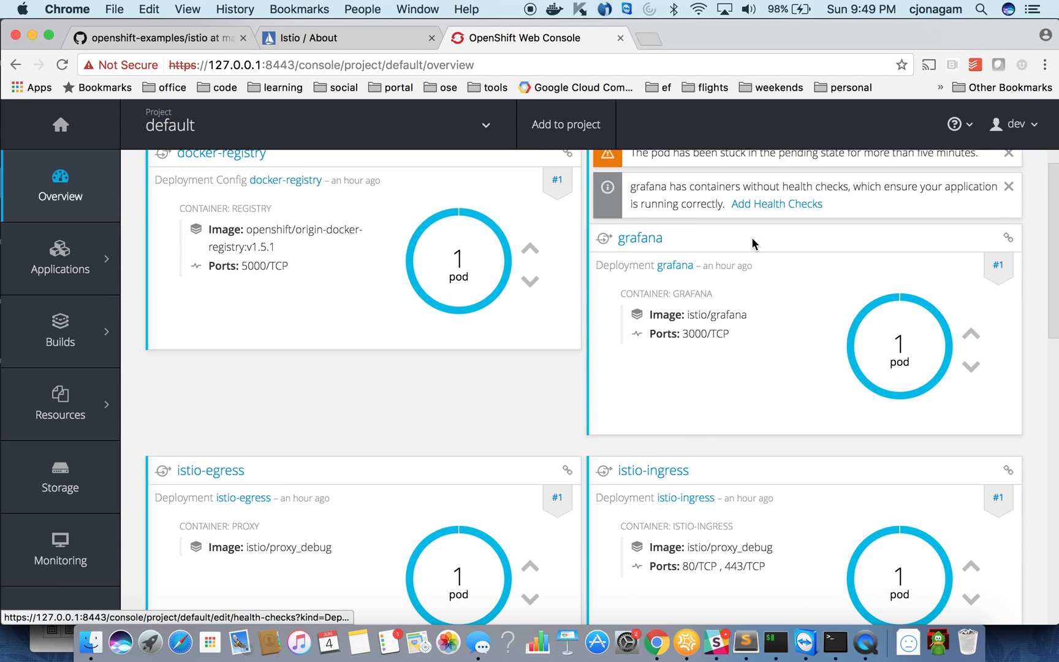
click(1007, 153)
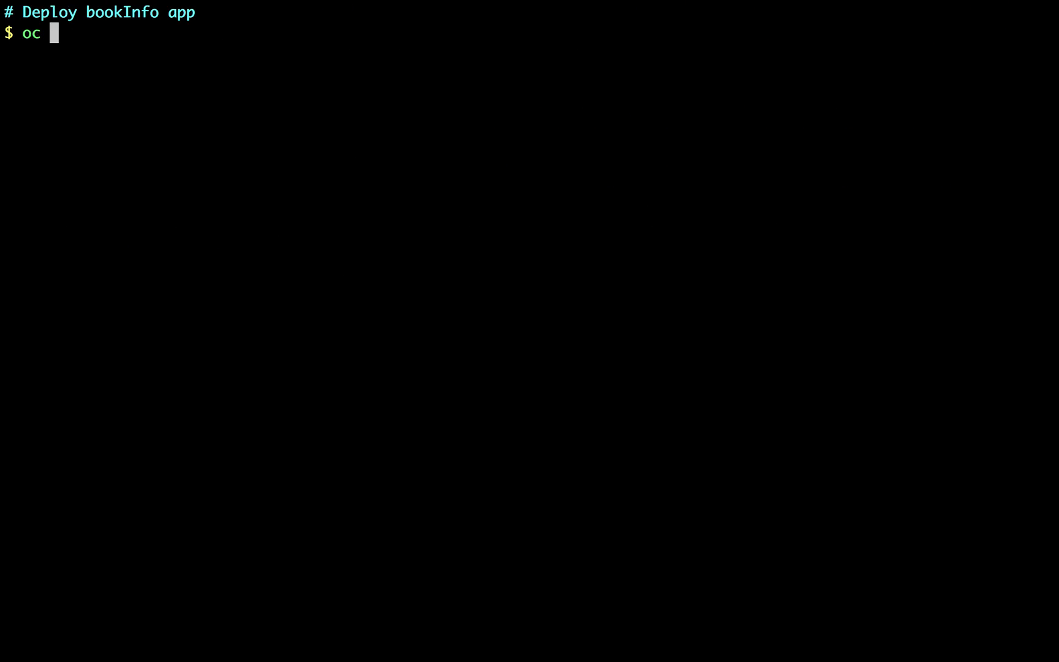
- Deploy bookinfo.yaml through istioctl kube-inject with oc apply, then select the productpage service name
text(apply -f <(istioctl kube-inject  -f istio/samples/apps/bookinfo/bookinfo.yaml)
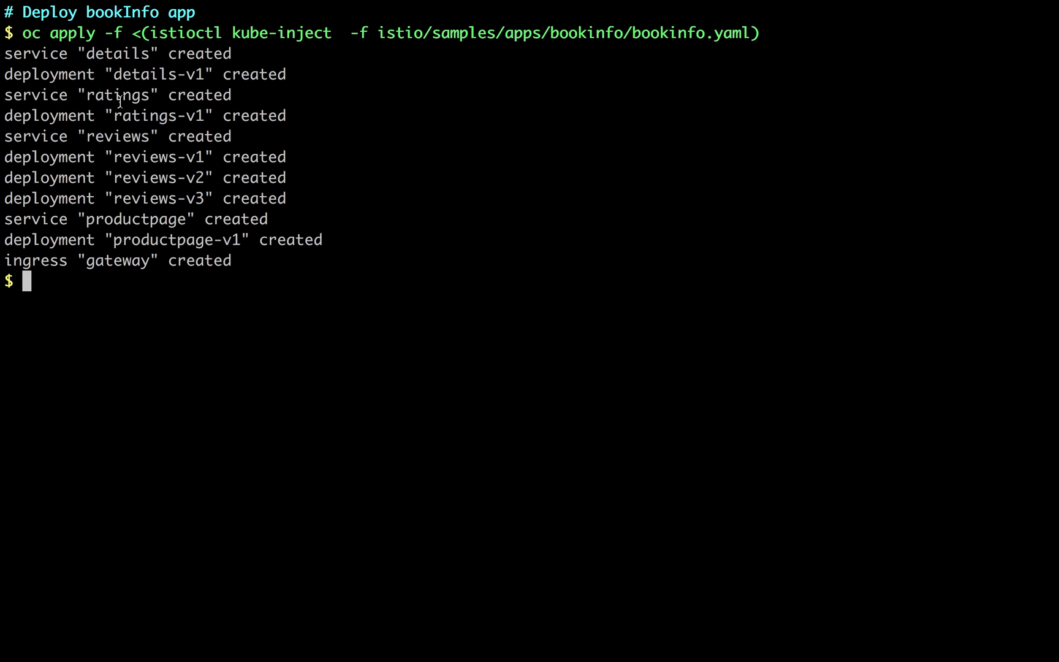
mouse_move(123, 228)
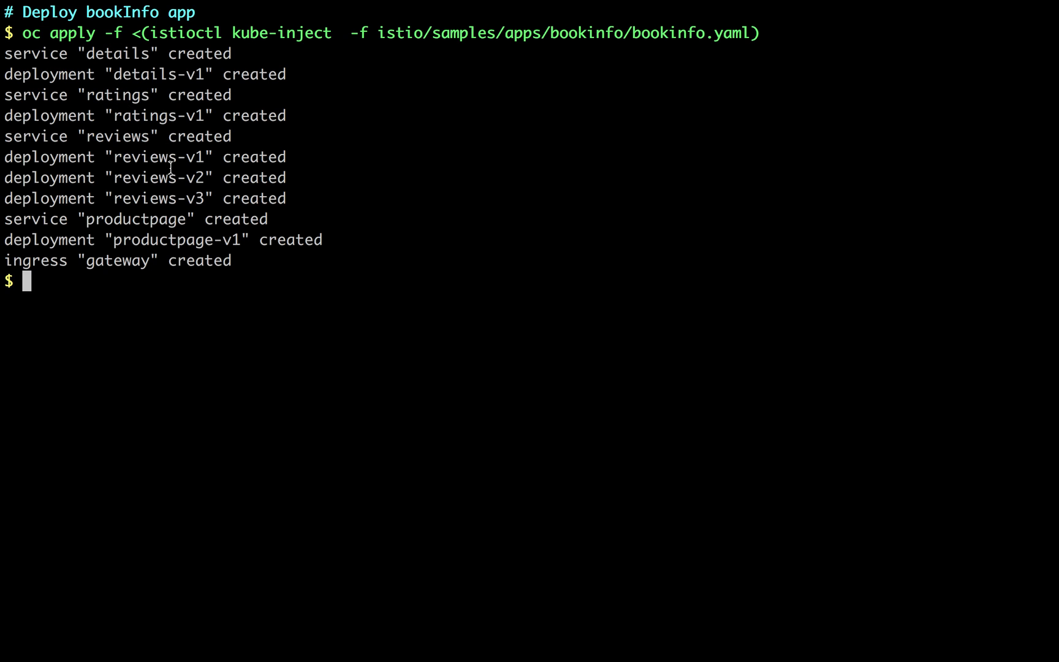
mouse_move(104, 71)
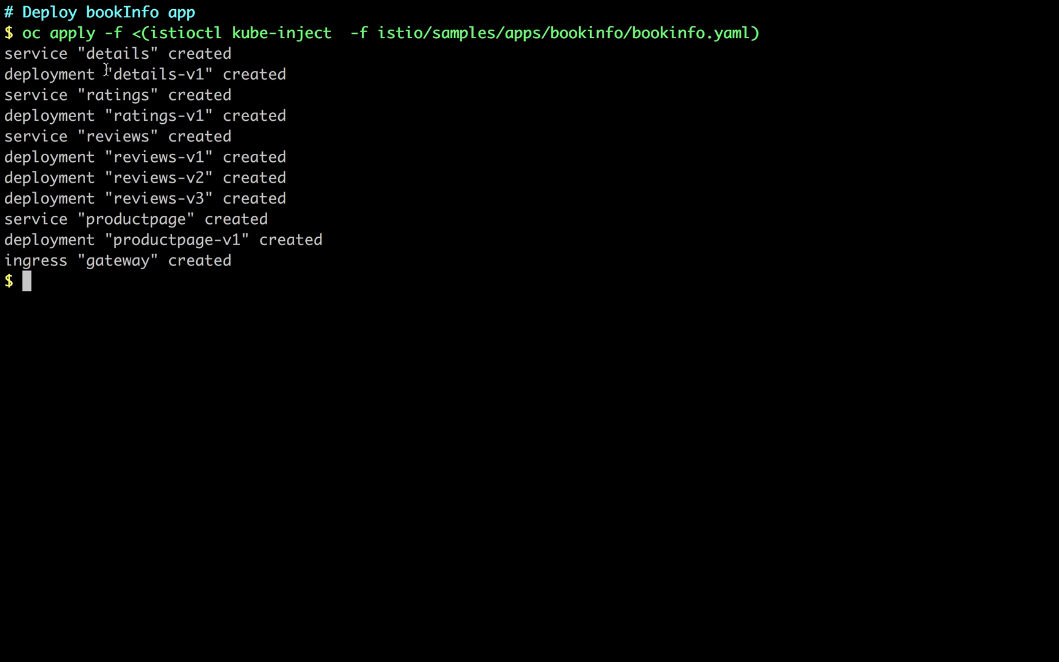
mouse_move(142, 224)
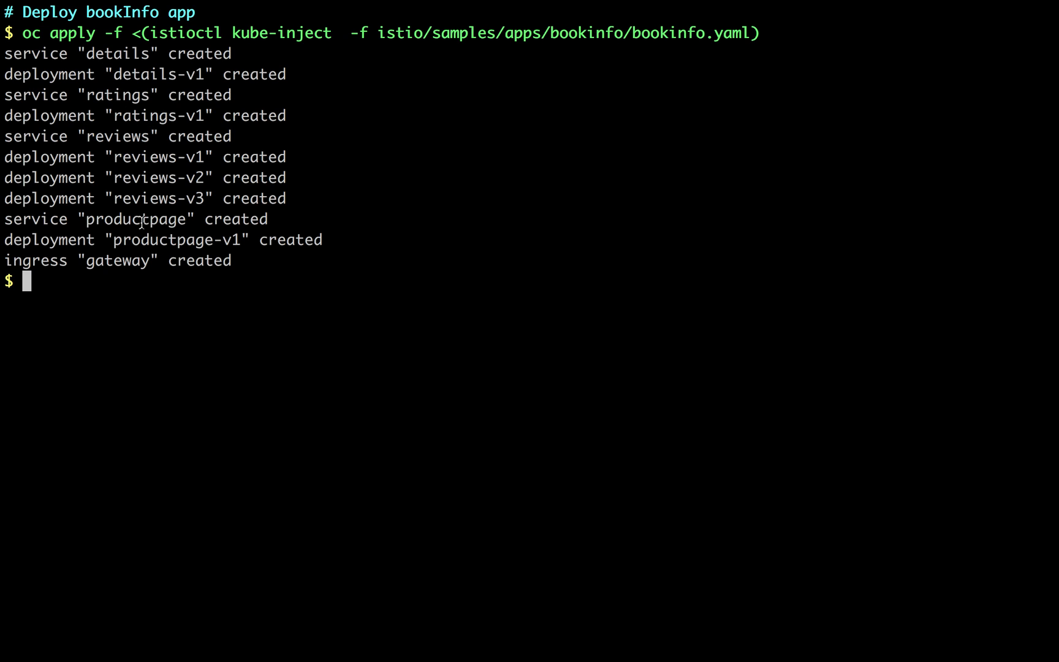
double_click(136, 220)
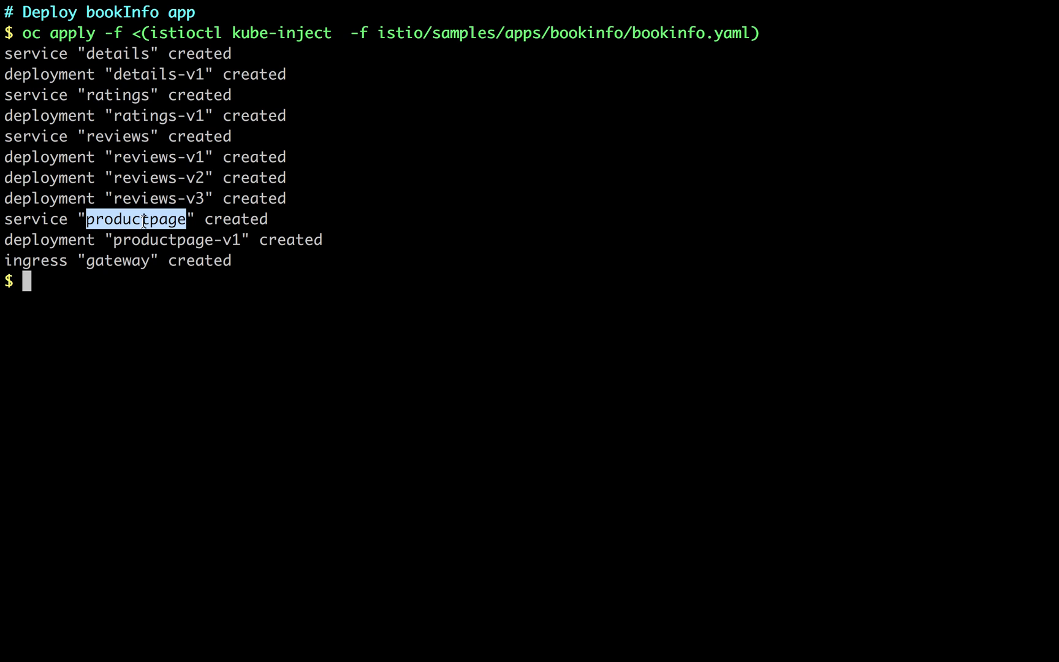
mouse_move(128, 81)
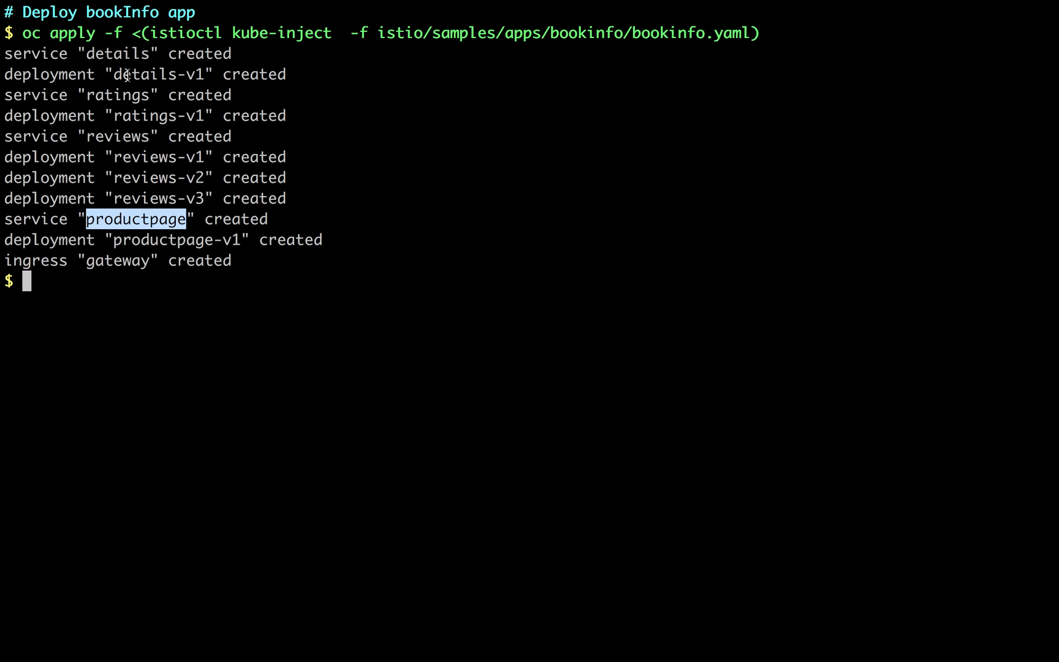
mouse_move(93, 51)
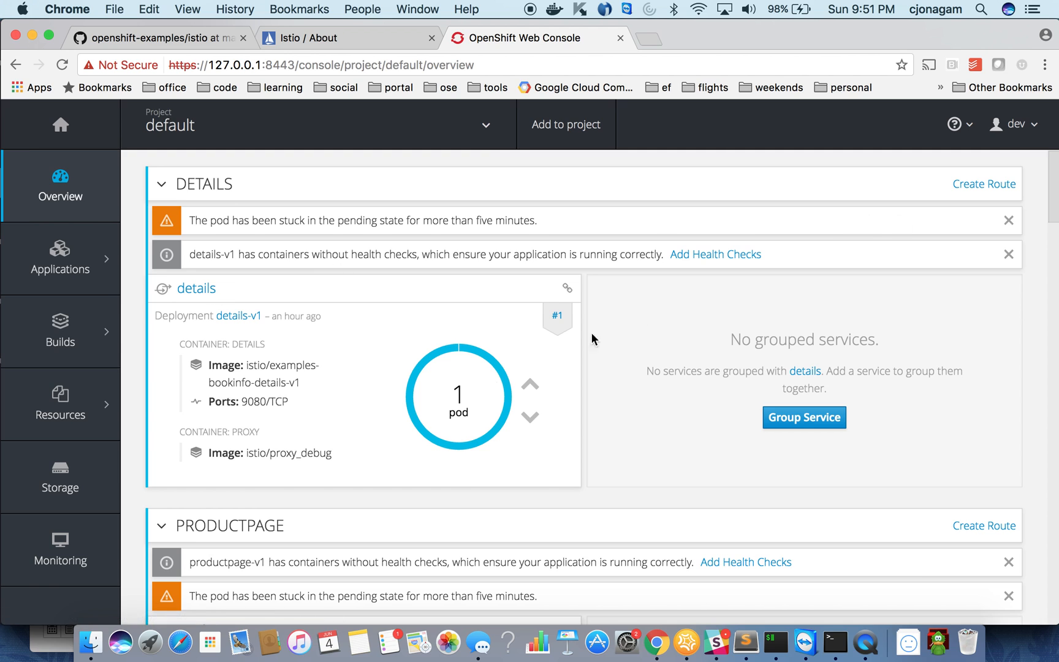
scroll(down, 3)
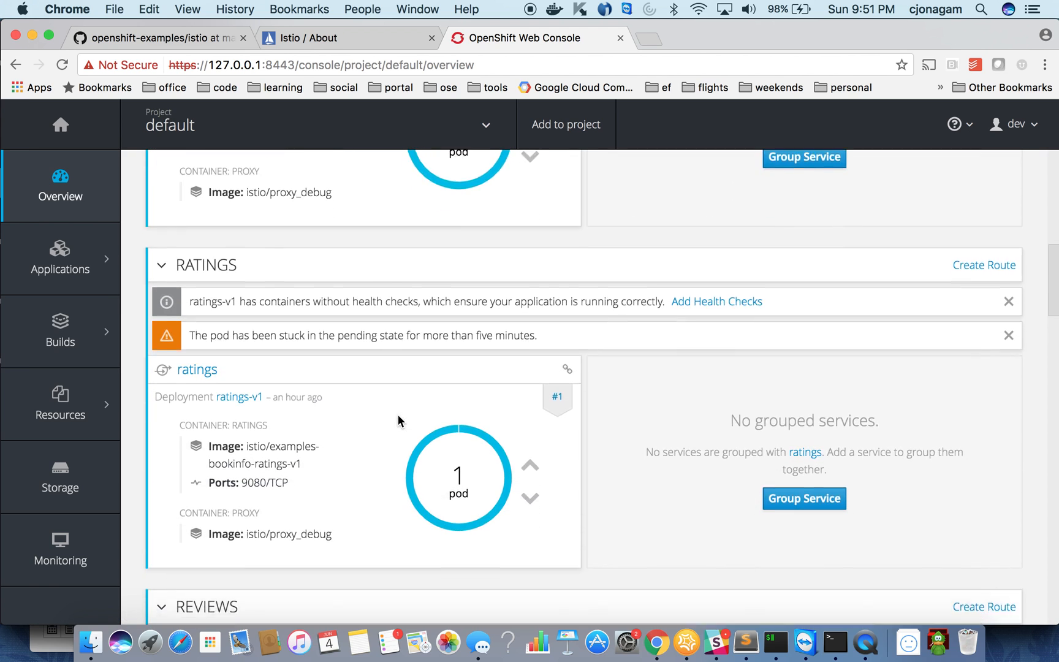
scroll(down, 3)
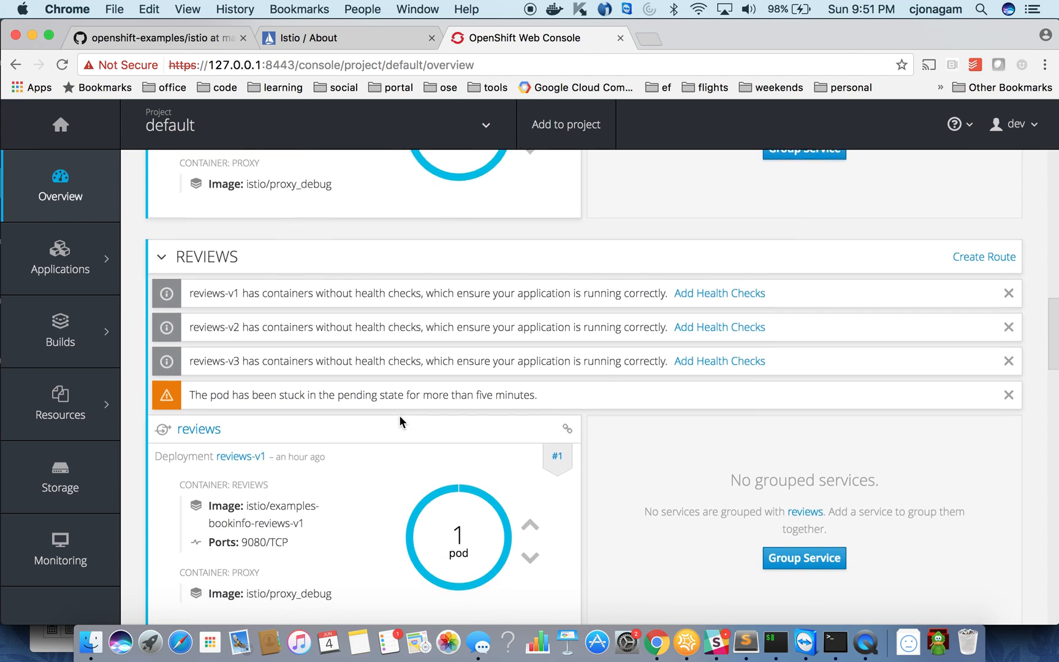
scroll(down, 3)
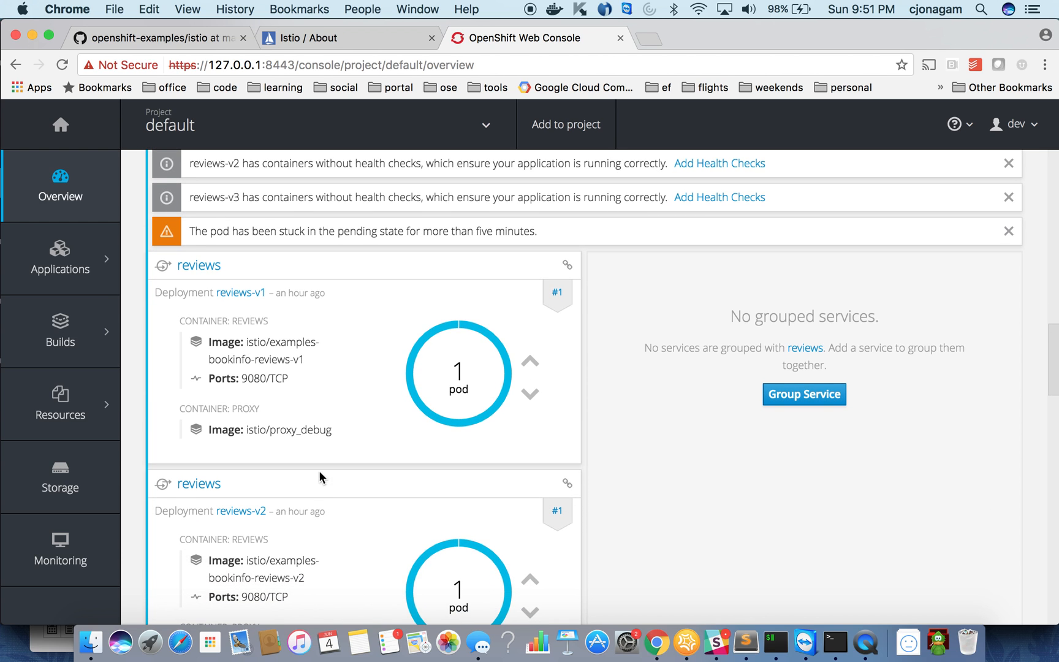
scroll(down, 3)
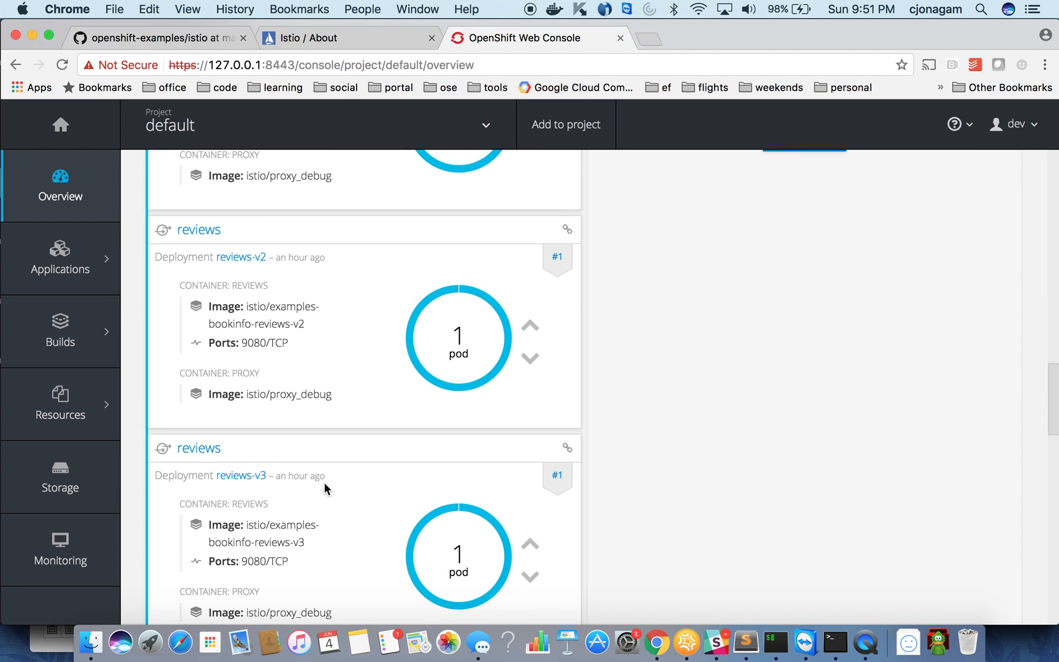
mouse_move(373, 358)
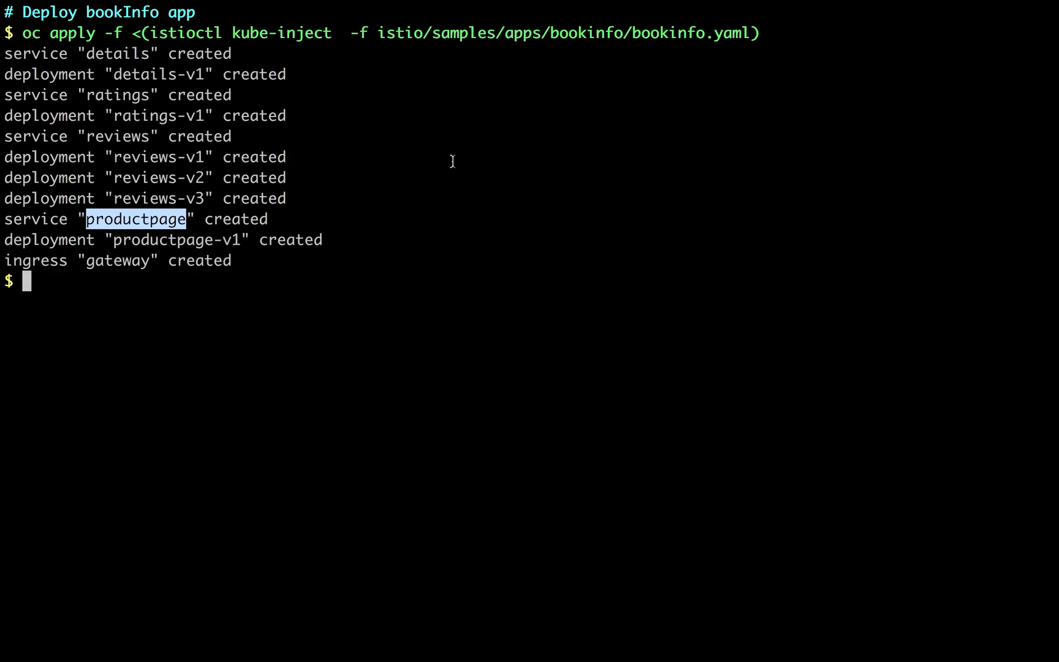
- Expose the servicegraph service as a route with 'oc expose svc servicegraph'
text(oc expose svc servicegraph)
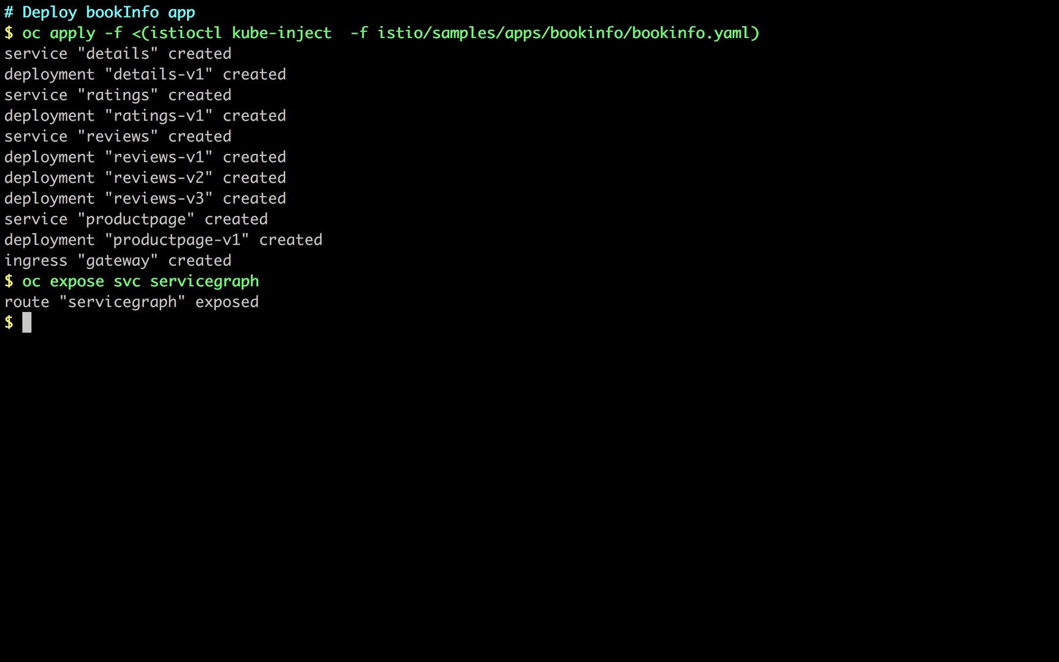
mouse_move(141, 222)
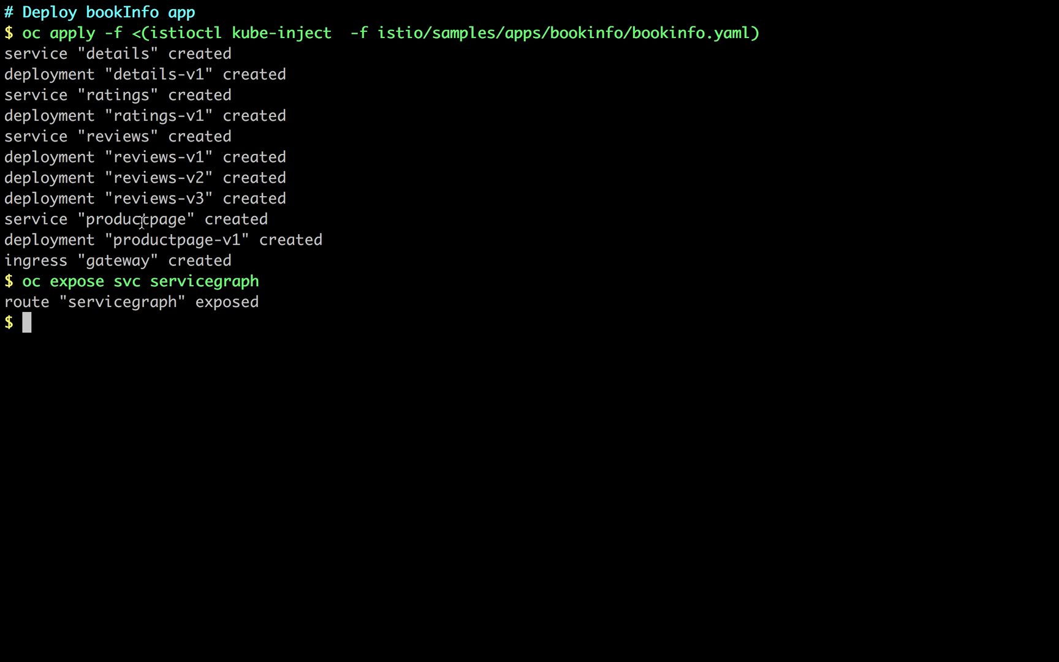
double_click(135, 218)
text(export GRAFANA=$(oc get pods -l a)
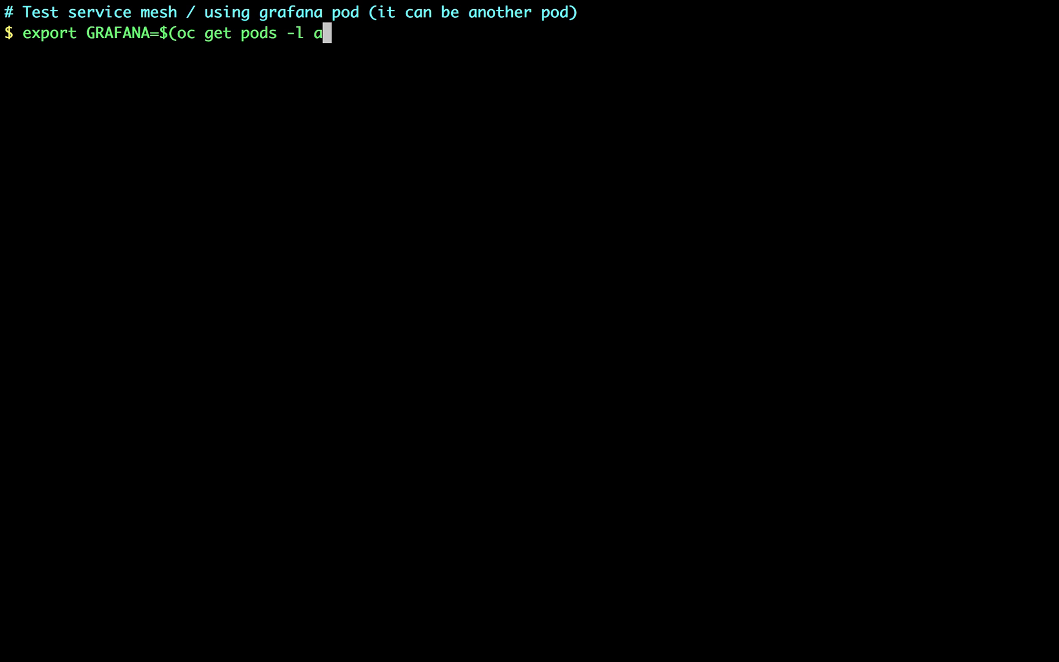
text(pp=grafana -o jsonpath={.items[0].metadata.name}))
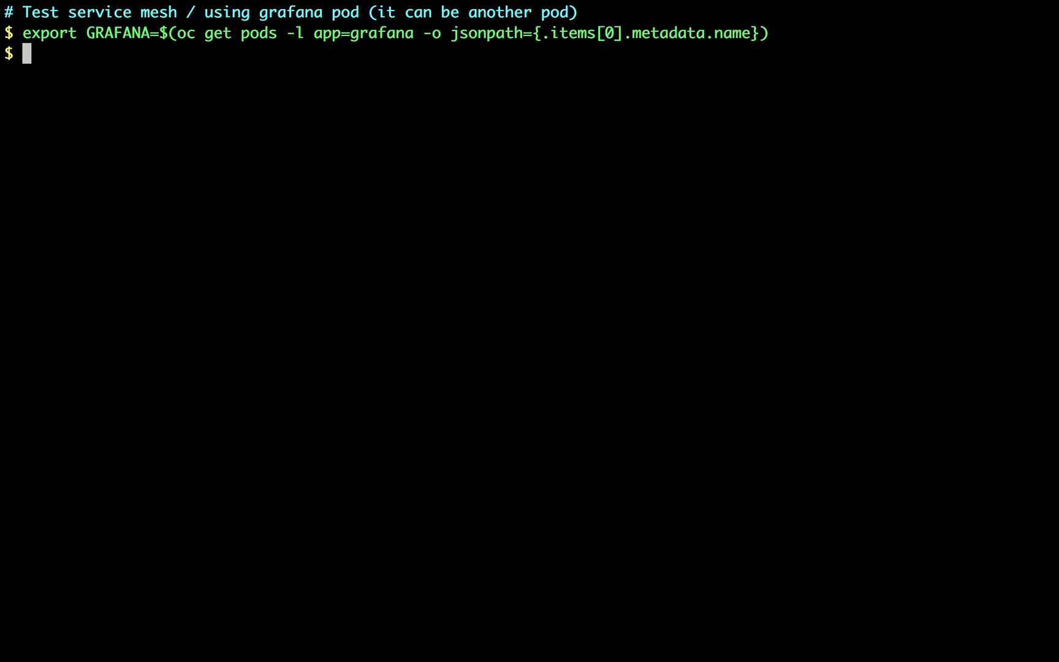
text(oc exec)
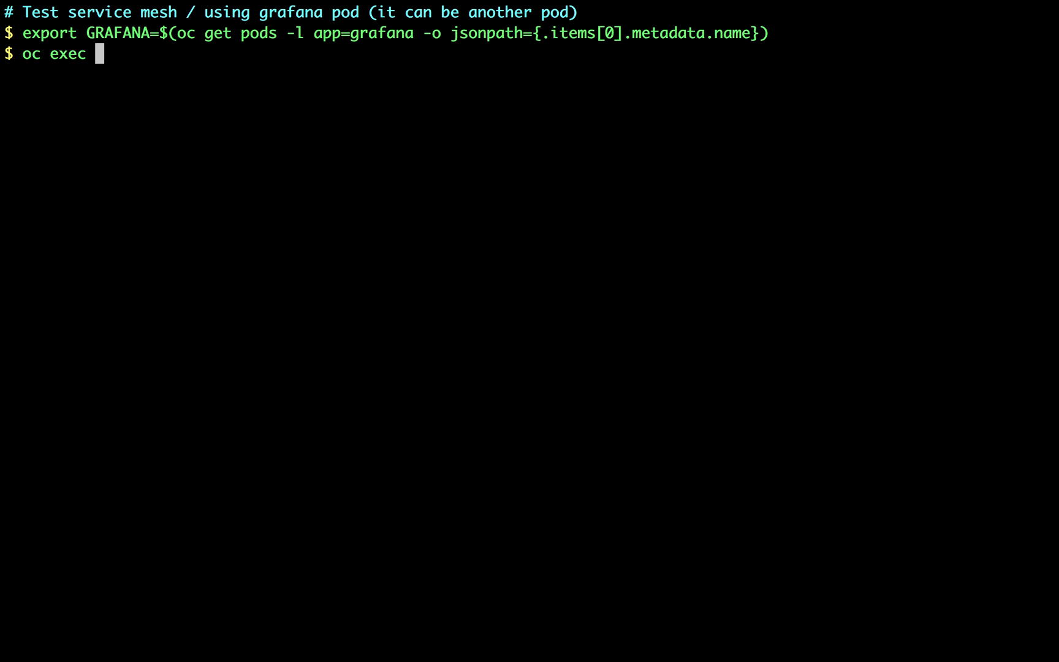
text($GRAFANA -- curl -o /dev/null -s -w "%{http_code}\n")
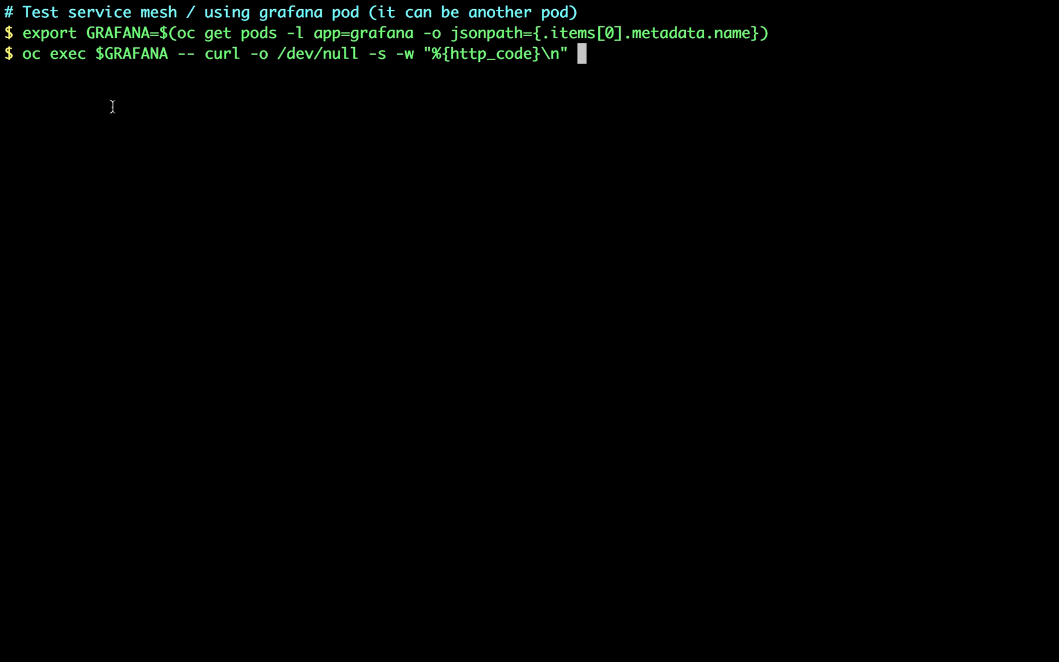
text(http://istio-ingress/productpage)
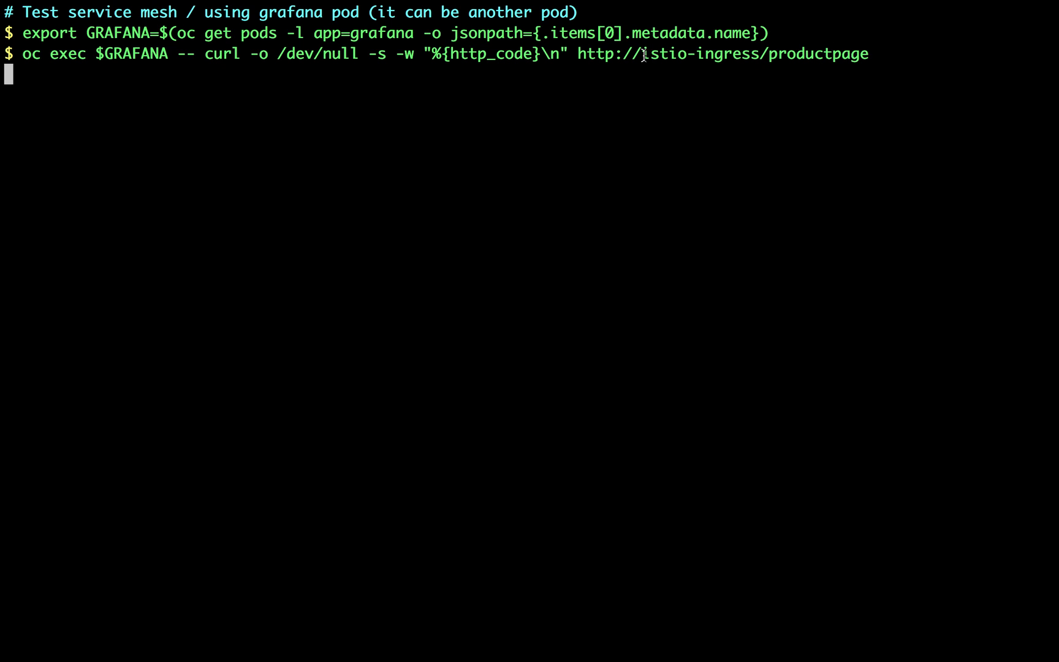
key(Enter)
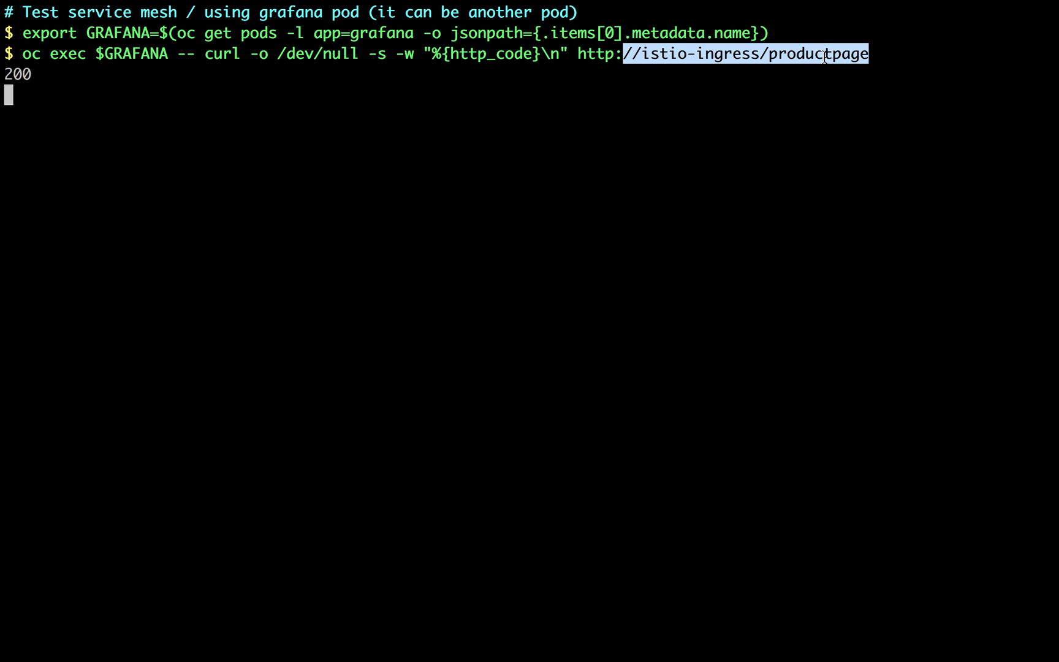
key(Return)
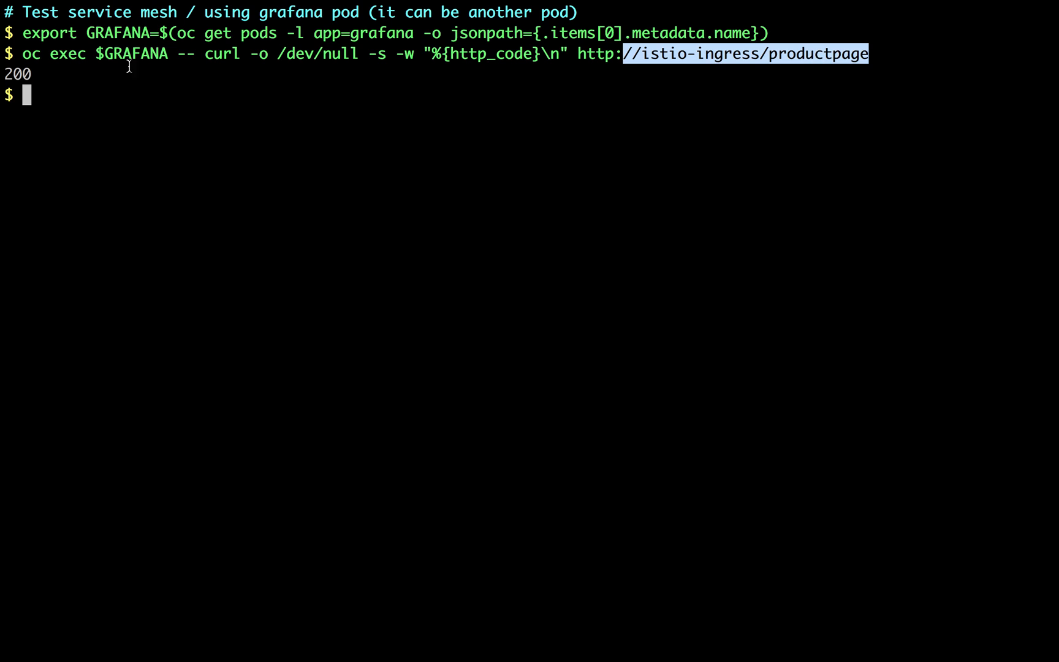
mouse_move(104, 82)
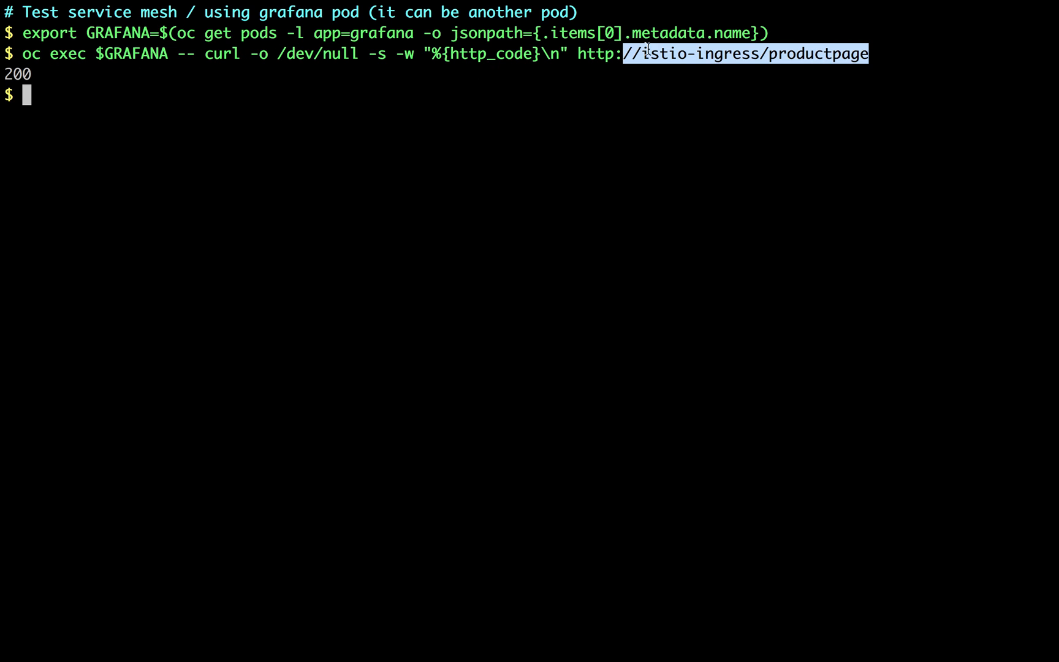
mouse_move(420, 102)
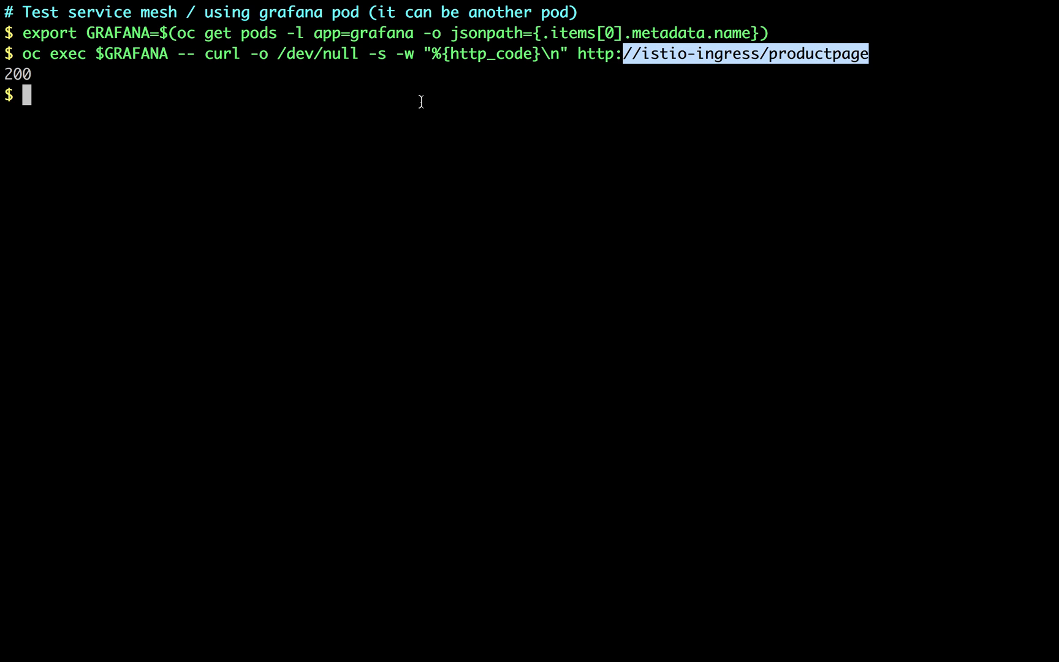
mouse_move(397, 111)
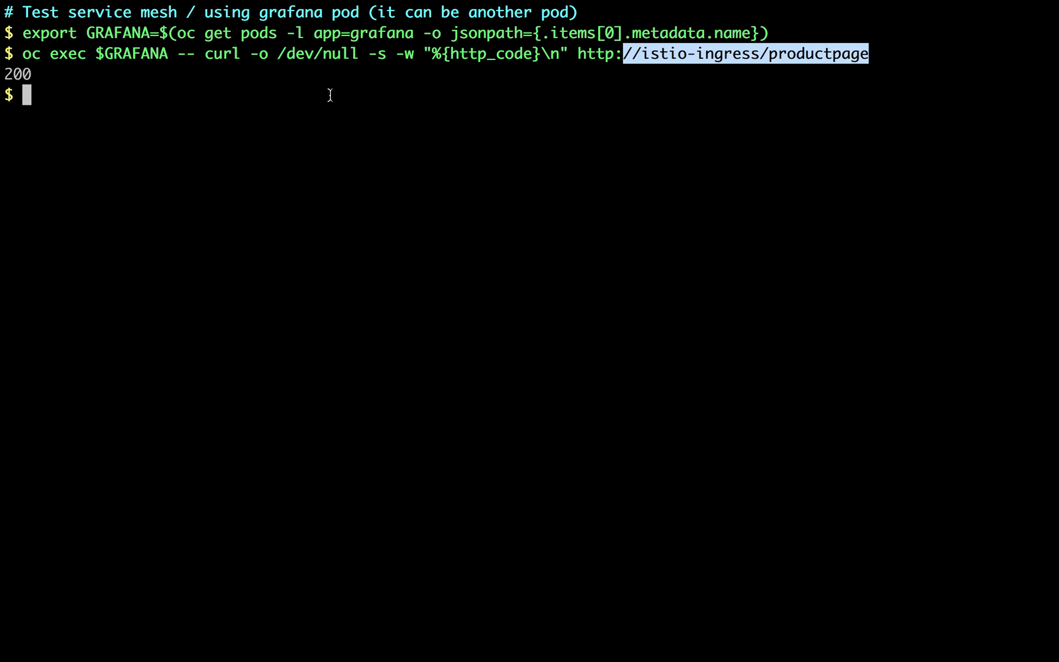
mouse_move(710, 53)
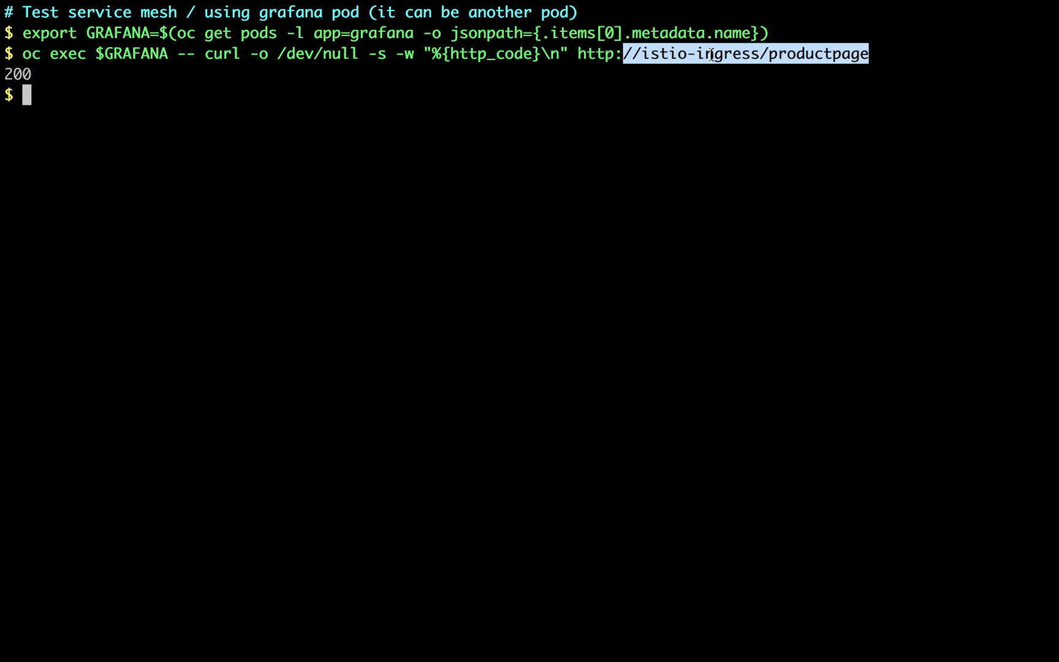
mouse_move(531, 87)
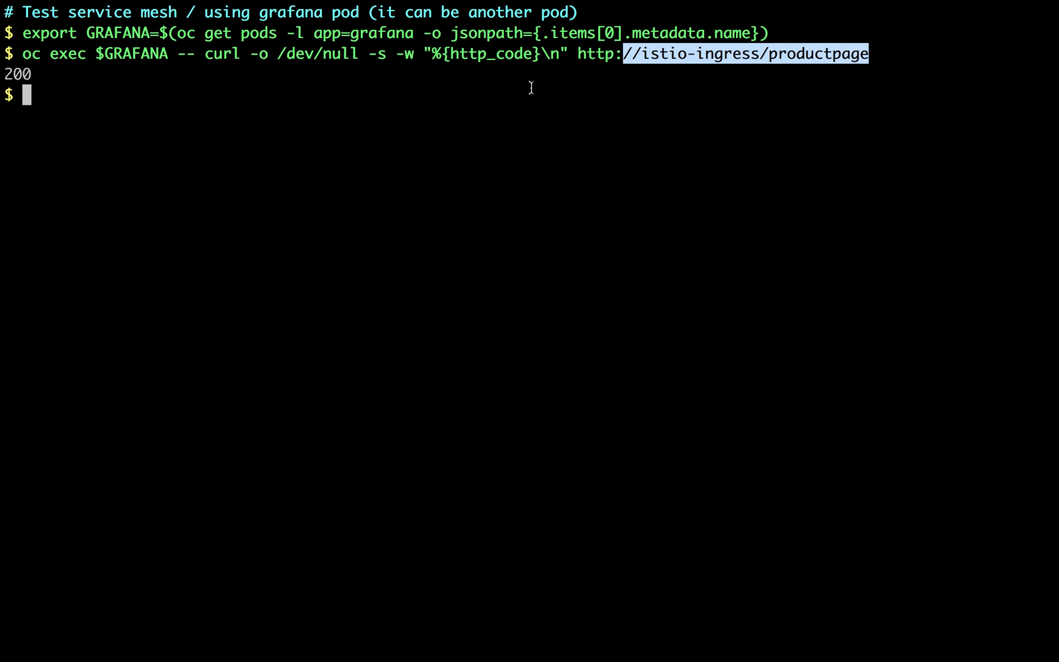
text(open http://$(oc get routes ser)
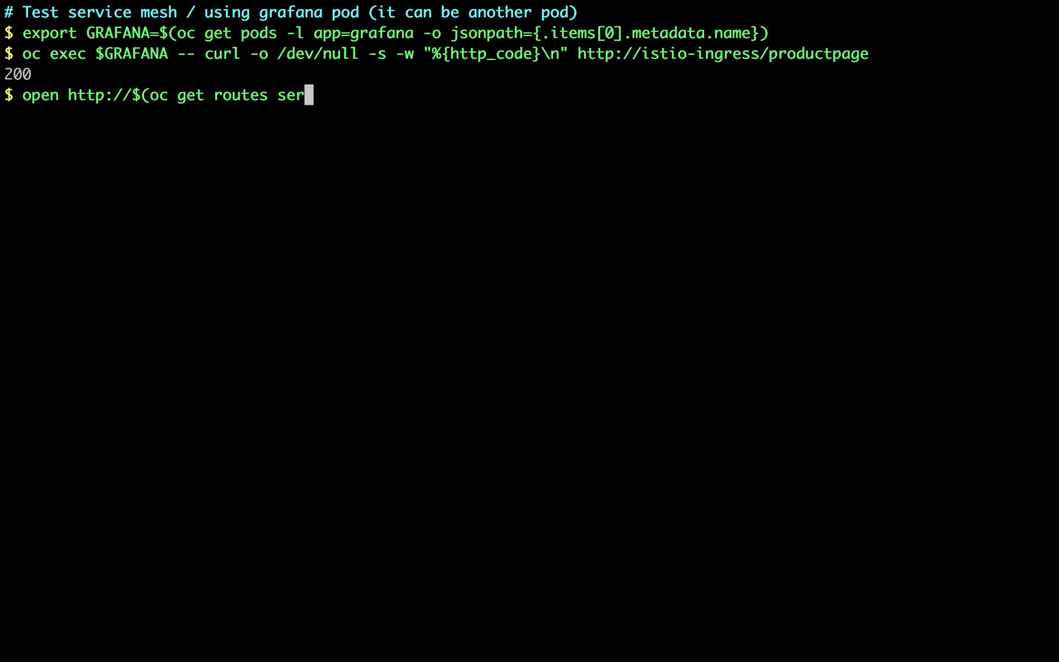
- Launch the servicegraph route's /dotviz page via oc get routes servicegraph jsonpath={.spec.host}
text(vicegraph -o jsonpath={.spec.host})/dotviz)
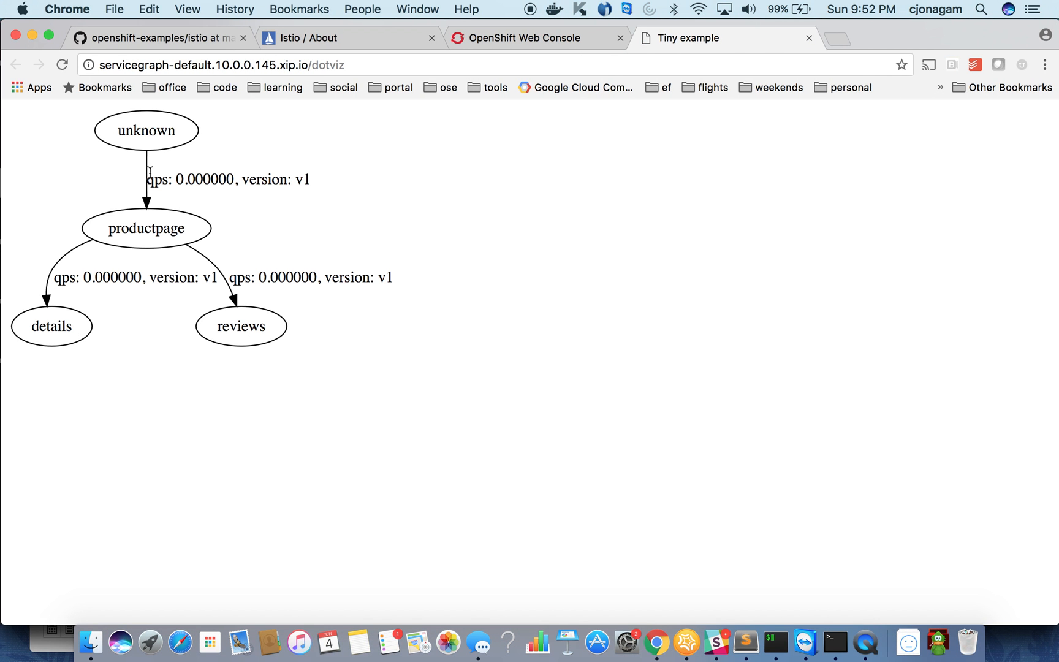
mouse_move(145, 87)
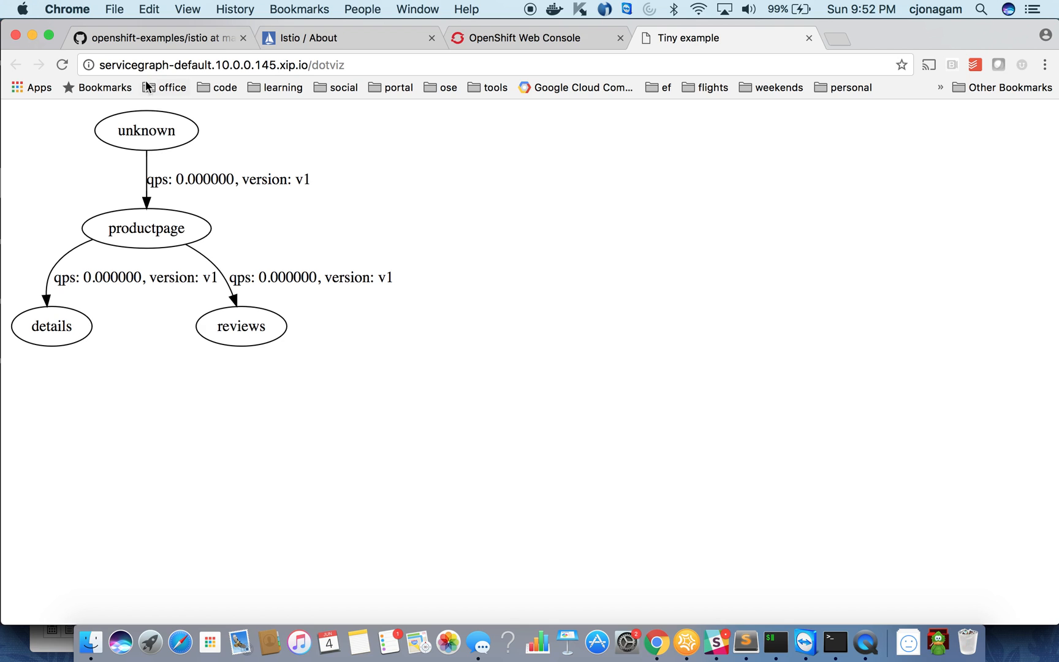
mouse_move(168, 204)
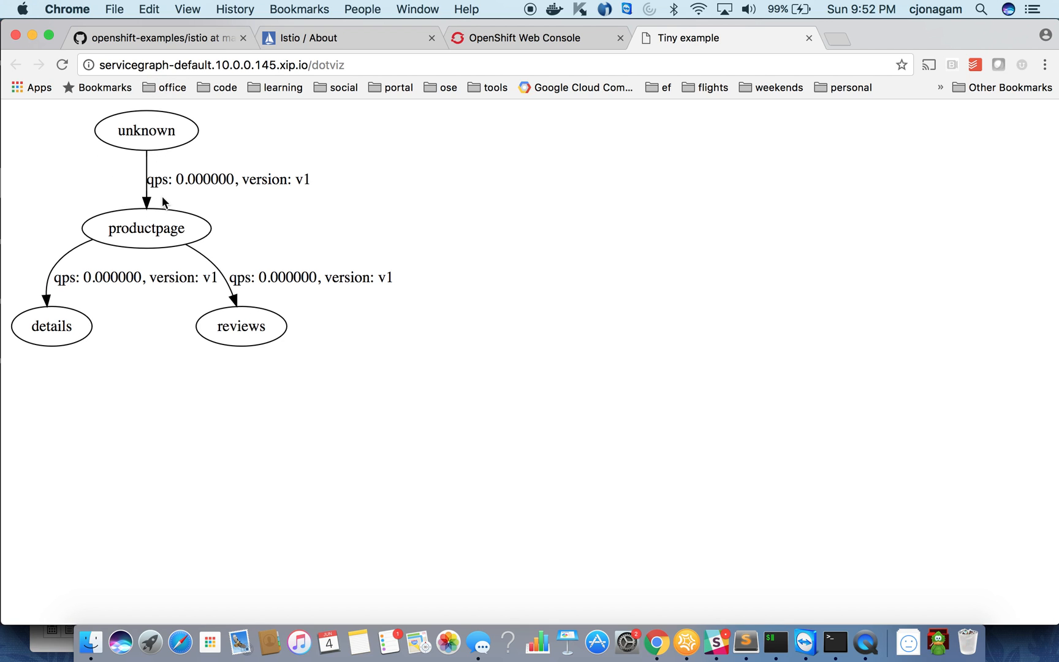
mouse_move(192, 235)
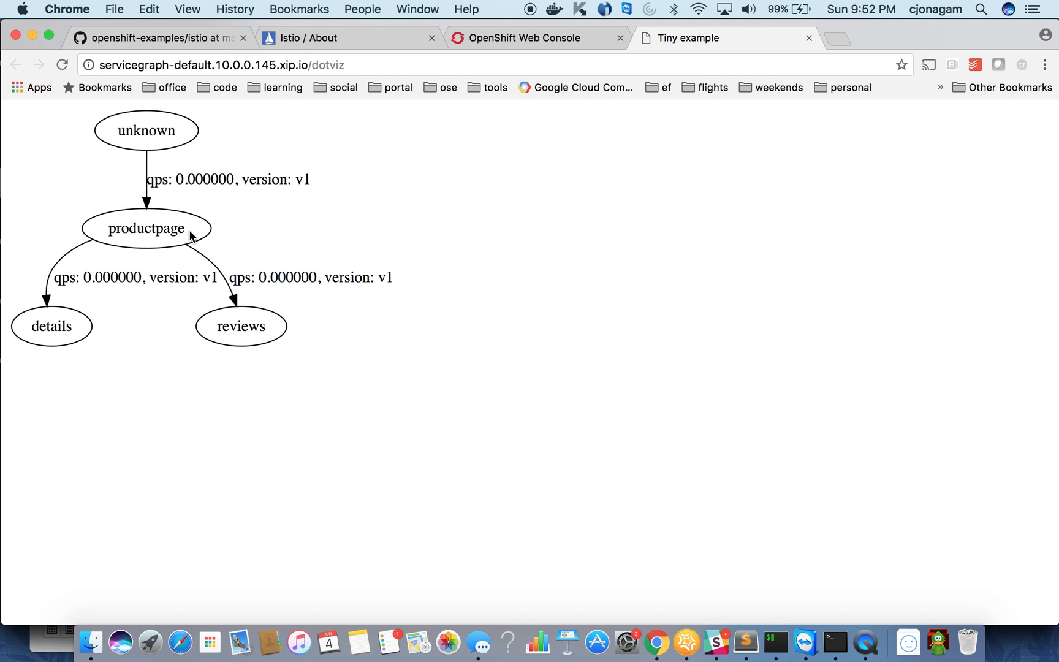
mouse_move(150, 152)
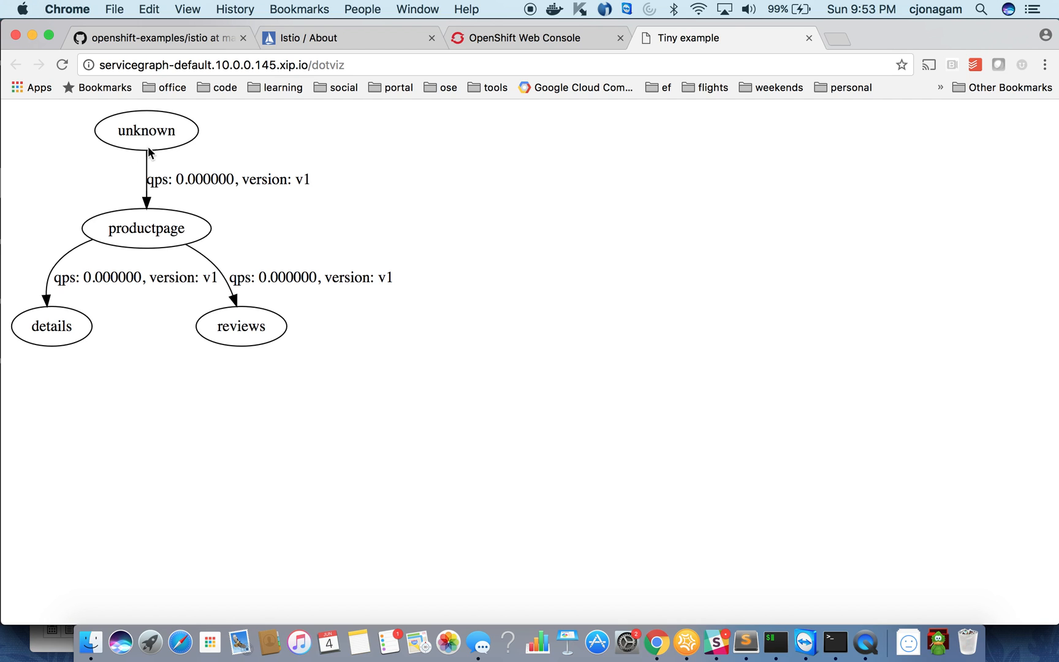
mouse_move(48, 333)
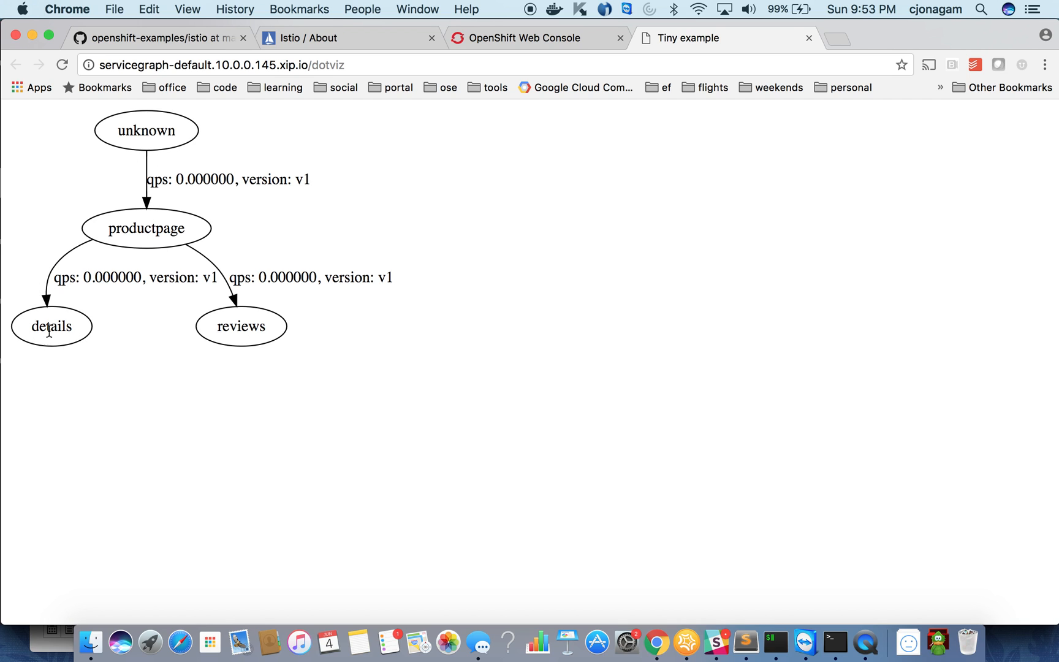
mouse_move(52, 326)
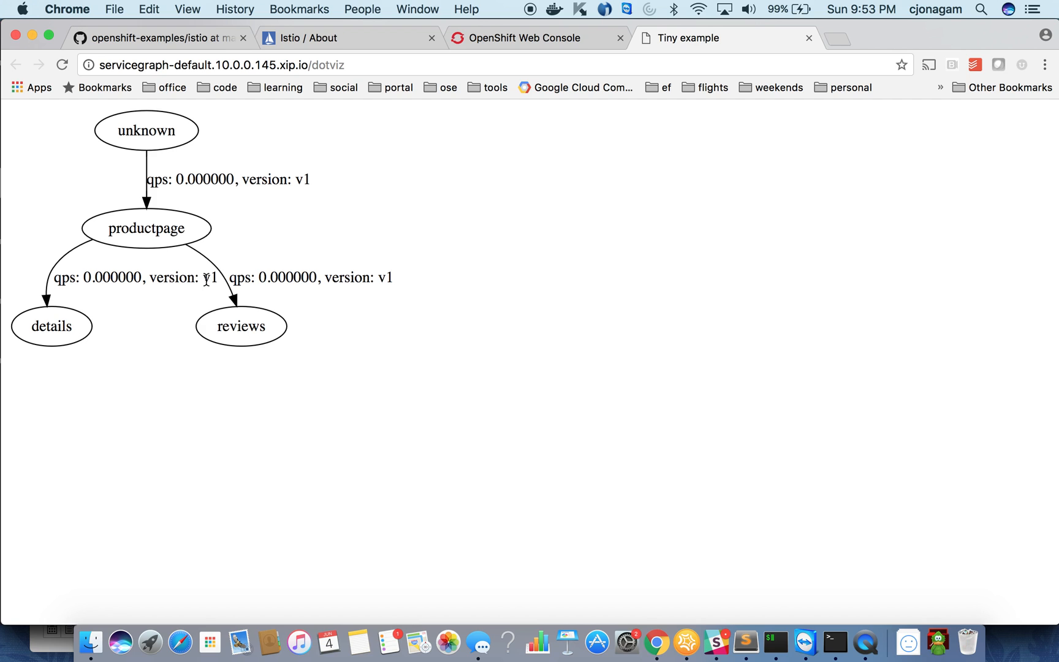
mouse_move(173, 152)
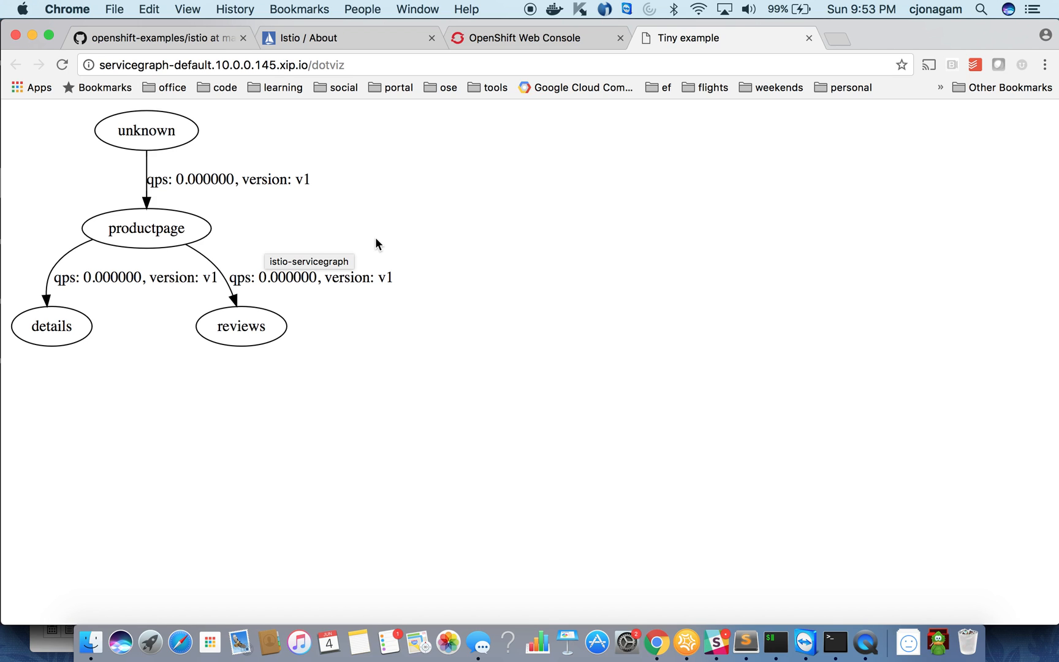
mouse_move(376, 244)
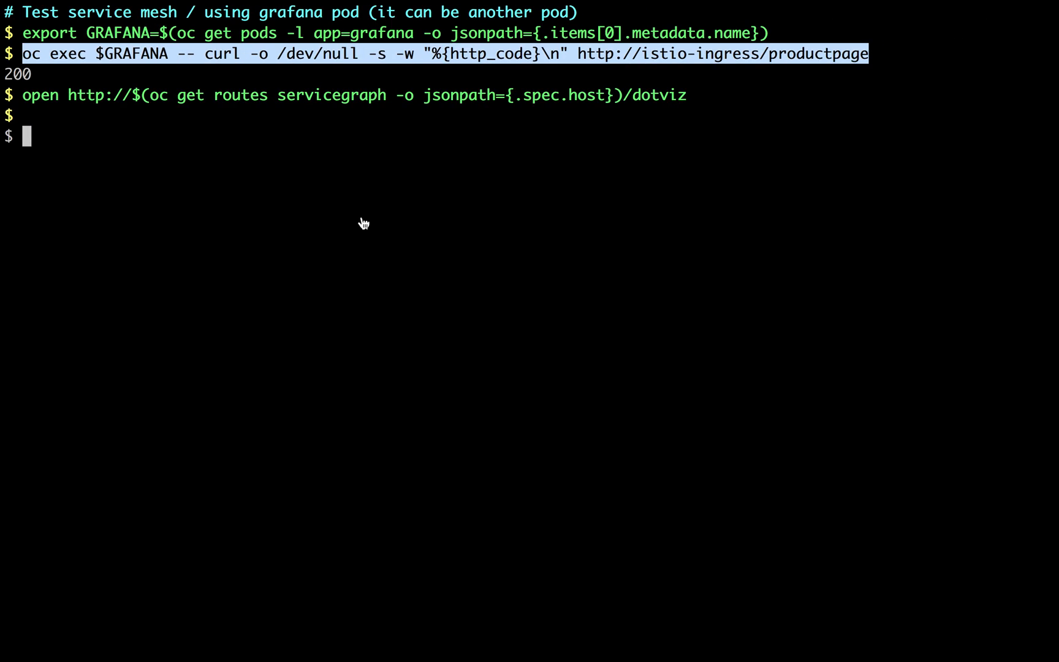
- Rerun the oc exec curl against productpage to generate mesh traffic
key(Enter)
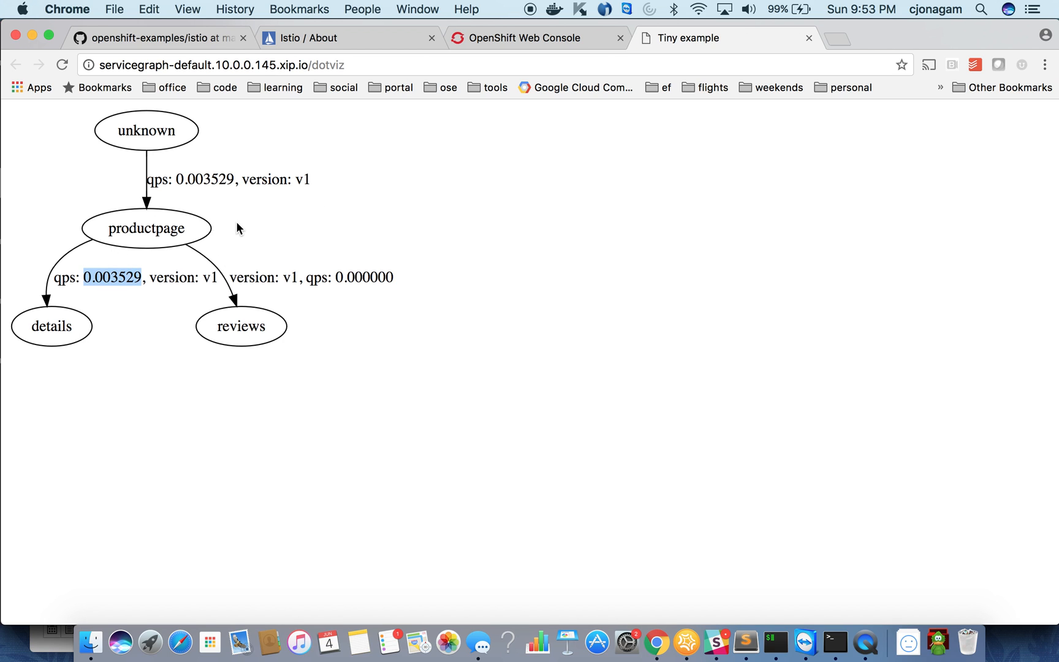
mouse_move(603, 328)
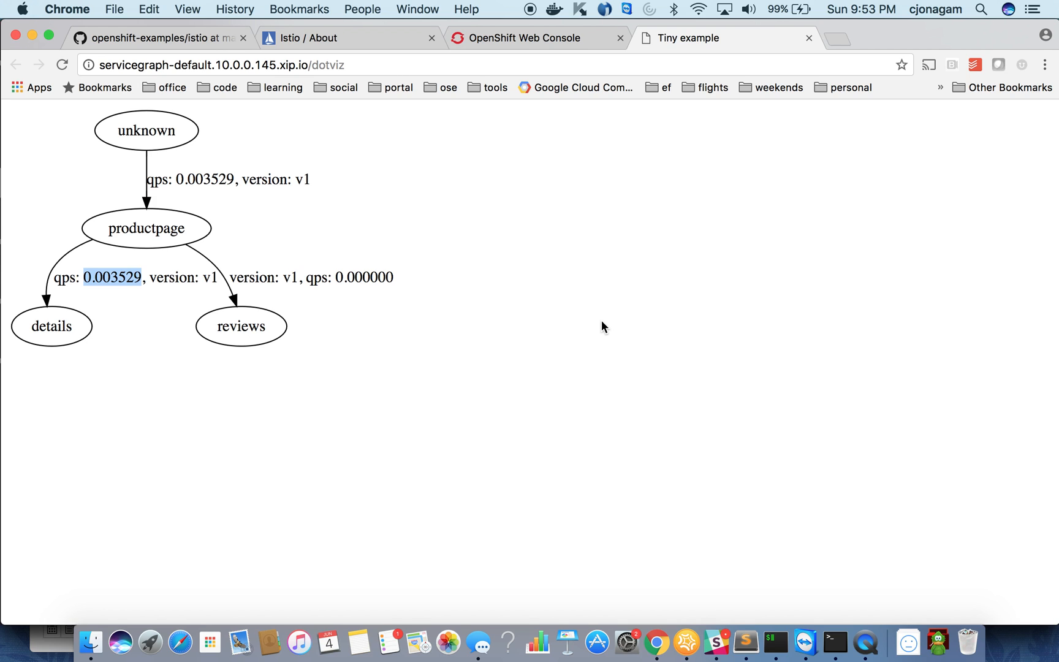
mouse_move(533, 112)
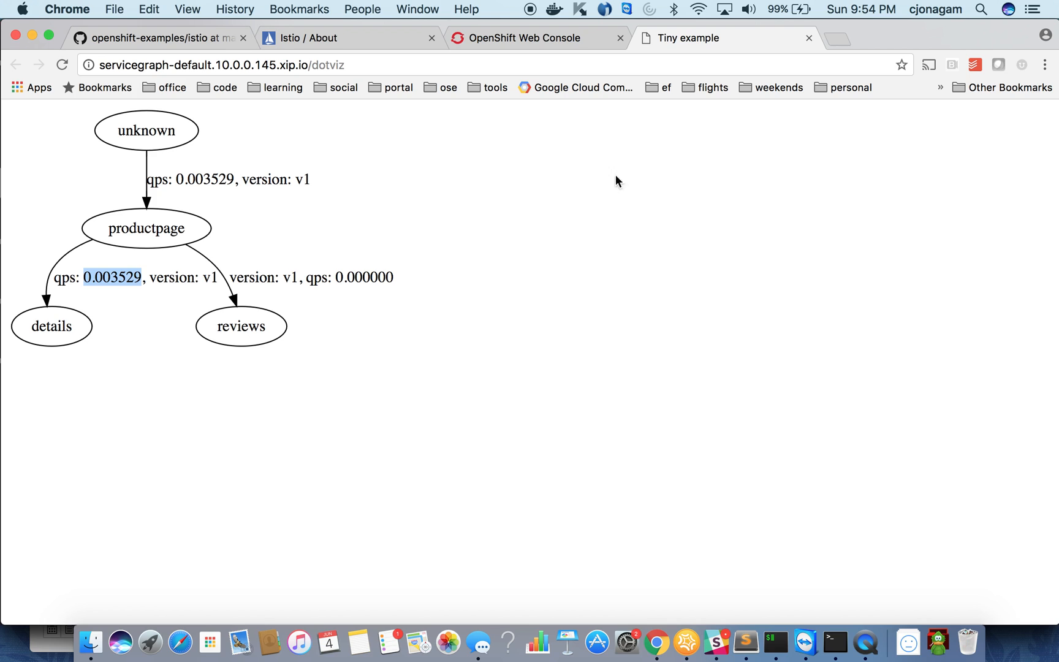
mouse_move(583, 209)
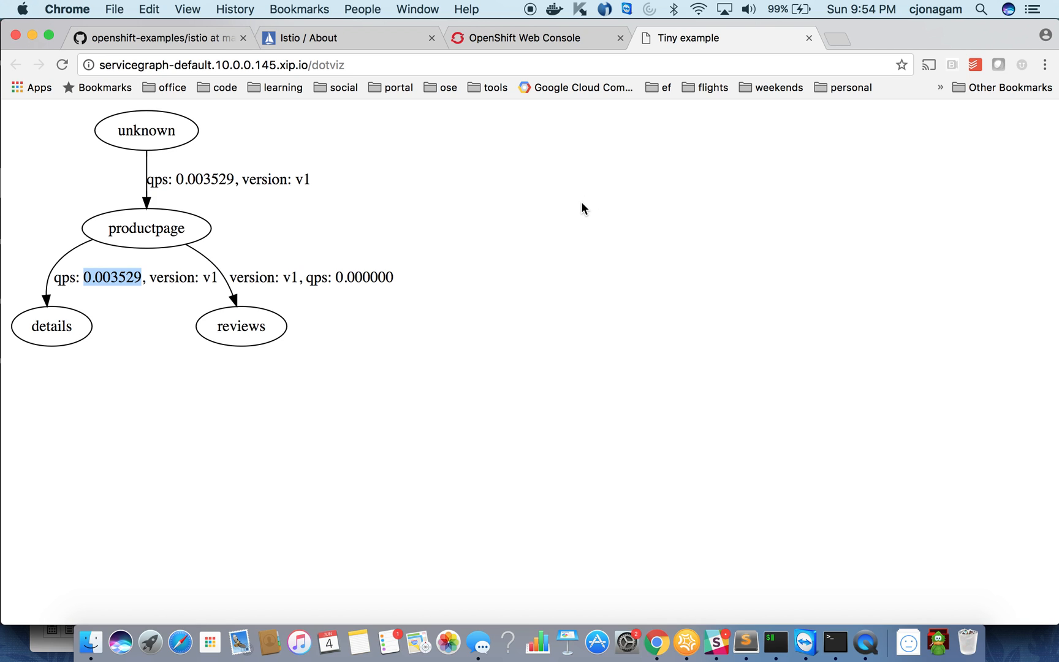
mouse_move(749, 116)
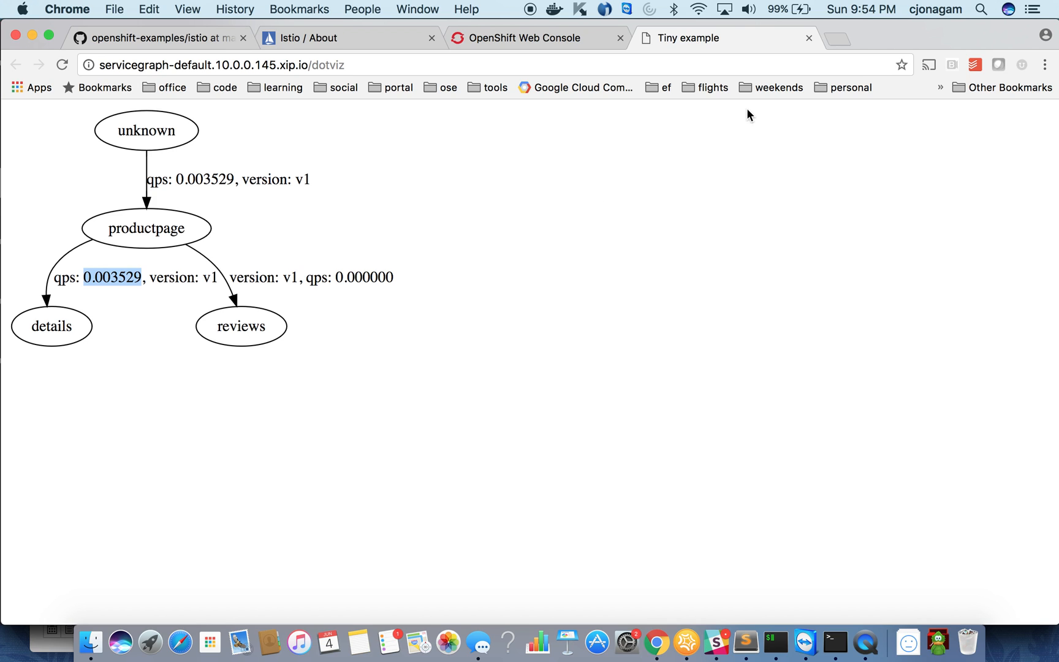
- Enter twitter.com in the new Chrome tab
text(twitter.com)
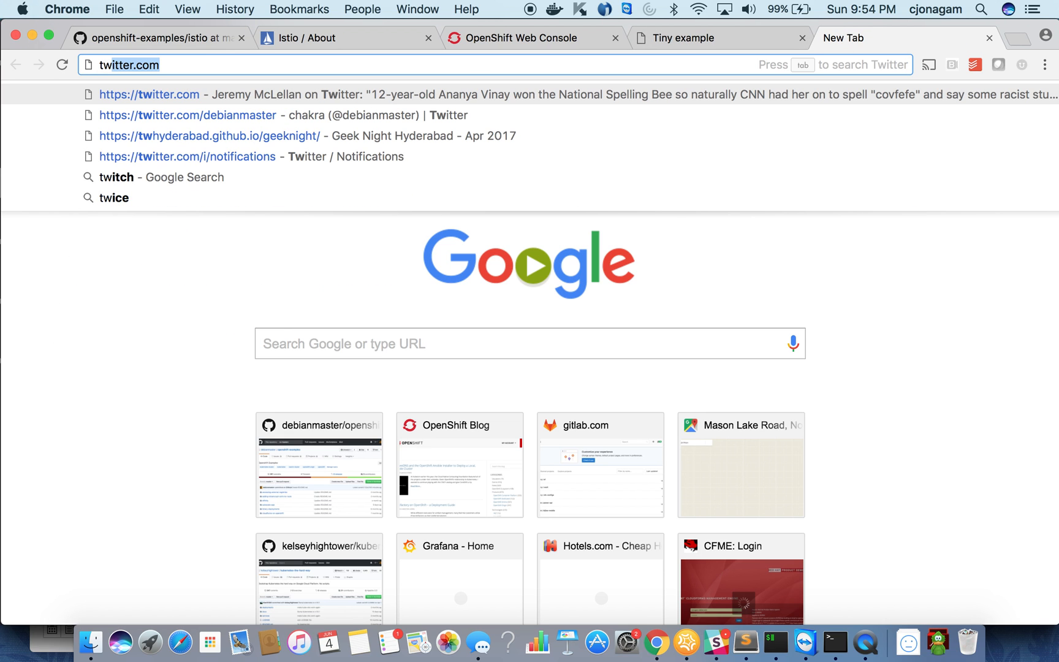